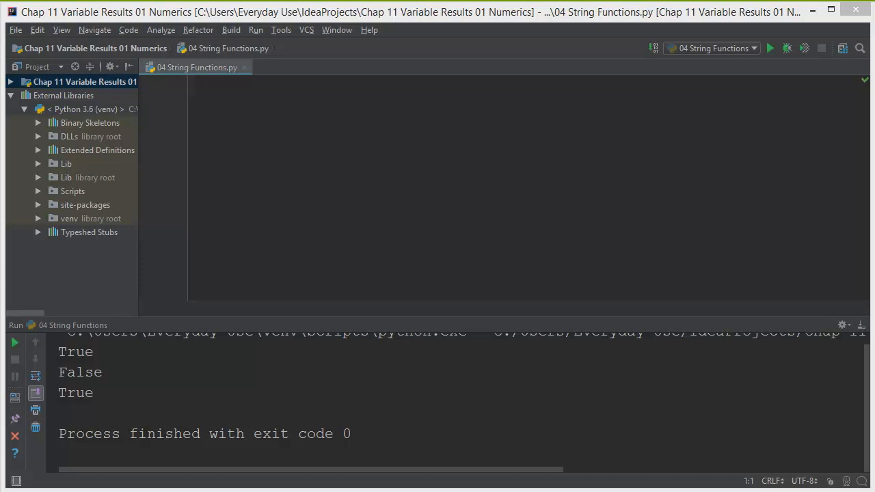
mouse_move(294, 116)
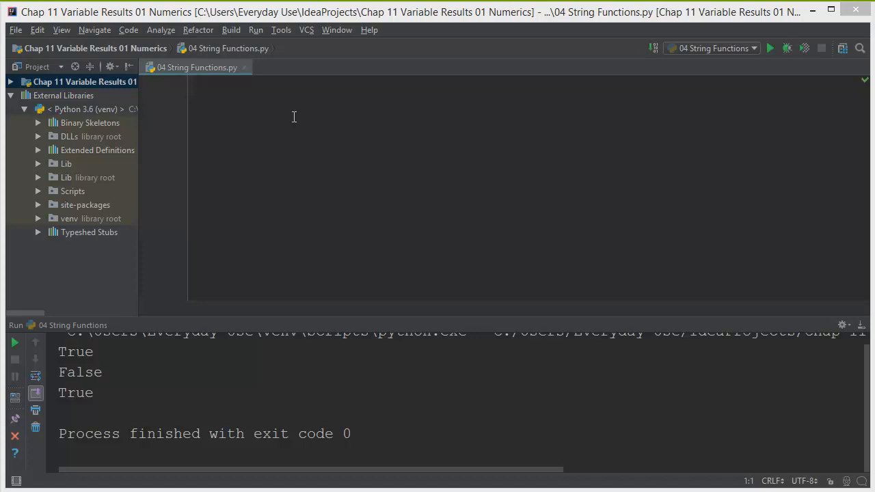
Add the comment '# String Functions' and start the line myNumber = 7.
text(#)
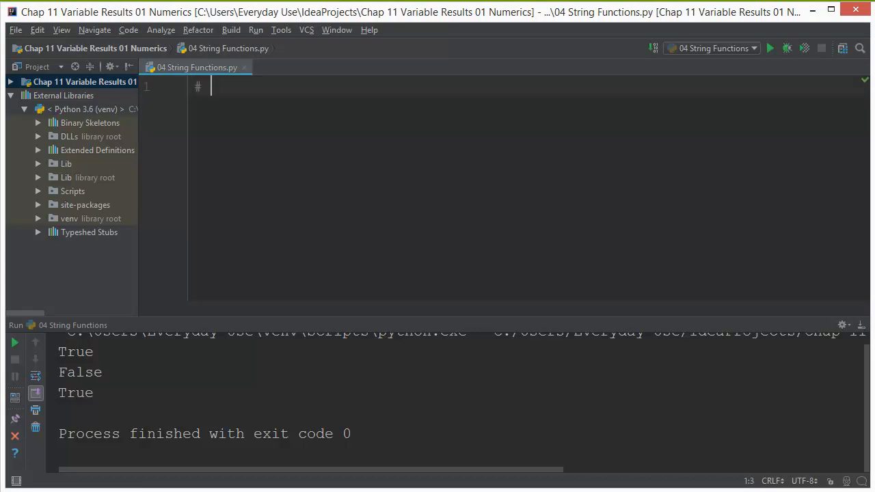
text(String Functions)
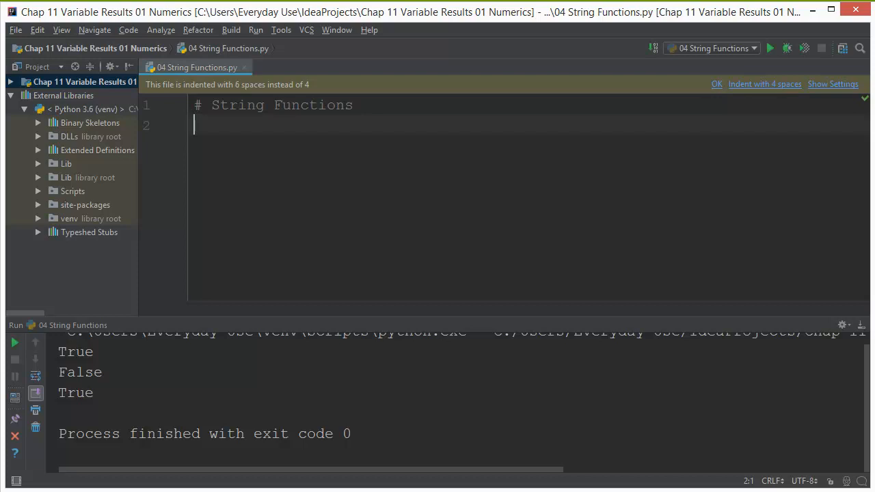
text(myNumber = 7)
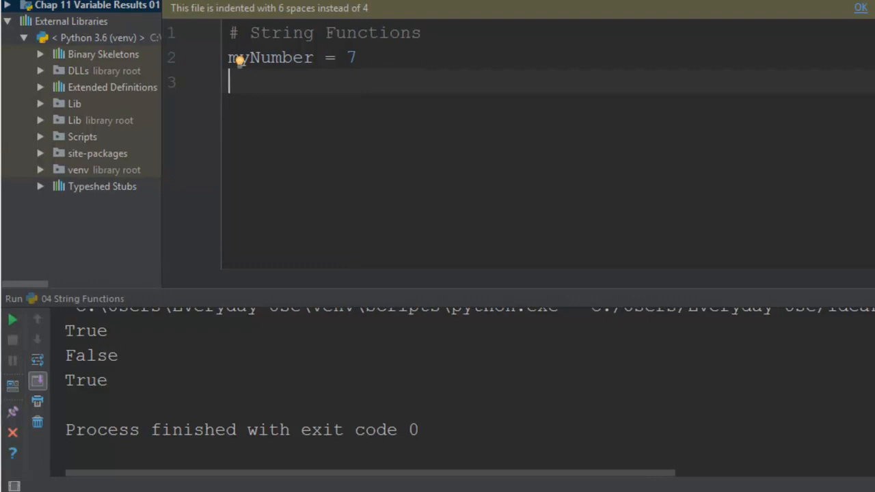
Write print("My lucky number is " + myNumber) below the myNumber assignment.
text(print(")
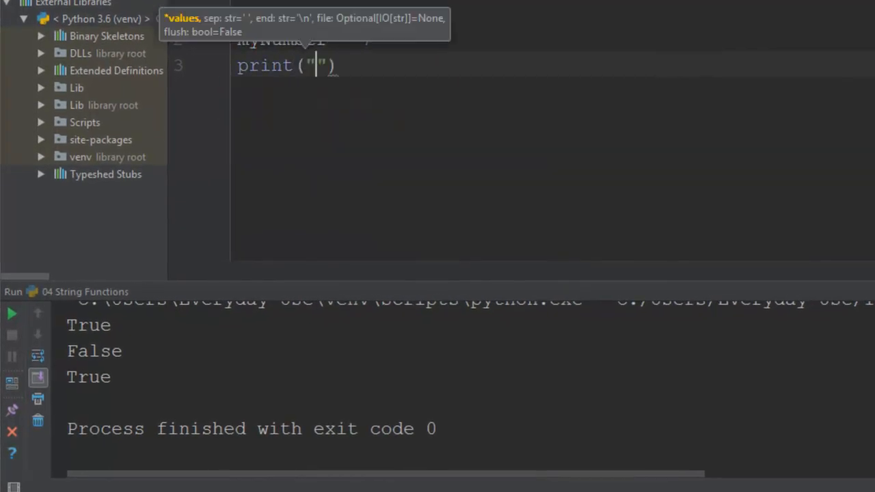
text(My lucky number is)
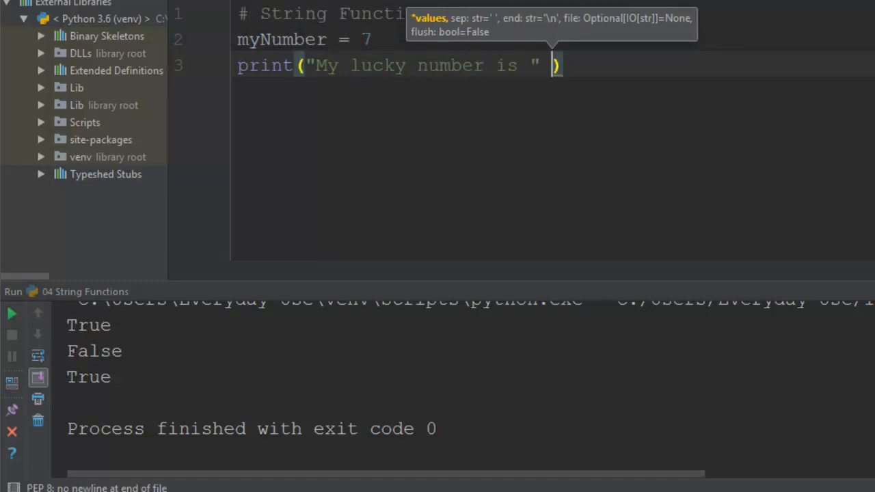
text(+)
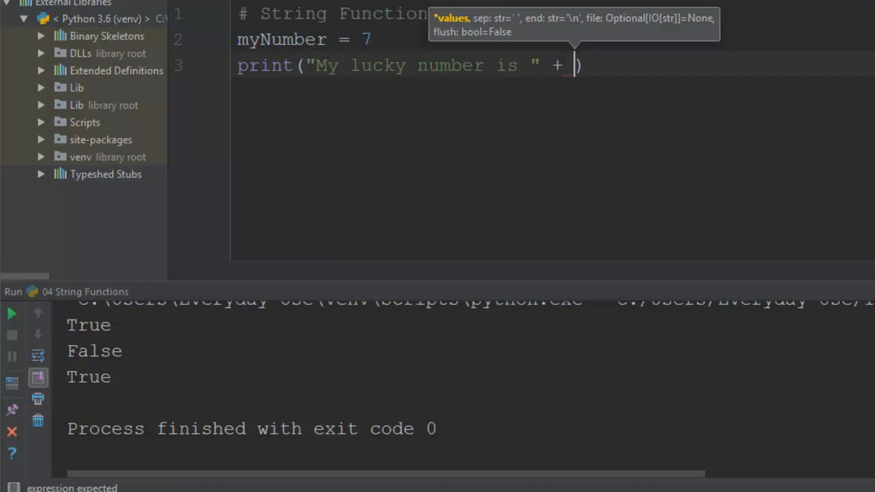
text(myNumber)
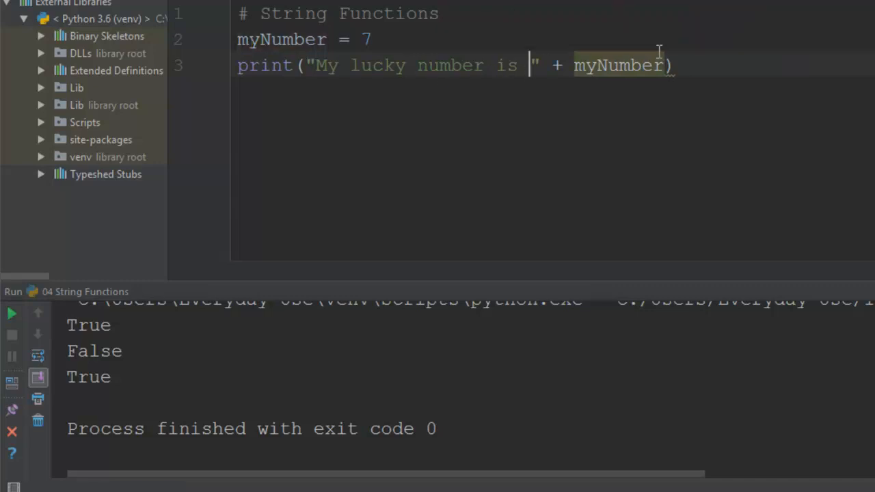
right_click(622, 65)
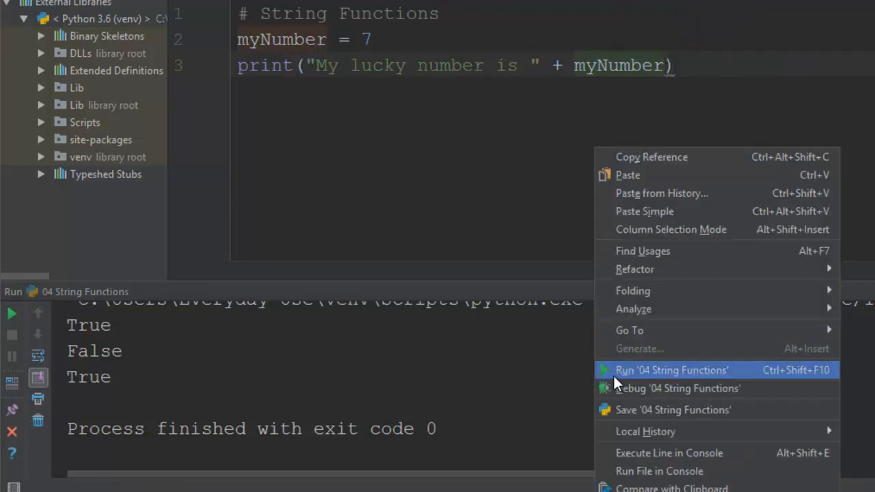
mouse_move(620, 376)
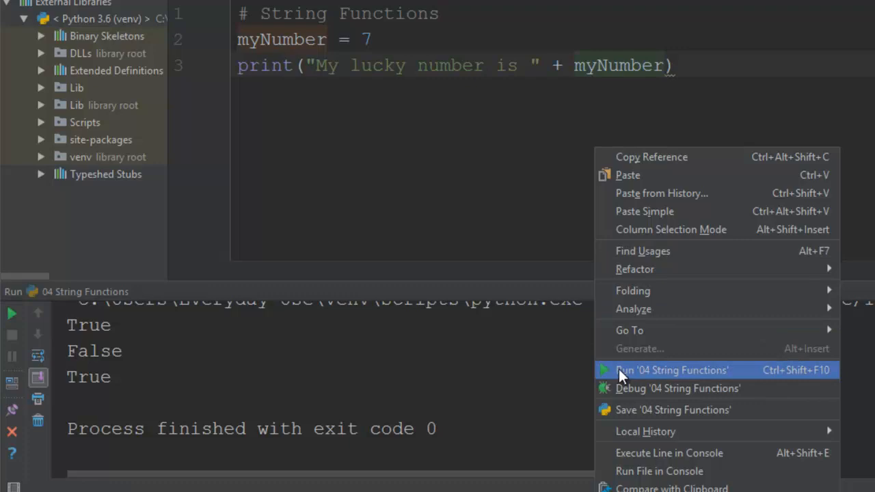
Run '04 String Functions', producing TypeError: must be str, not int.
click(674, 369)
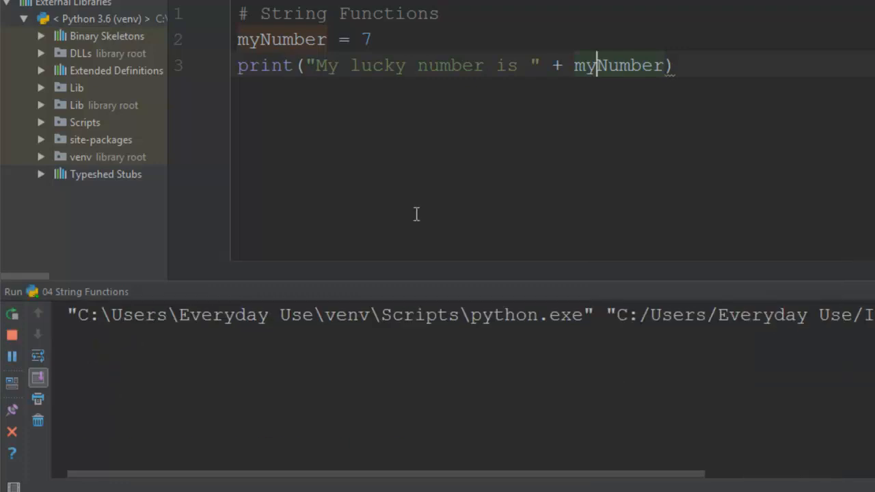
click(11, 313)
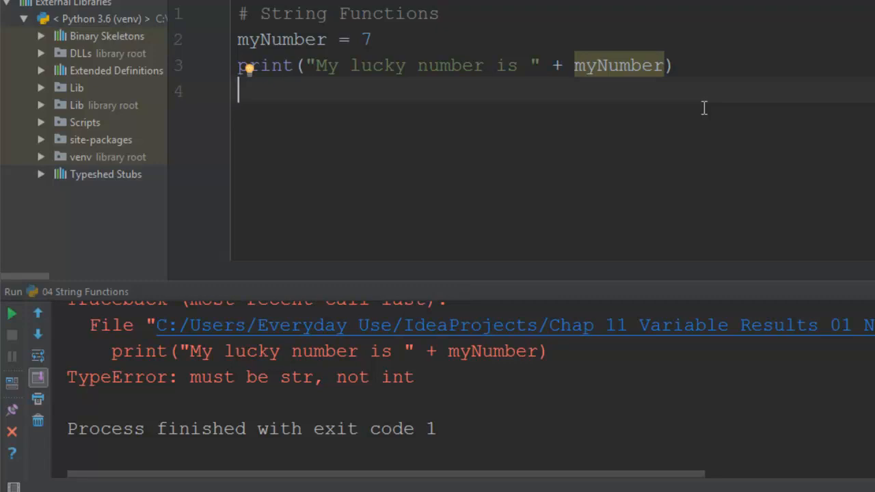
mouse_move(799, 77)
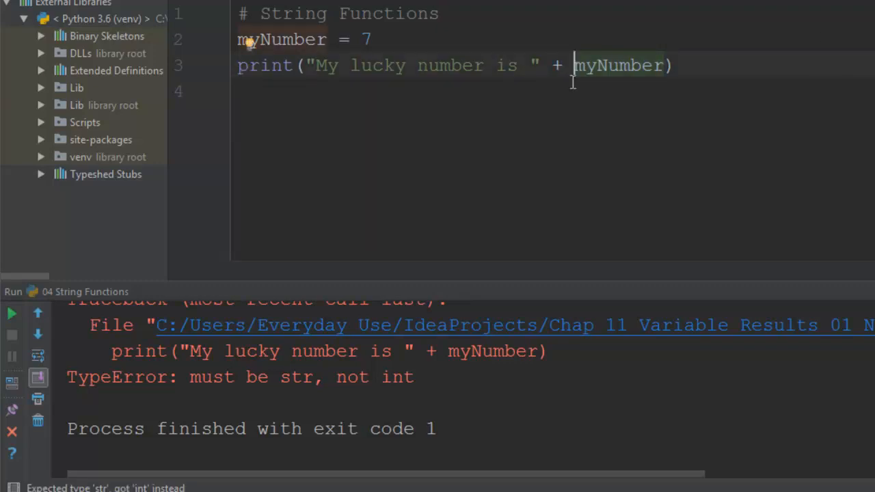
Wrap myNumber in str() and rerun so it prints 'My lucky number is 7'.
text(s)
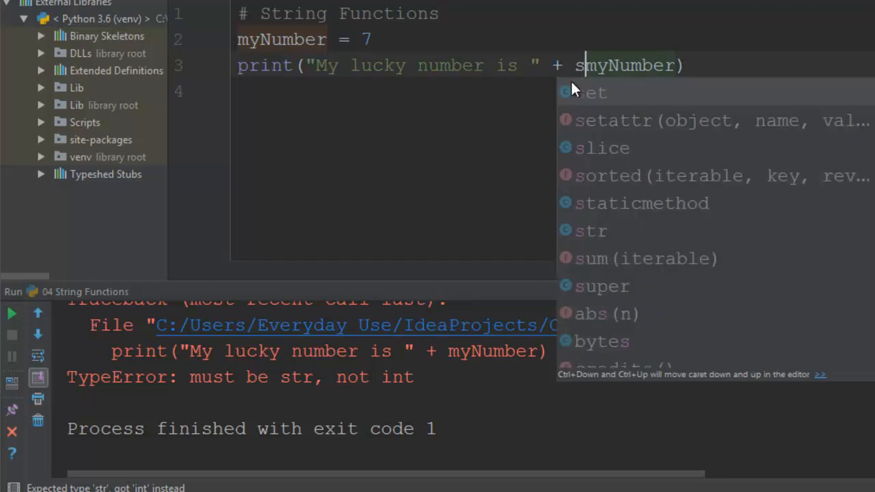
click(594, 230)
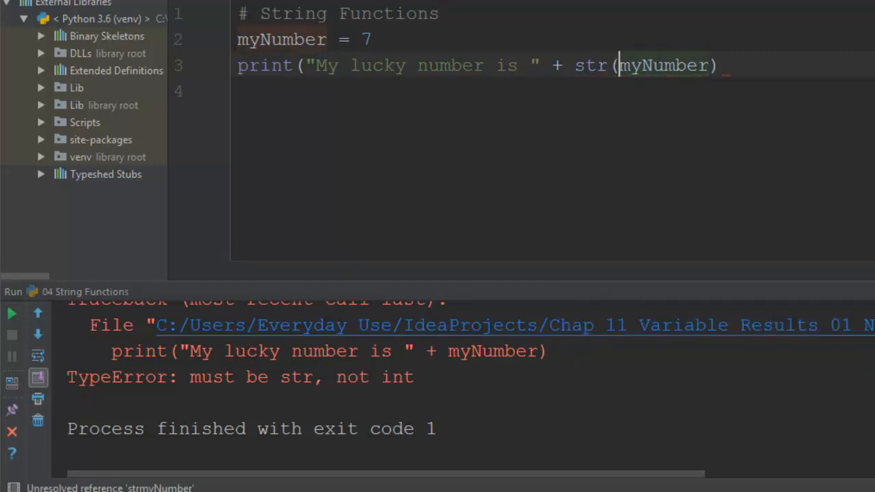
click(707, 65)
text())
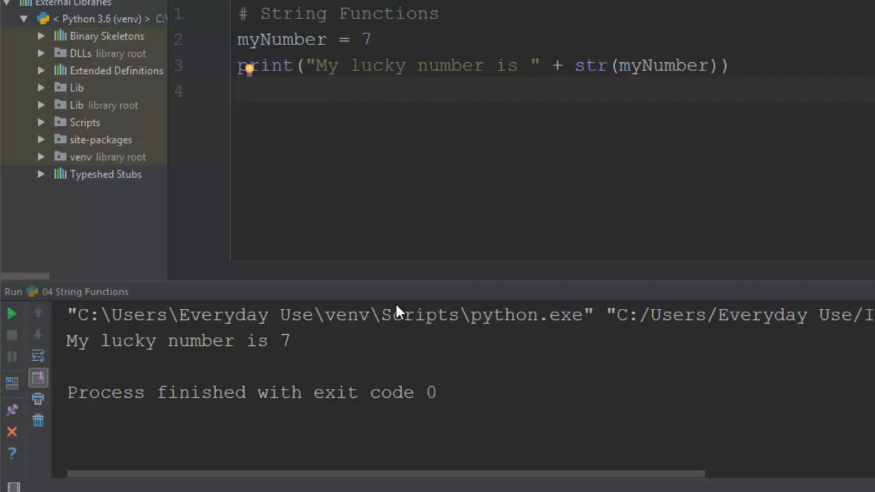
double_click(677, 65)
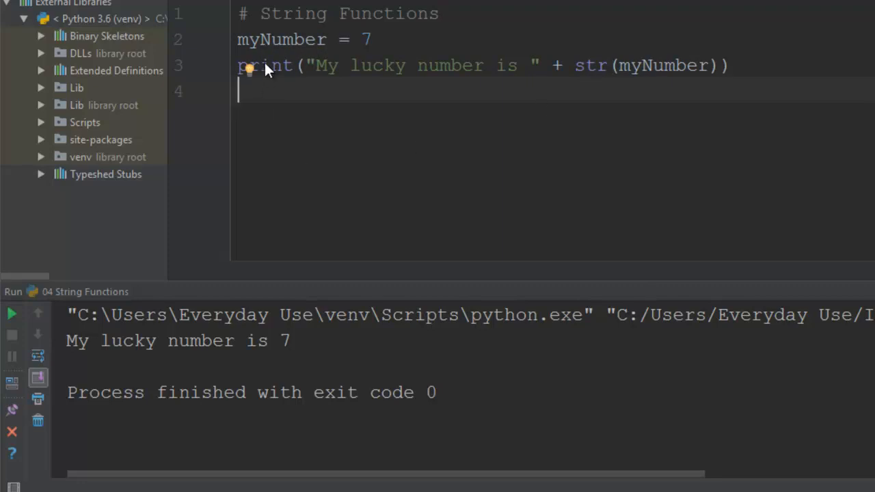
double_click(264, 65)
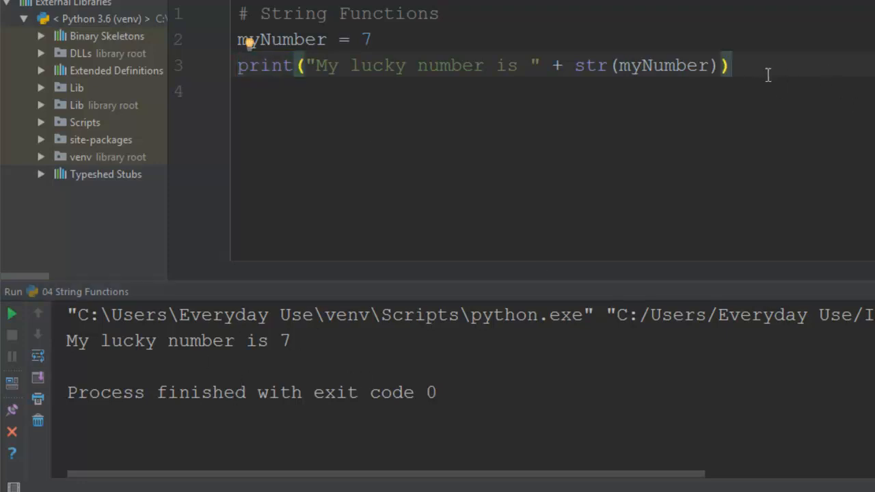
key(enter)
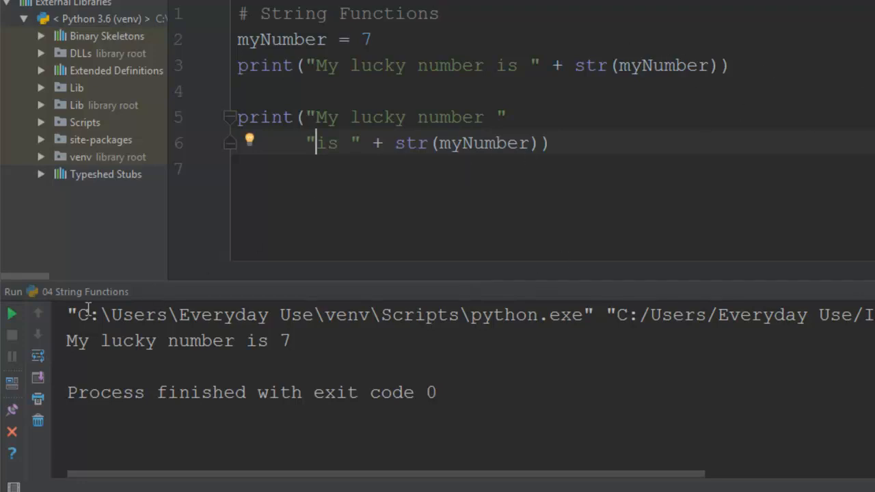
Rerun to confirm the two-line print also outputs 'My lucky number is 7'.
click(9, 313)
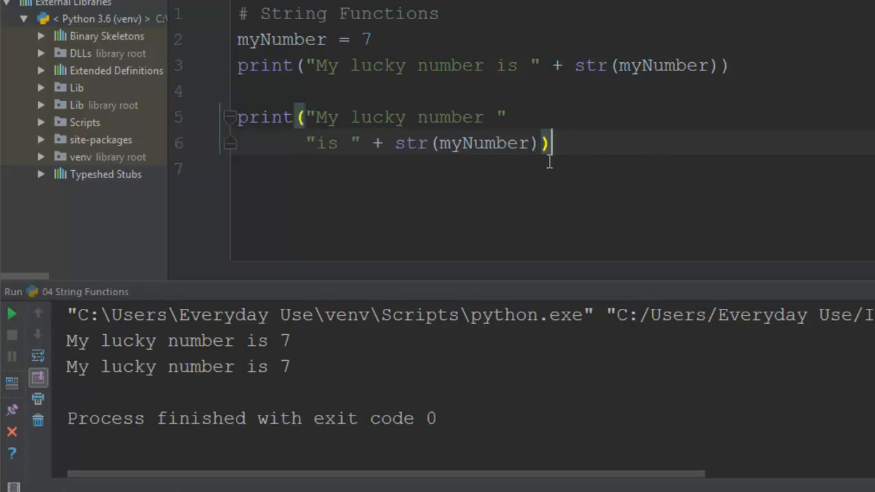
key(enter)
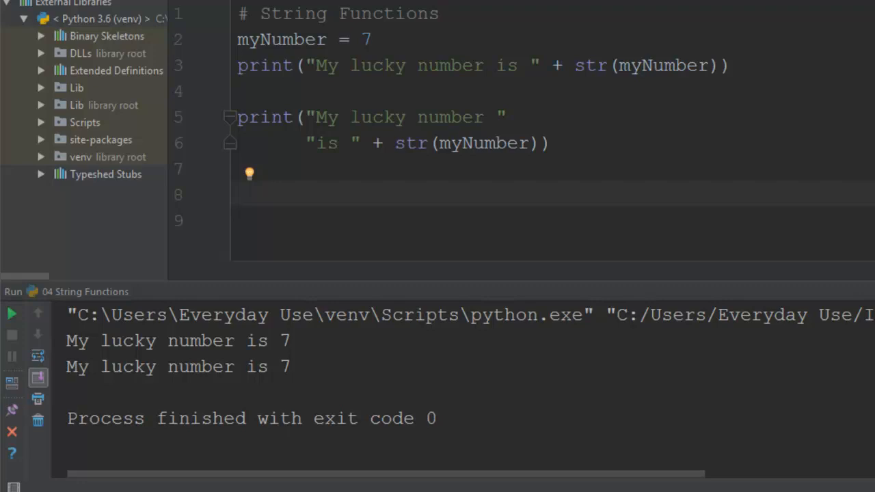
Assign myQuote = "Hello World" on a new line.
text(myQ)
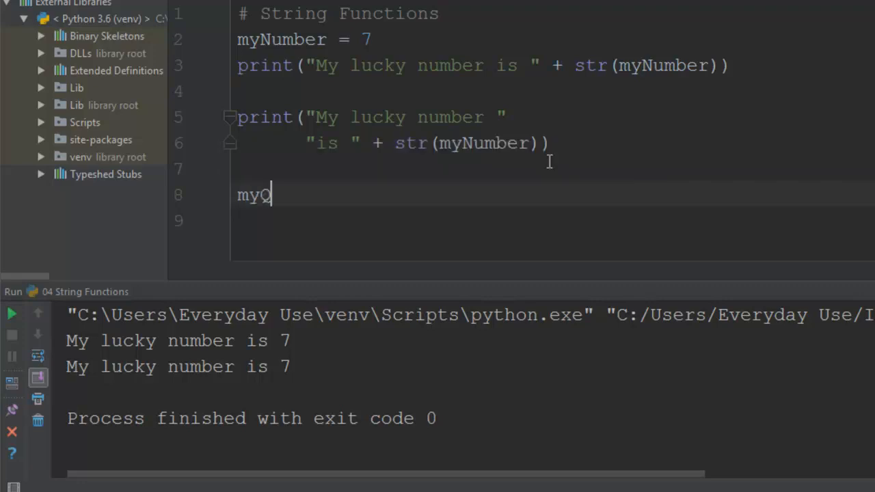
text(uote =)
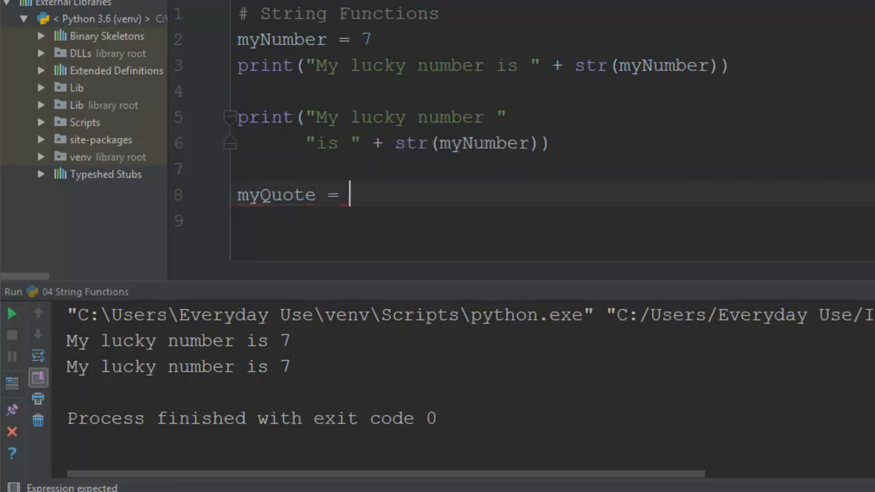
text("Hello ")
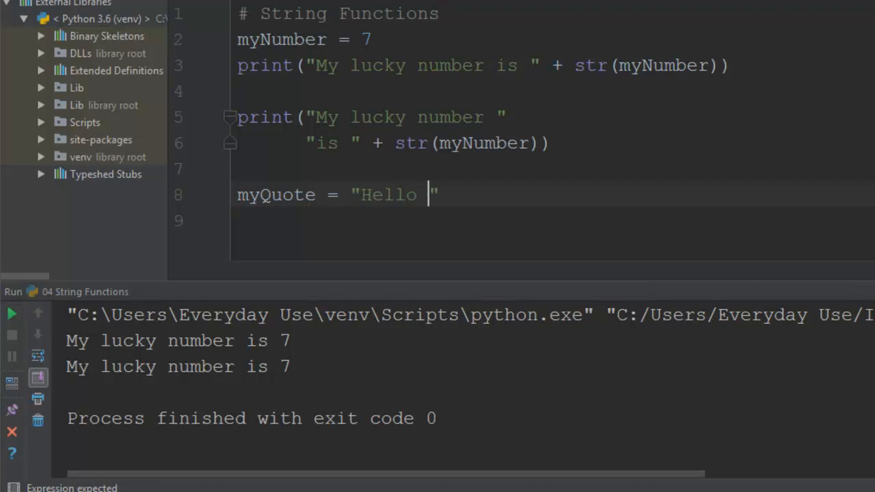
text(World" \)
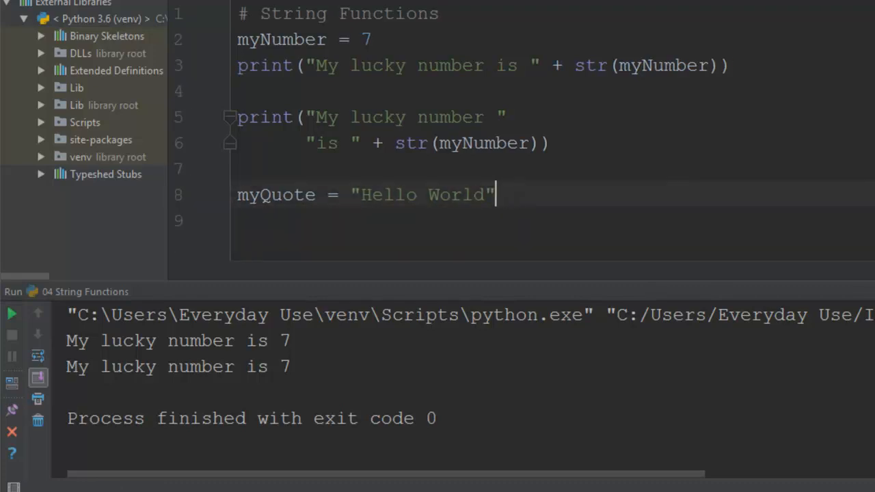
key(Enter)
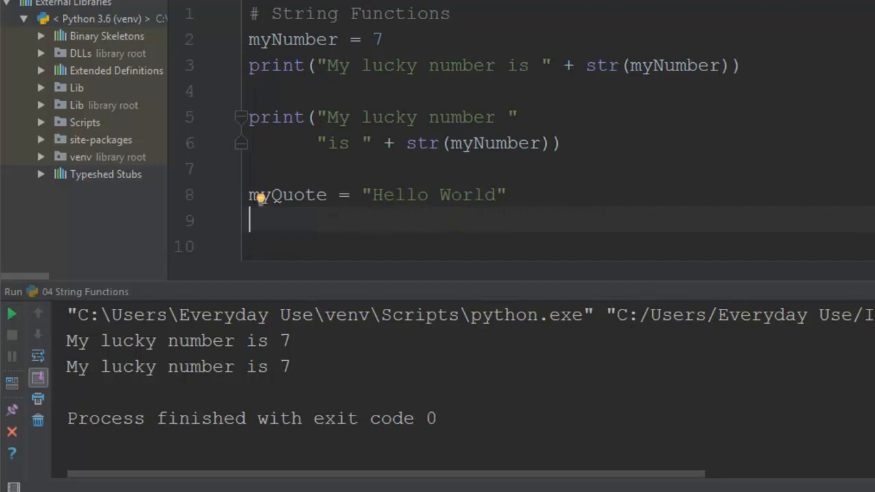
Print myQuote, comment out lines 2–6, and run to show Hello World.
text(print()
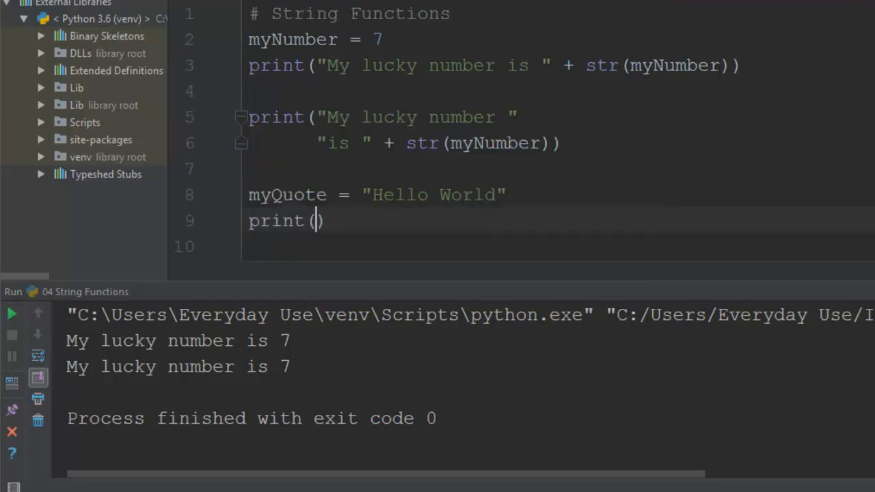
text(myQuote)
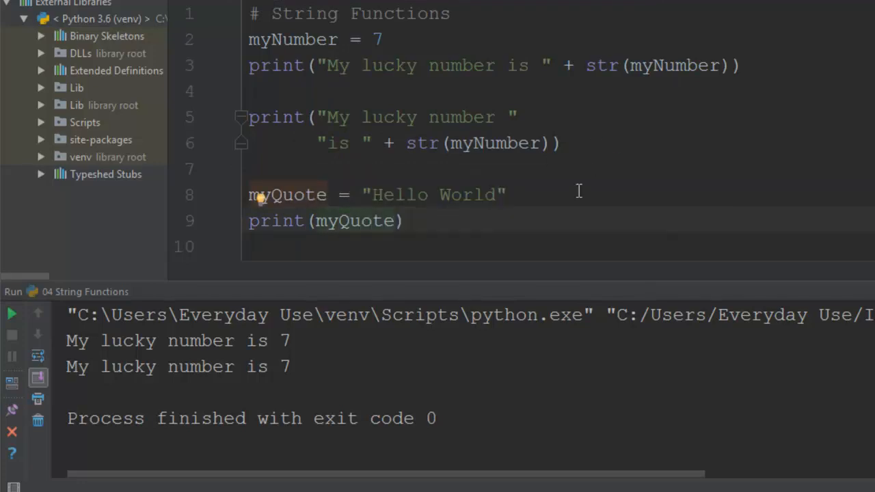
drag(248, 39, 560, 143)
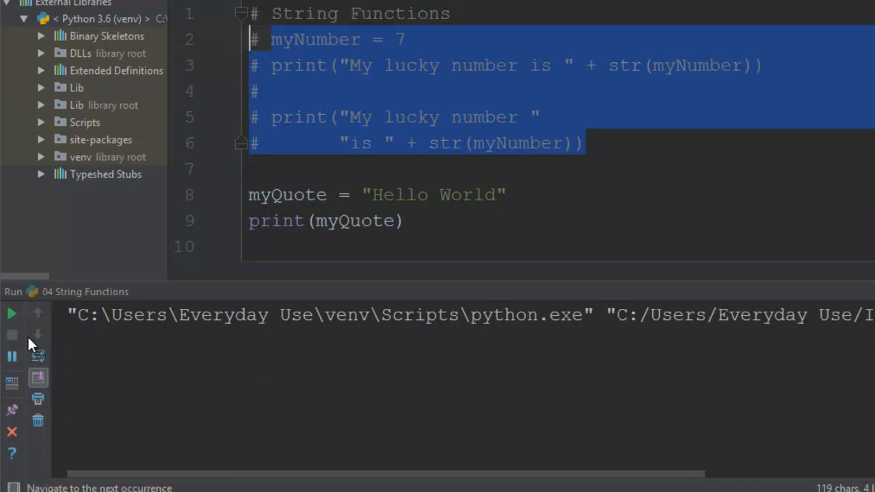
click(11, 314)
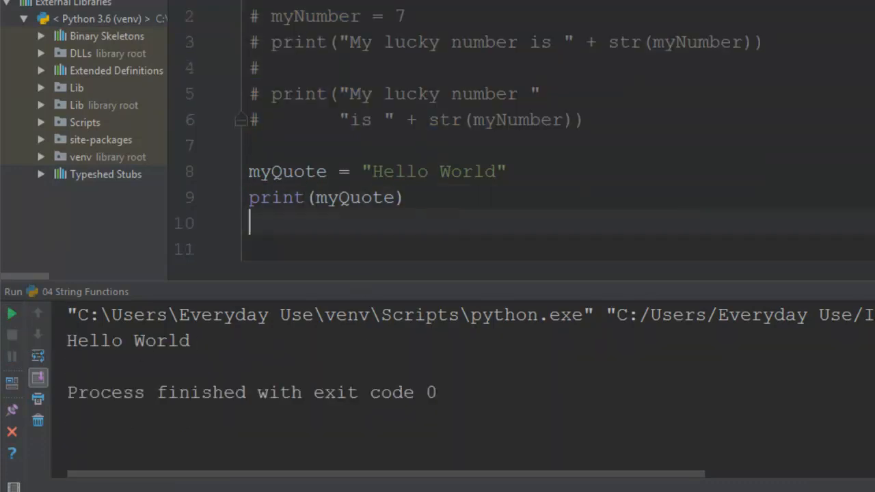
Add print(len(myQuote)) and run, showing the length 11.
text(print)
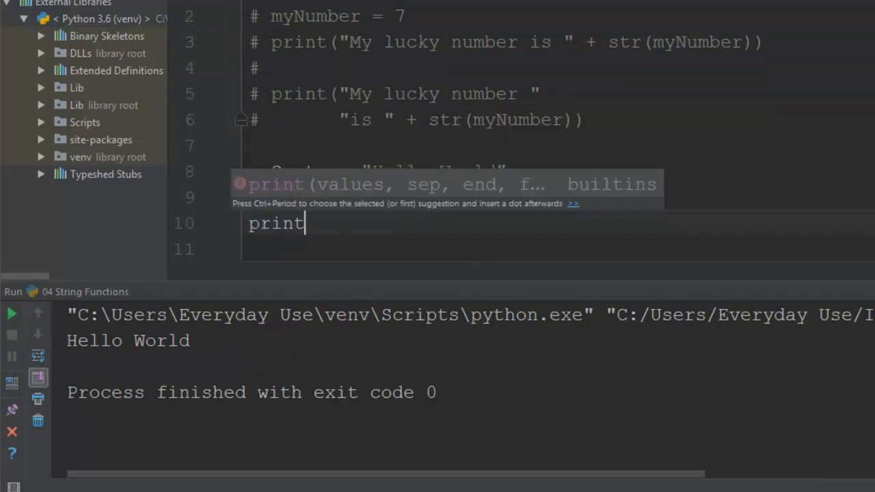
text((len)
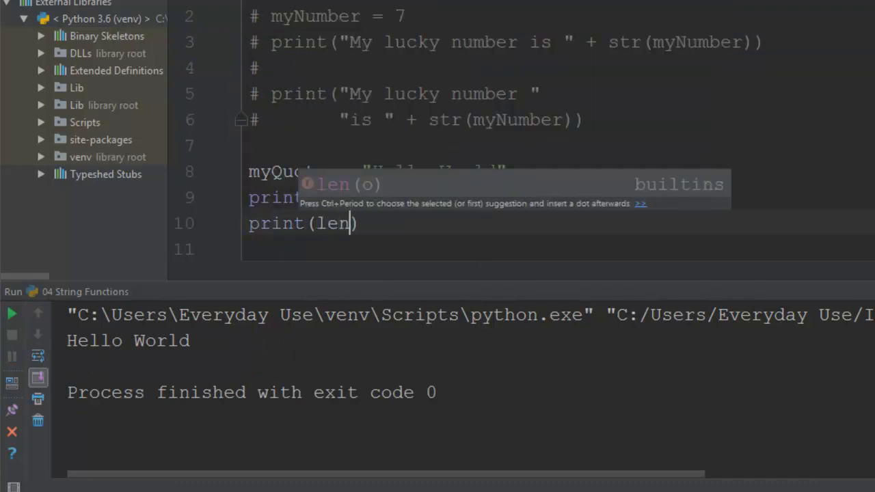
text((my)
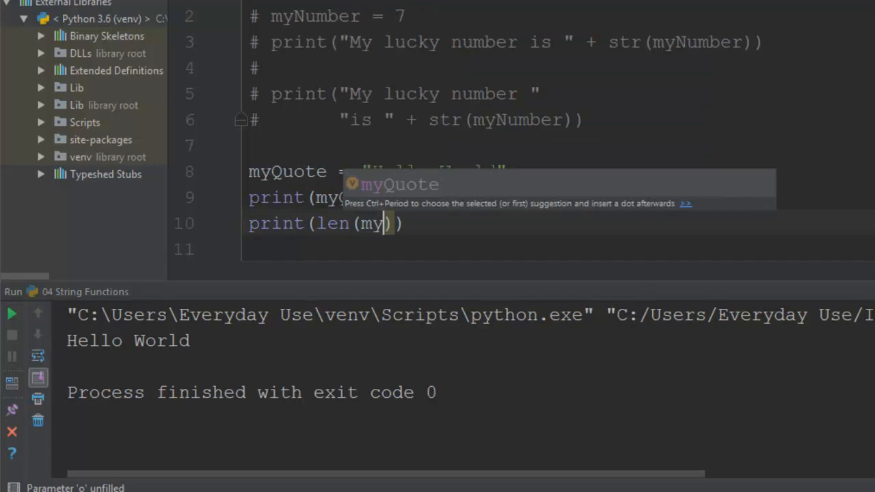
text(Quote)
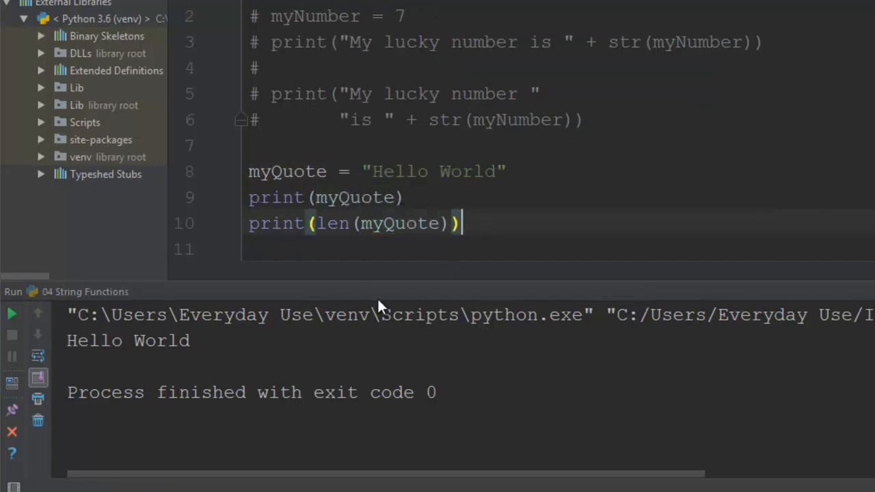
click(12, 313)
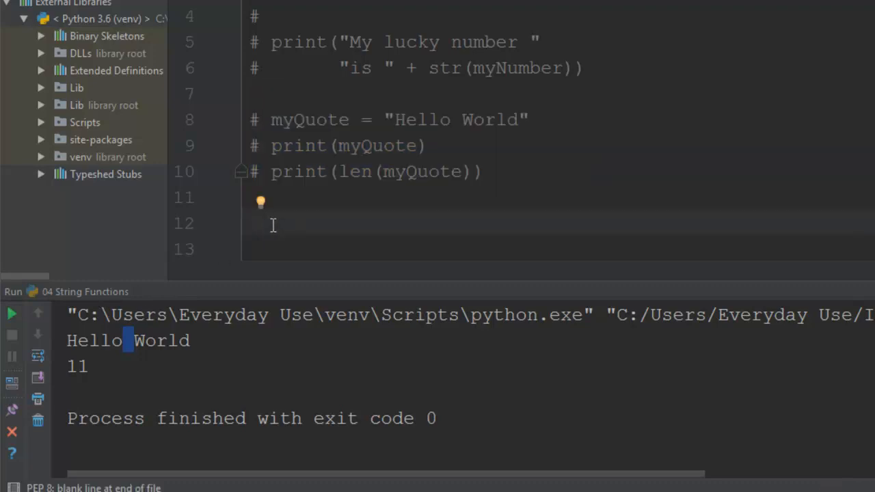
Assign myString = "The quick brown fox", removing a stray parenthesis.
text(myStrin)
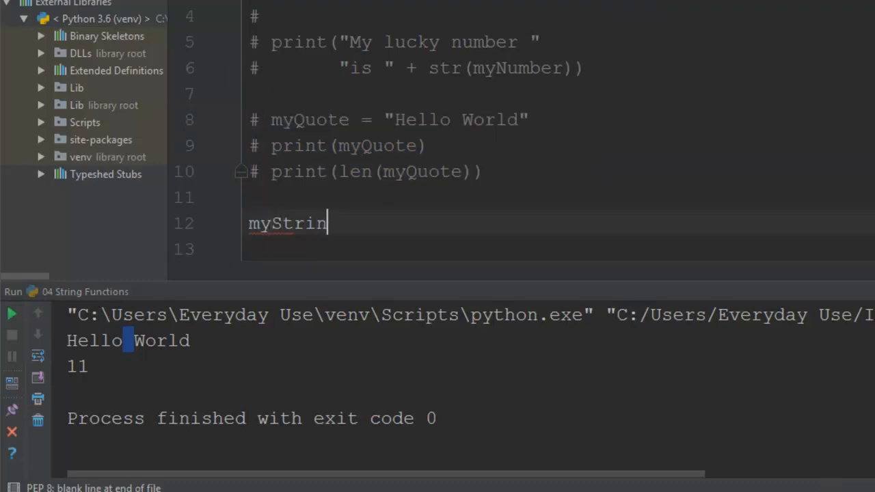
text(g ())
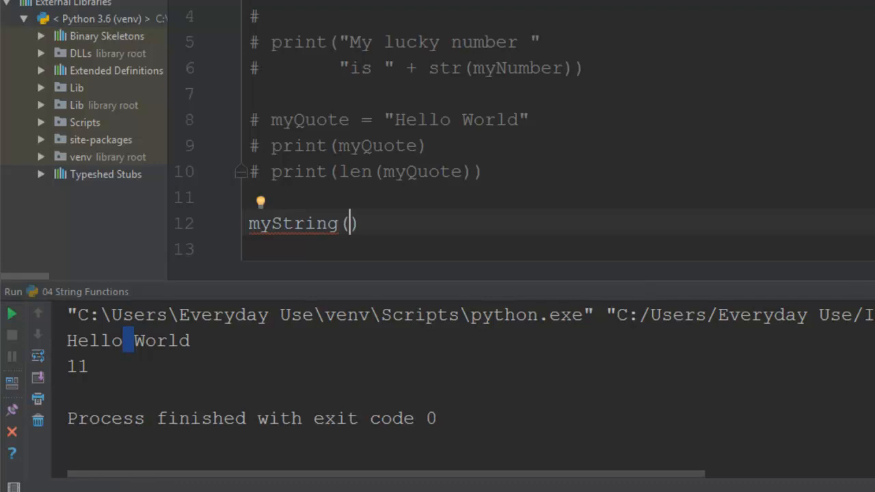
text("")
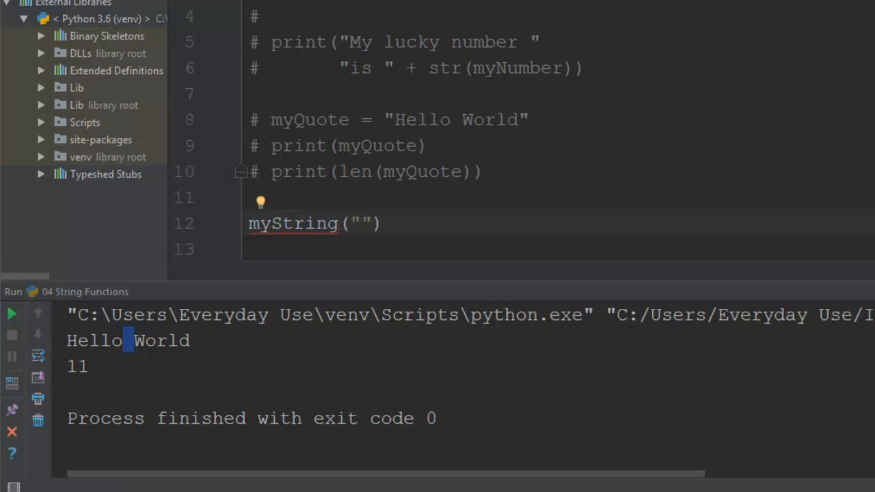
text(The quick)
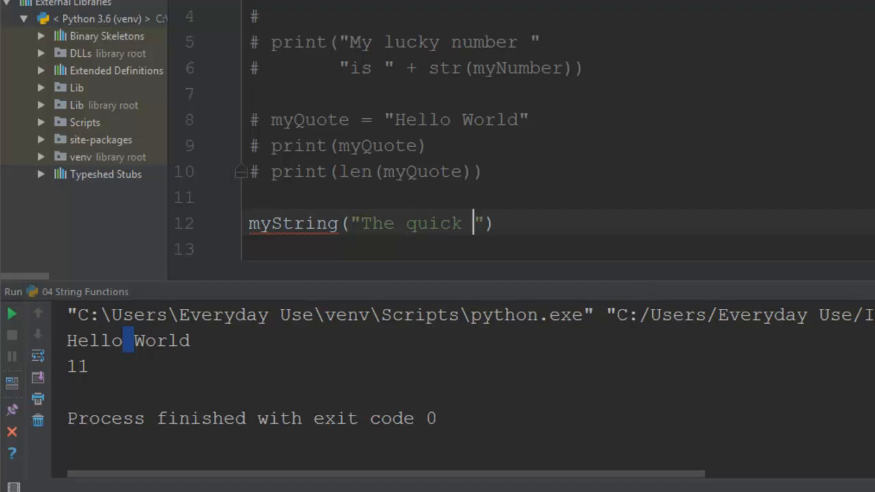
text(brown fox)
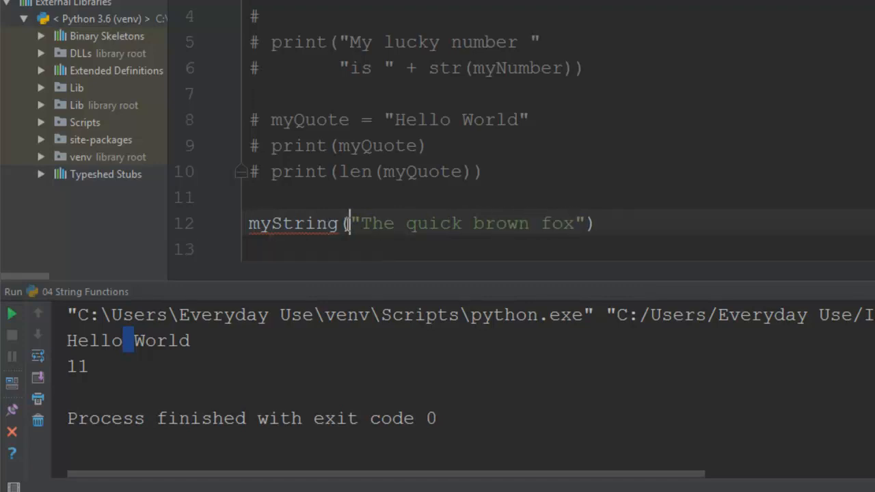
key(BackSpace)
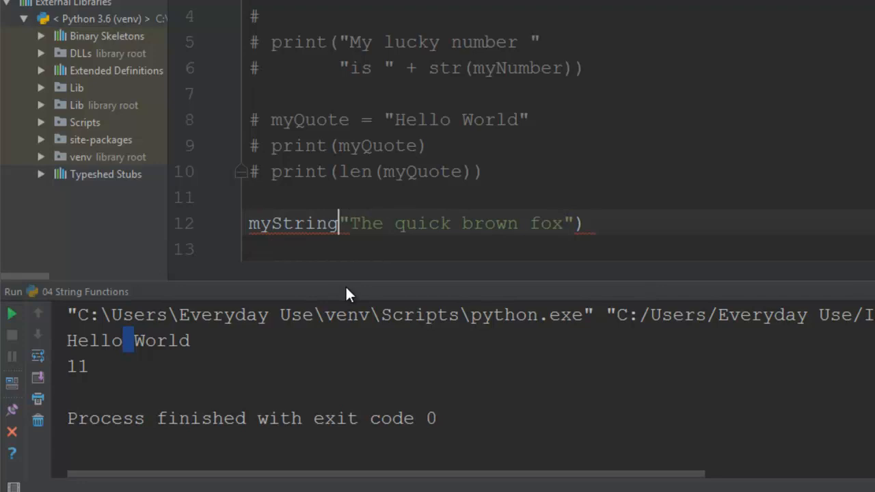
text(=)
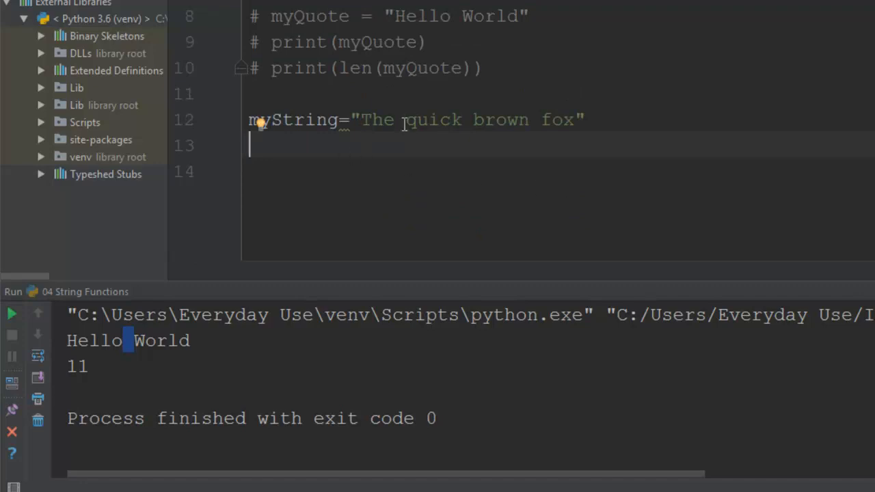
mouse_move(424, 114)
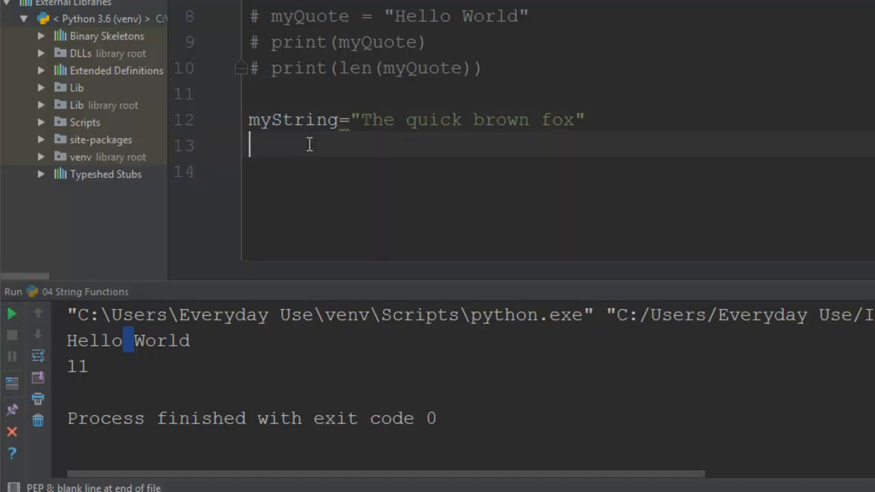
Add print(myString) and run to output 'The quick brown fox'.
text(print()
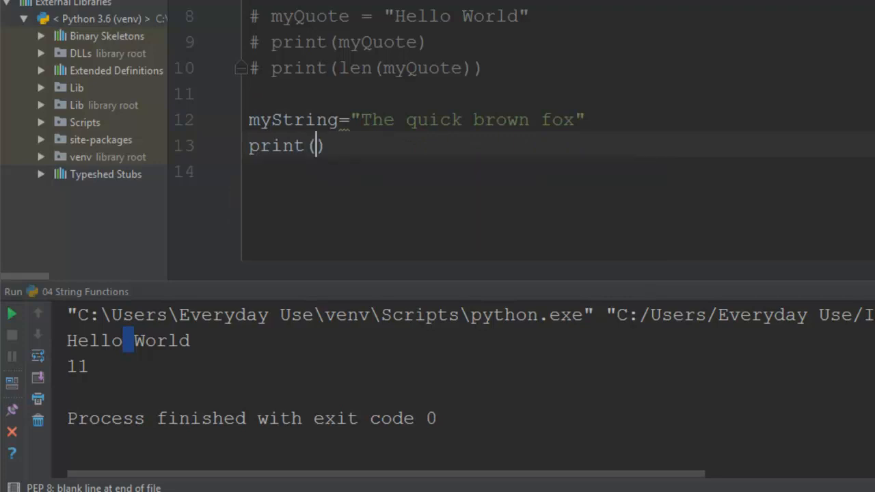
text(myString)
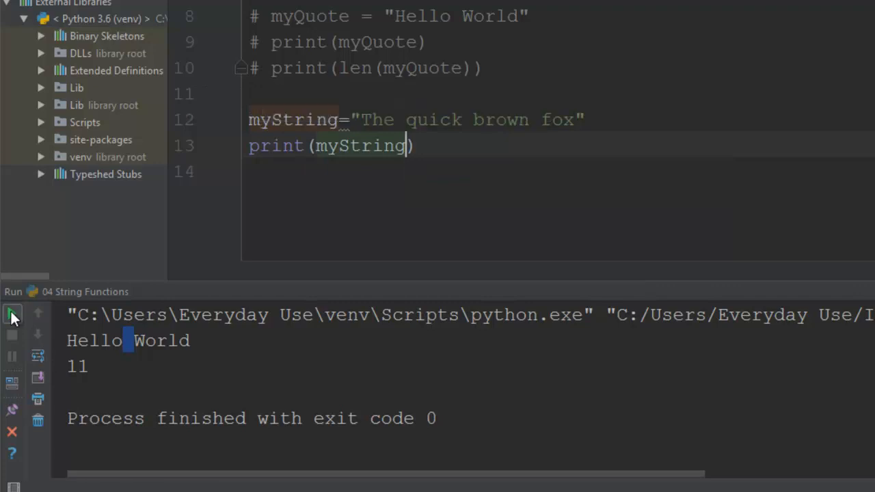
click(10, 314)
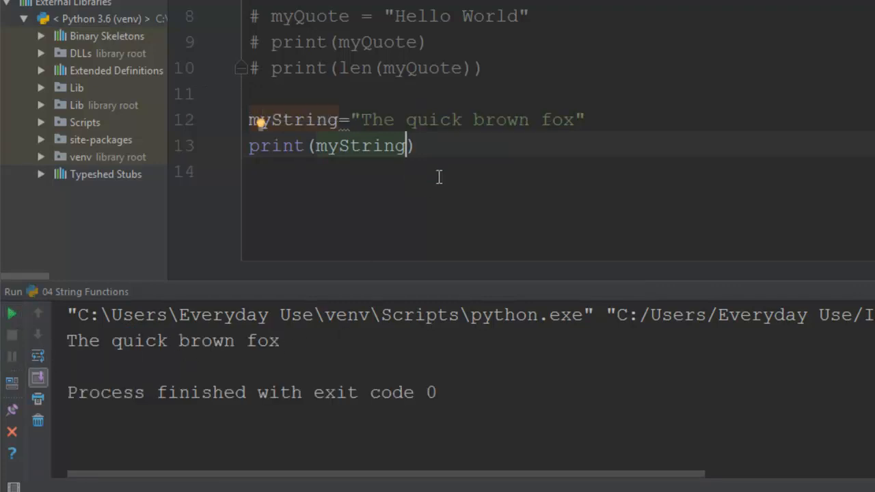
Add print(myString.upper()) and run to show THE QUICK BROWN FOX.
text(print)
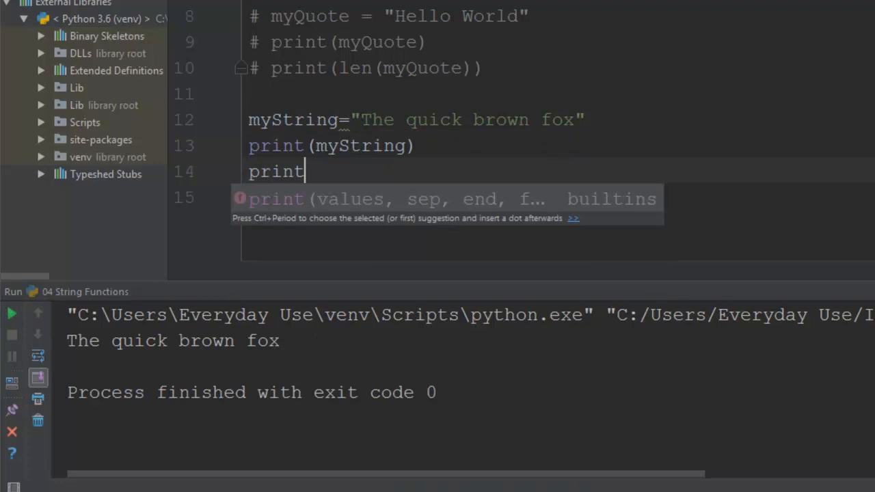
text(())
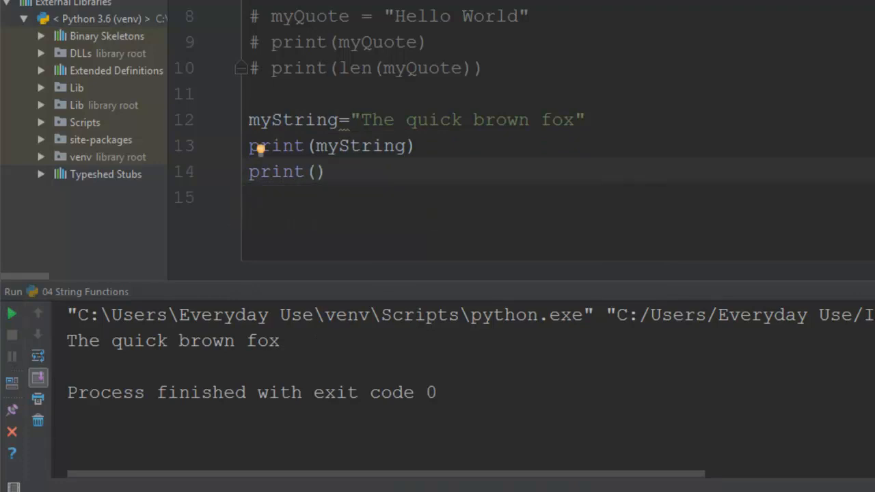
text(myStri)
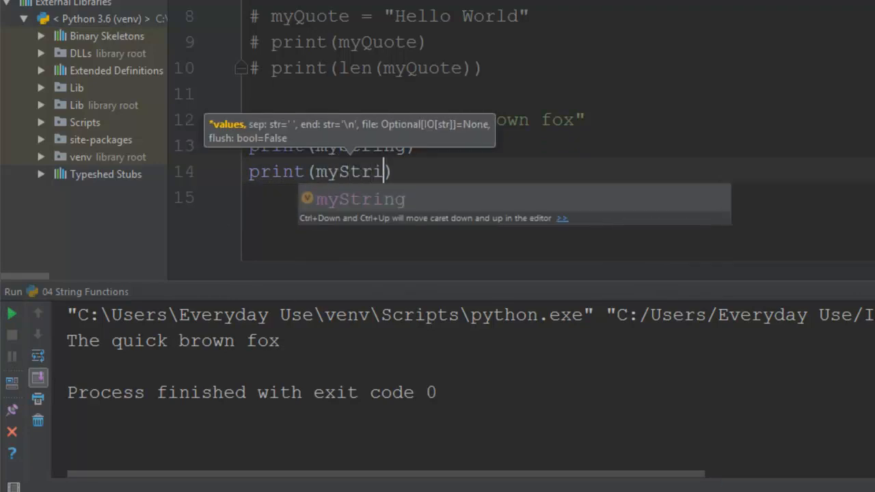
text(.up)
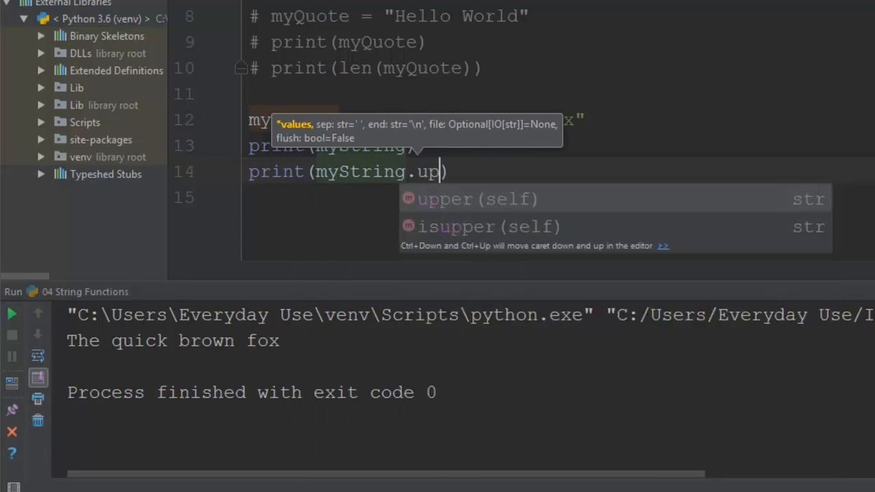
key(Tab)
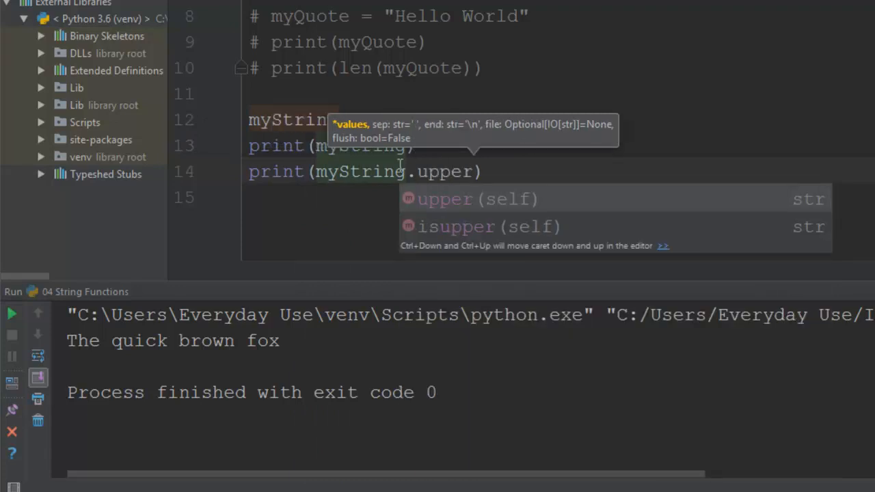
mouse_move(394, 164)
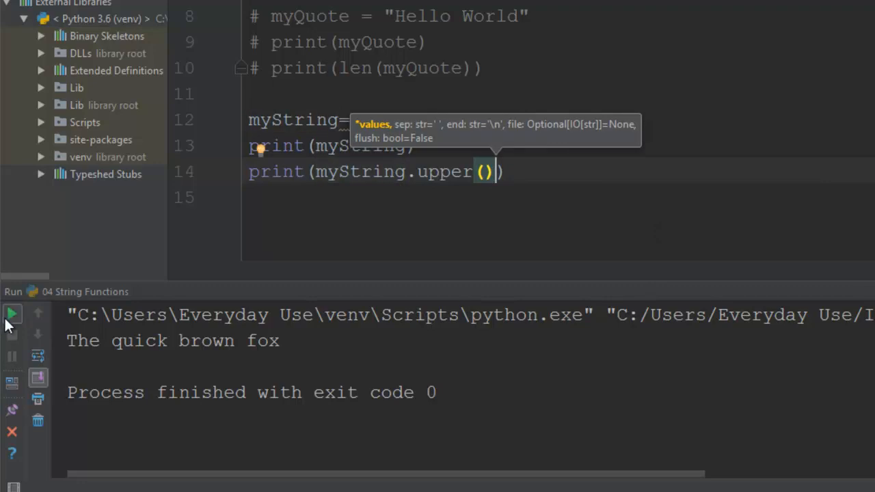
click(12, 313)
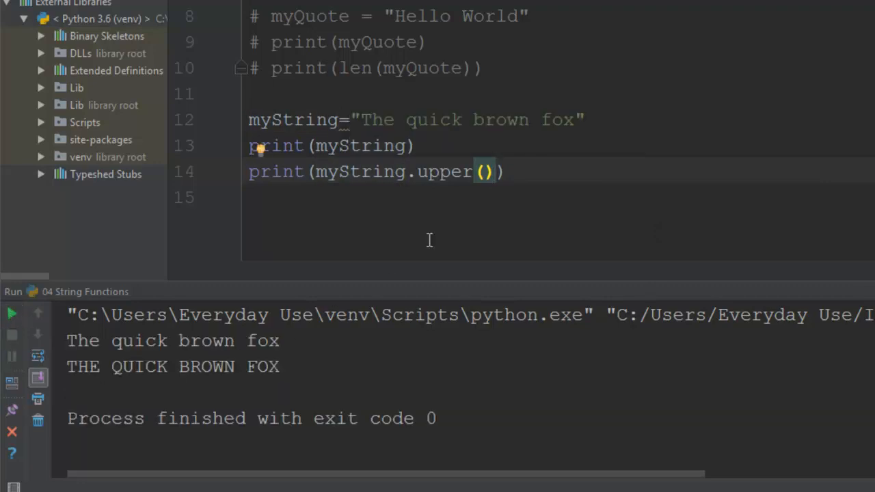
Duplicate it as print(myString.lower()) and run to show the lowercase sentence.
triple_click(376, 172)
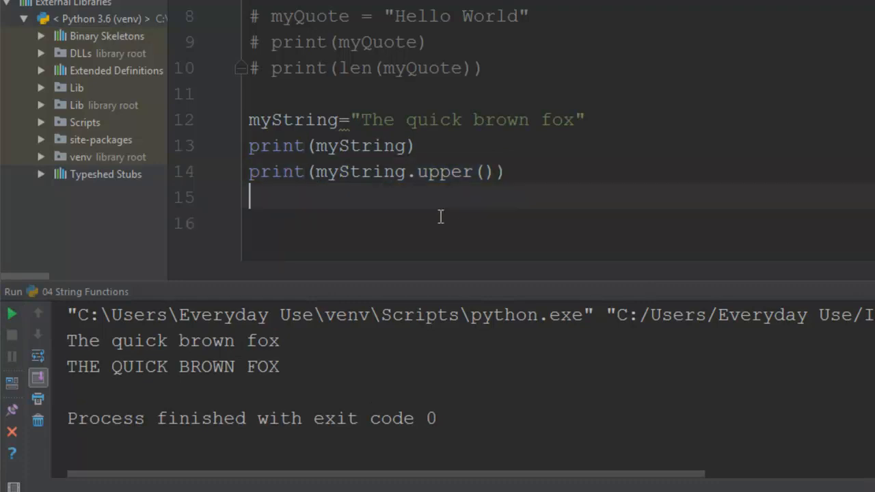
text(print(myString.upper()))
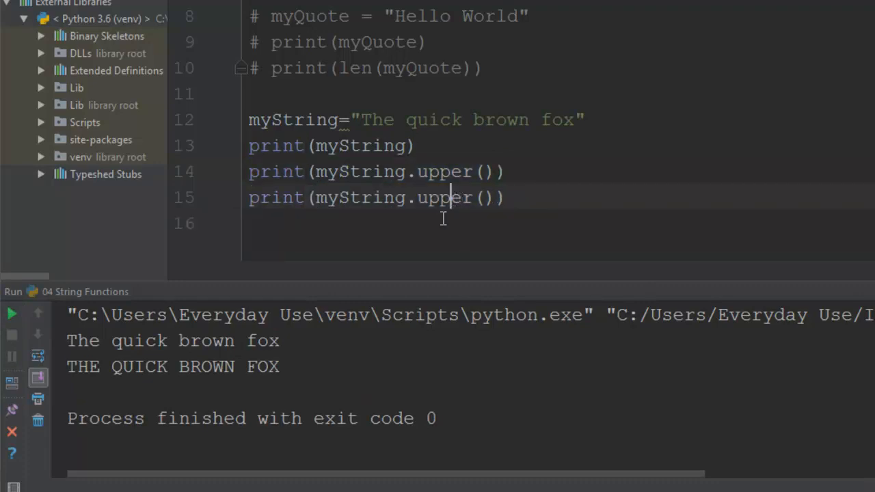
text(lower)
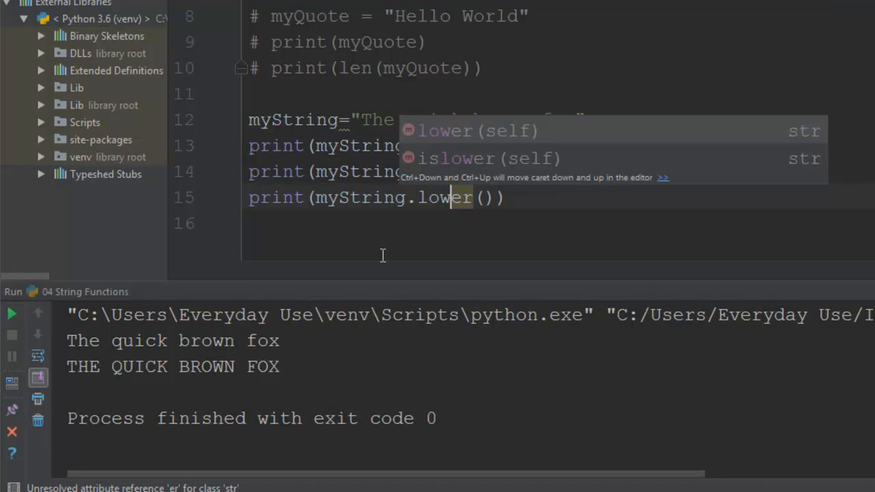
click(11, 314)
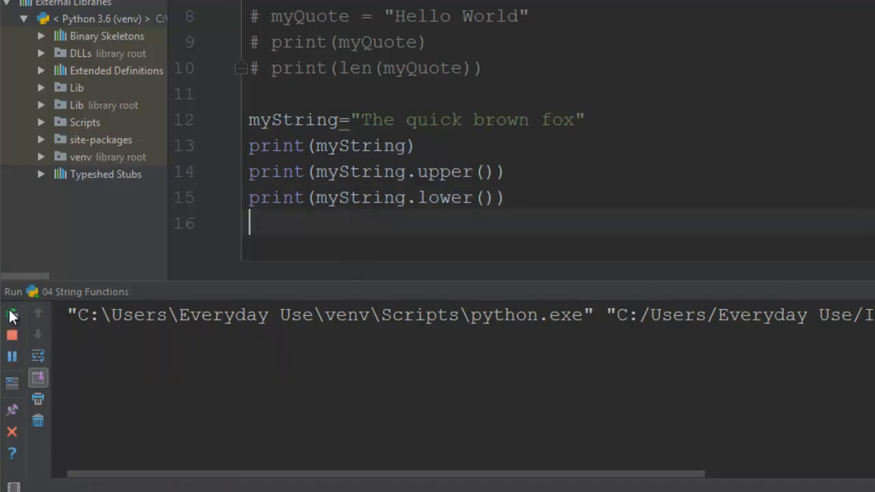
click(12, 314)
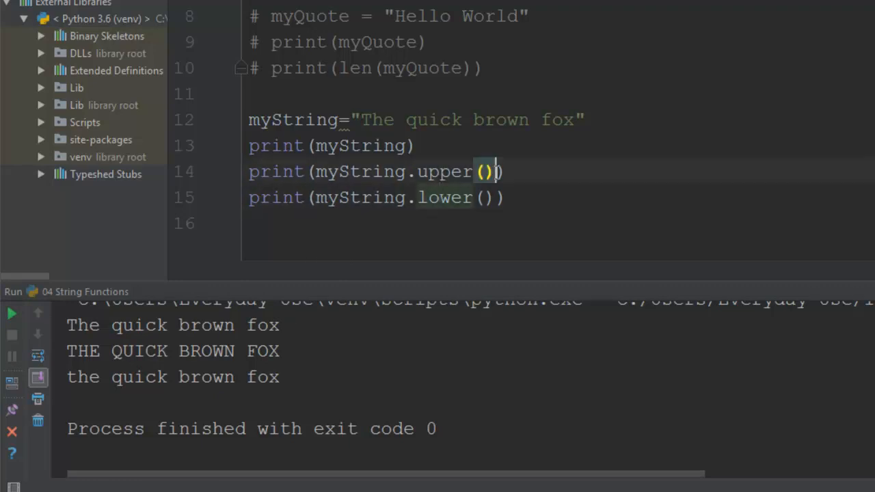
Store myString.upper() in a new variable myUpper and print myUpper.
drag(315, 171, 497, 172)
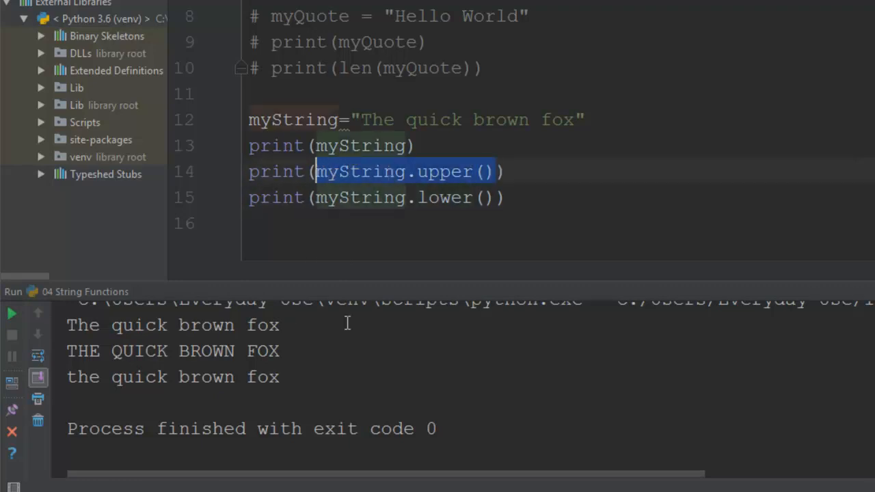
key(Delete)
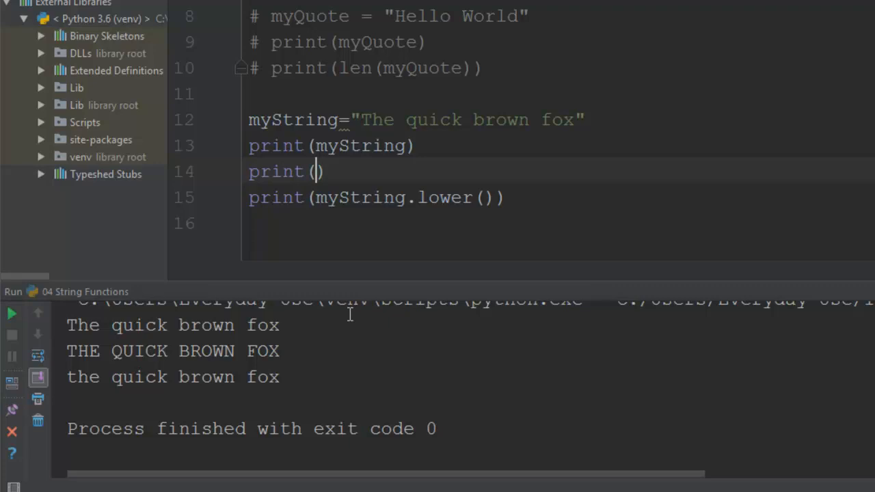
key(Enter)
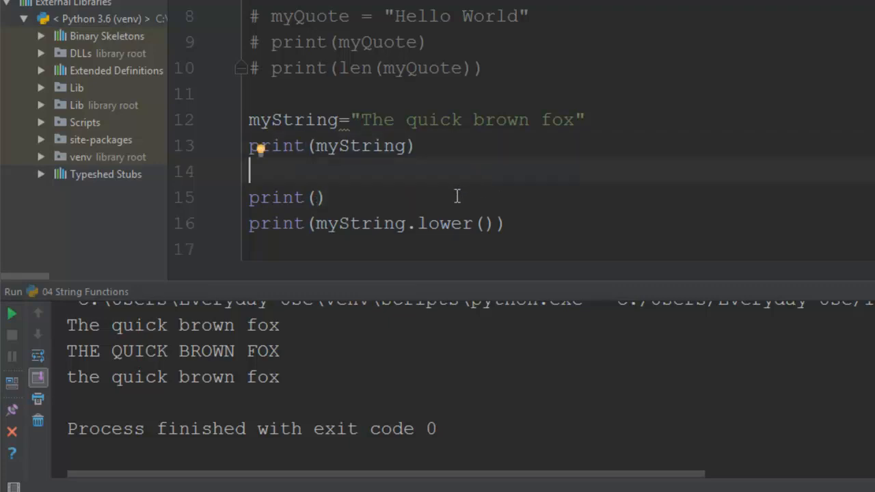
text(m)
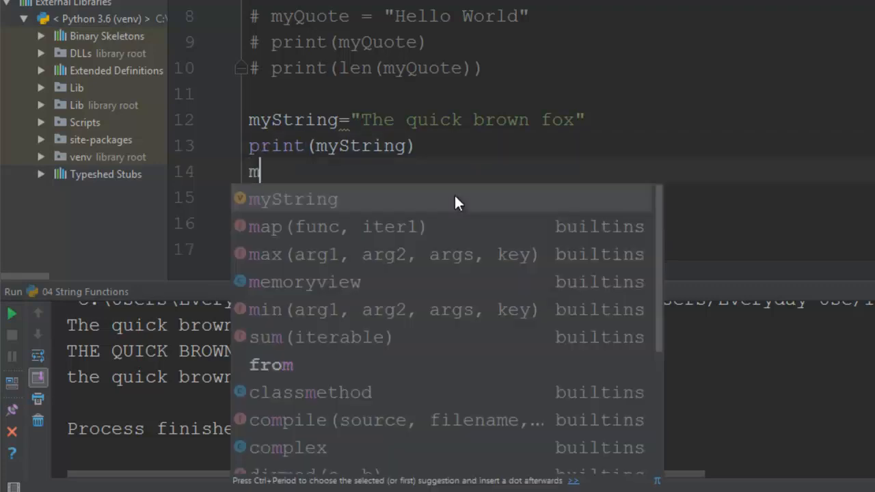
text(yUpper)
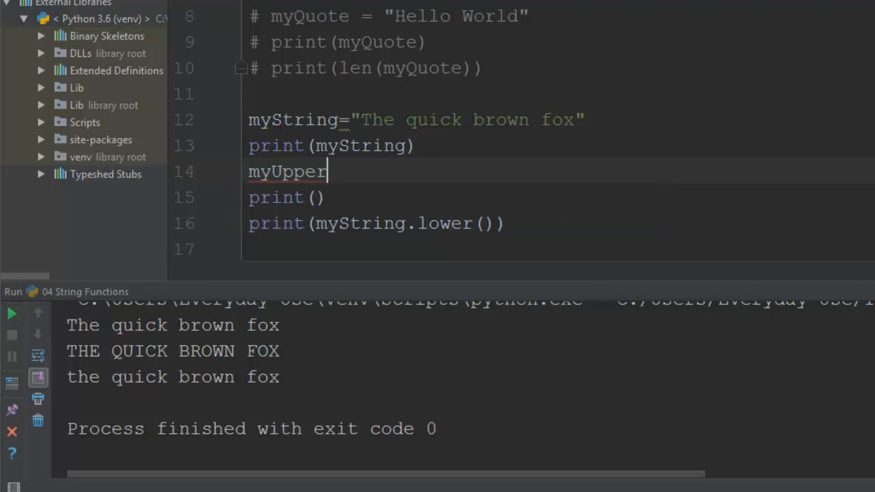
text(= myString.upper())
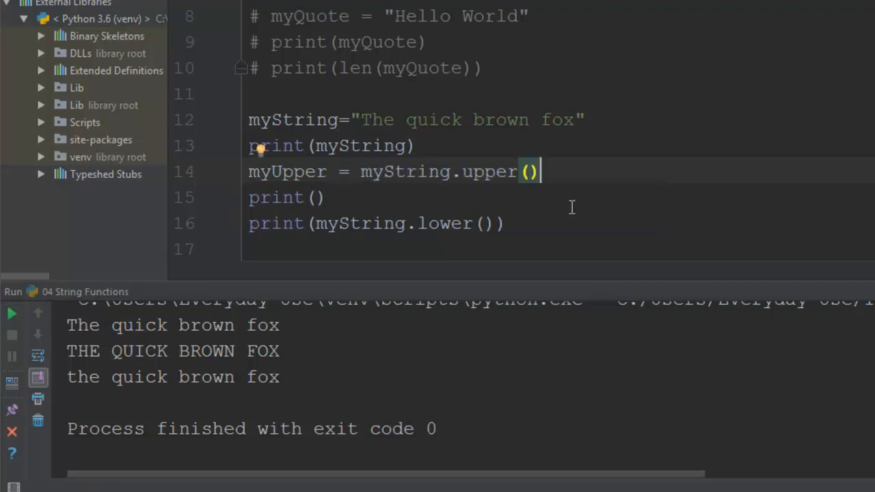
double_click(287, 172)
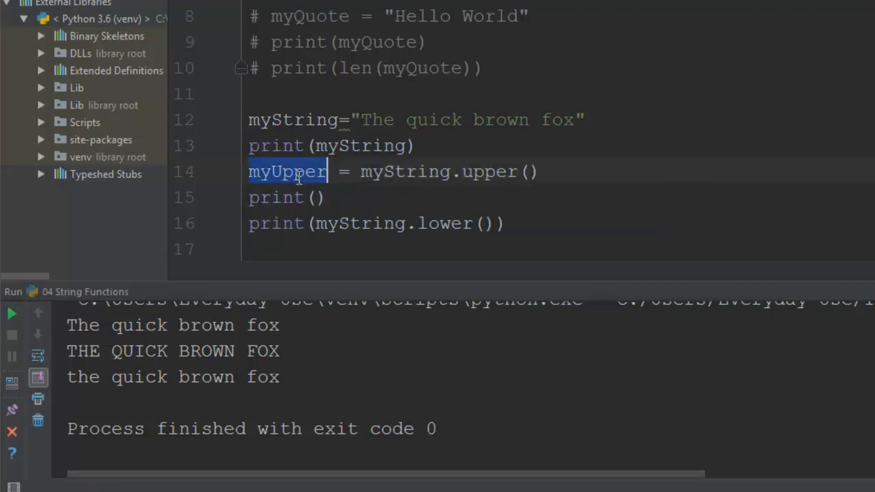
text(myUpper)
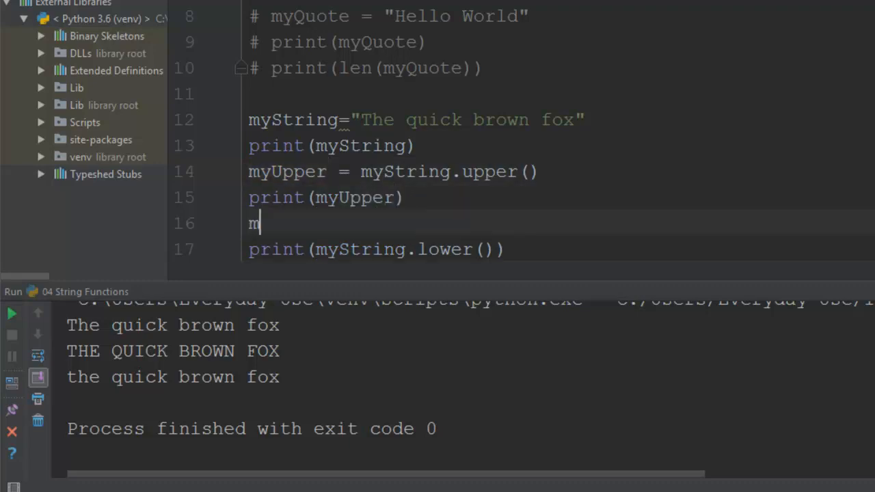
Store myString.lower() in myLower, print it, and select the fox-sentence block.
text(yLower =)
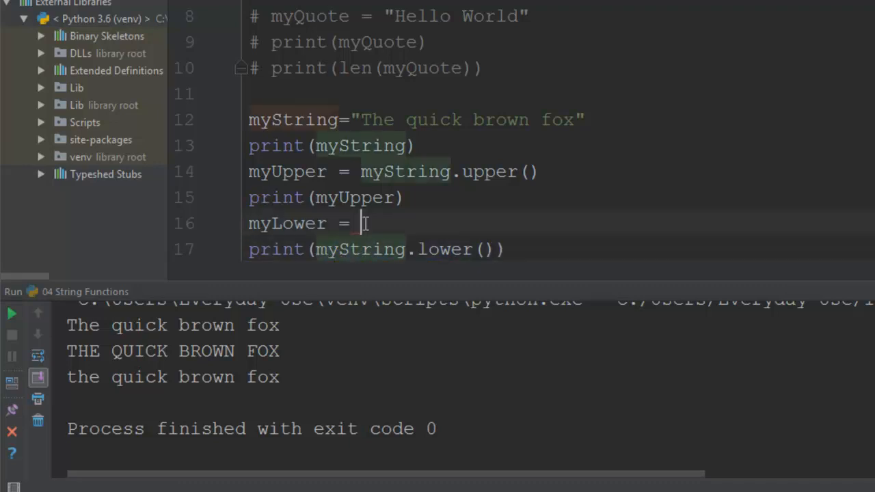
text(myString.lower())
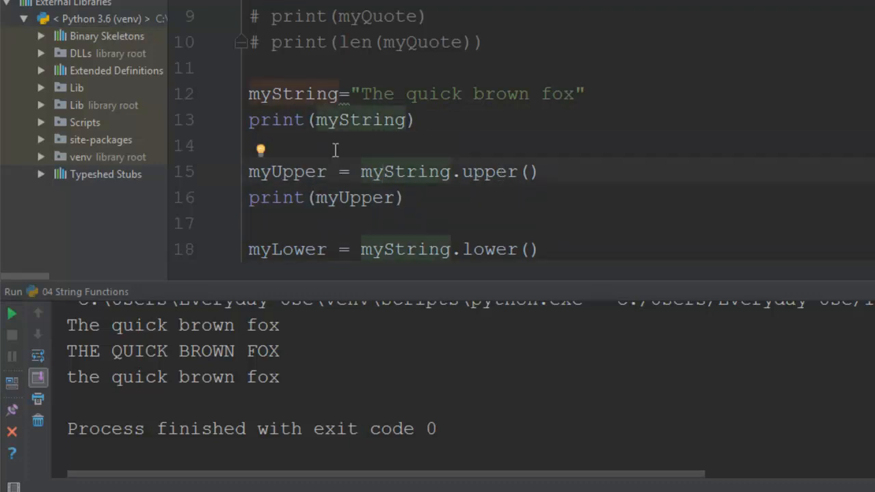
double_click(488, 171)
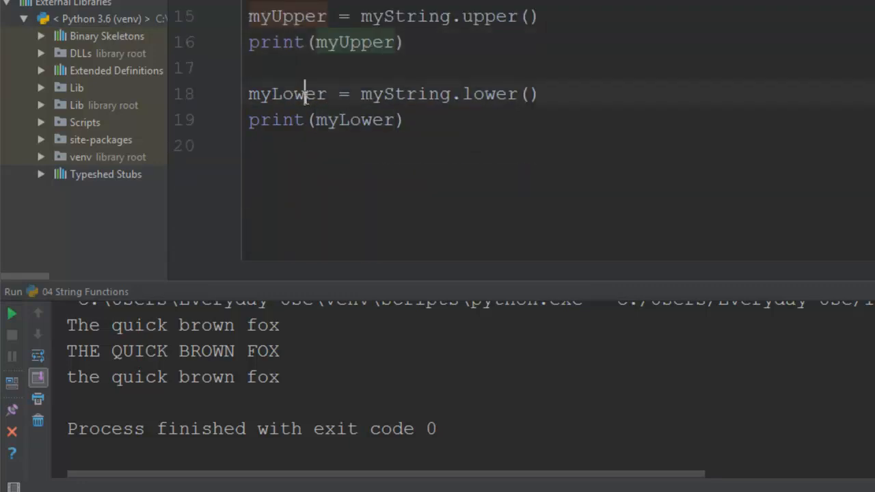
double_click(487, 94)
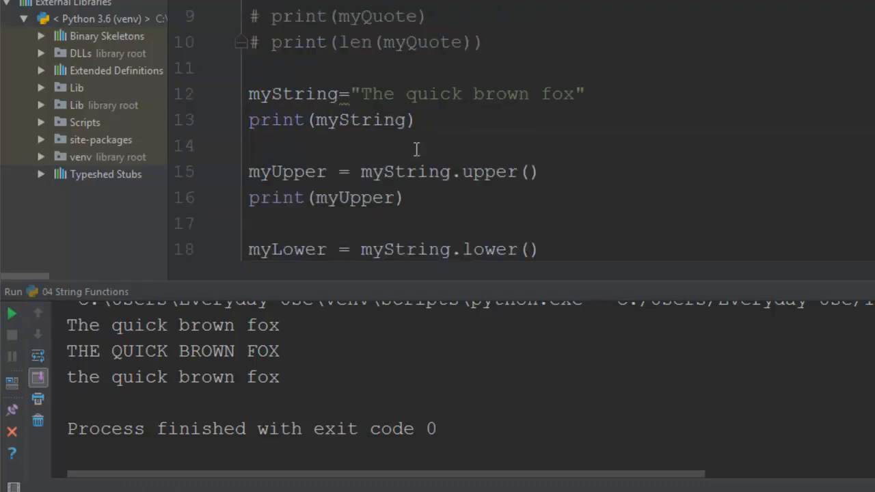
mouse_move(393, 142)
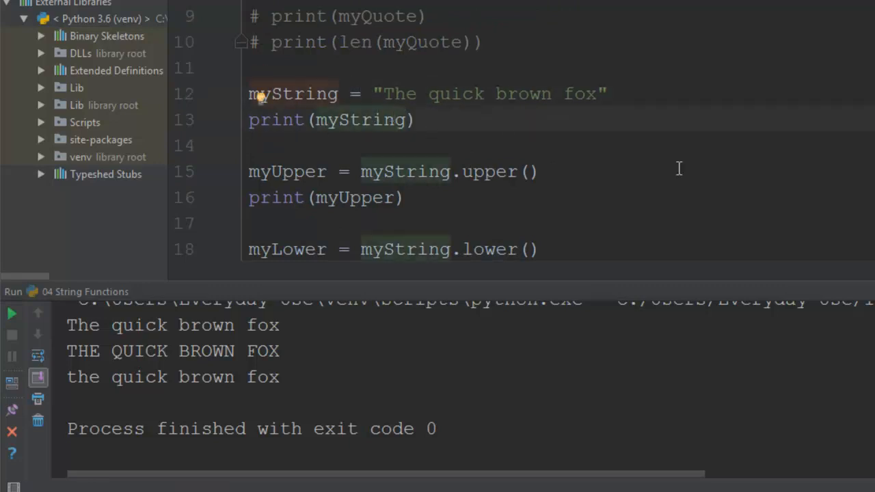
drag(807, 284, 807, 301)
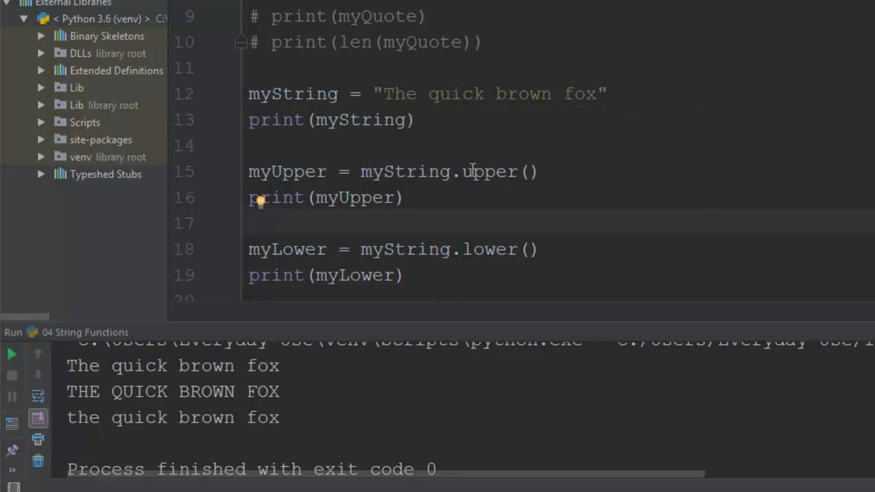
double_click(489, 248)
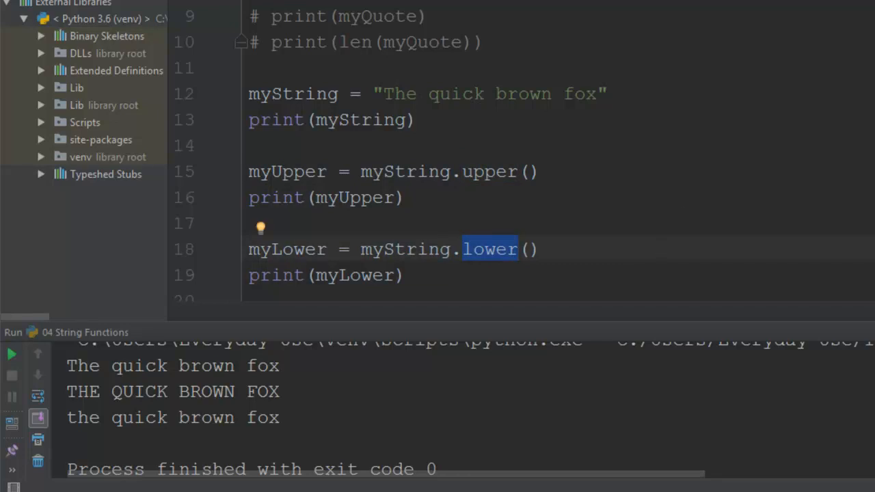
mouse_move(451, 275)
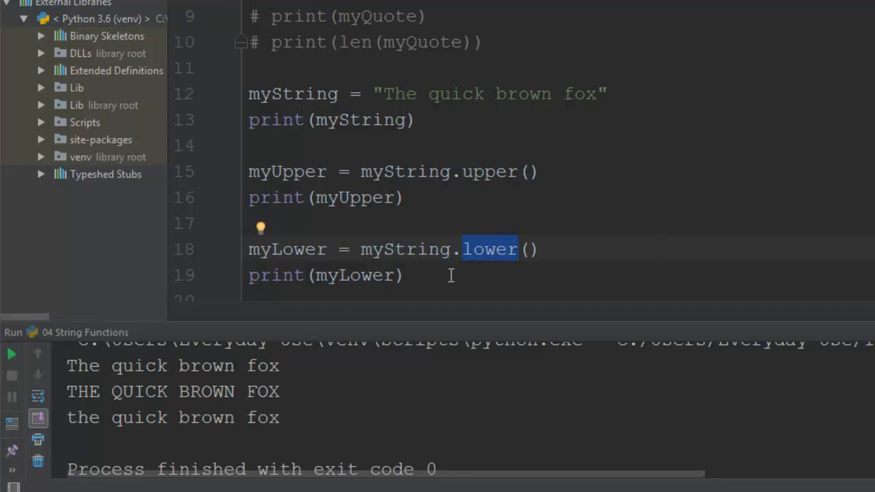
drag(249, 94, 404, 275)
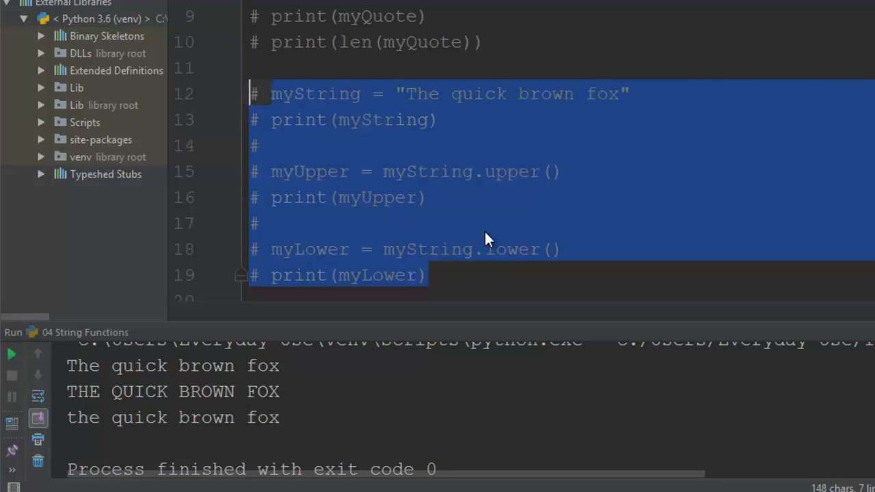
Comment out the fox-sentence block on lines 12–19 and leave an empty line below.
key(Delete)
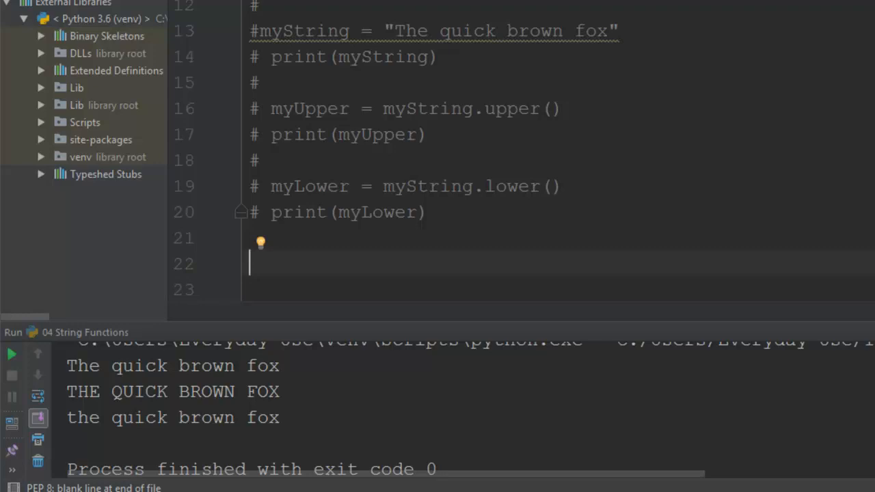
Assign myQuote = "Hello World" below the commented block.
text(myQ)
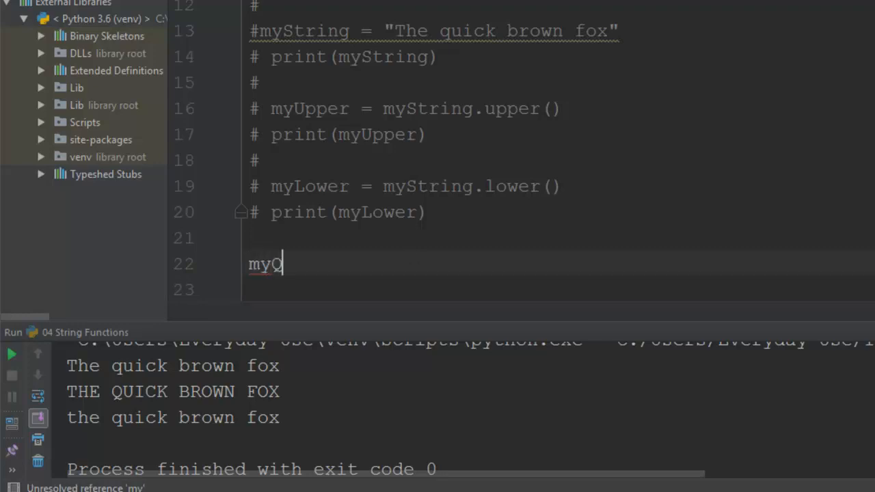
text(Quote =)
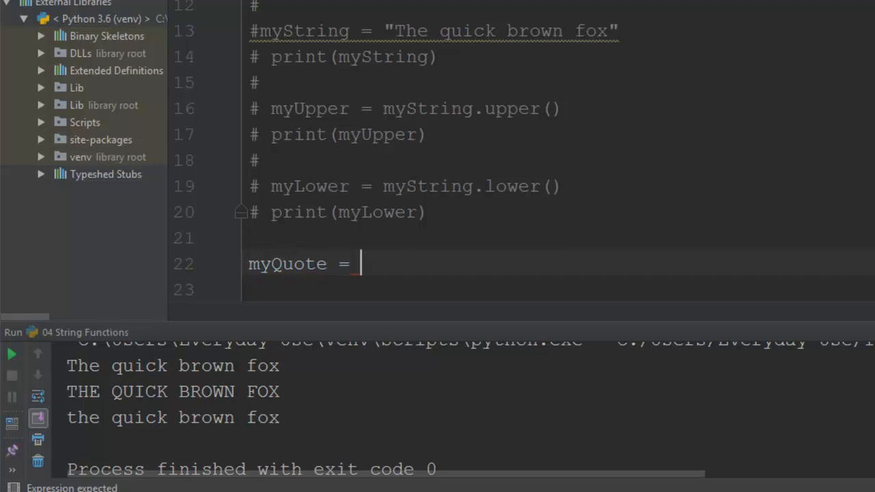
text("Hello)
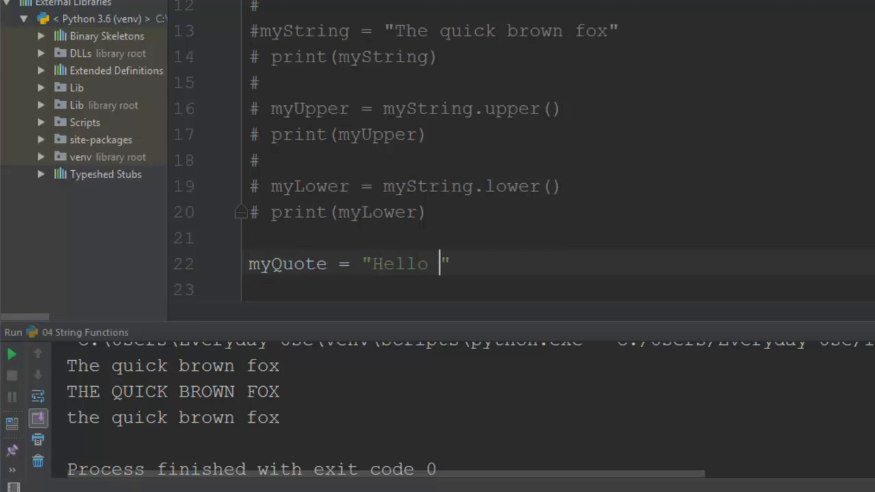
text(World)
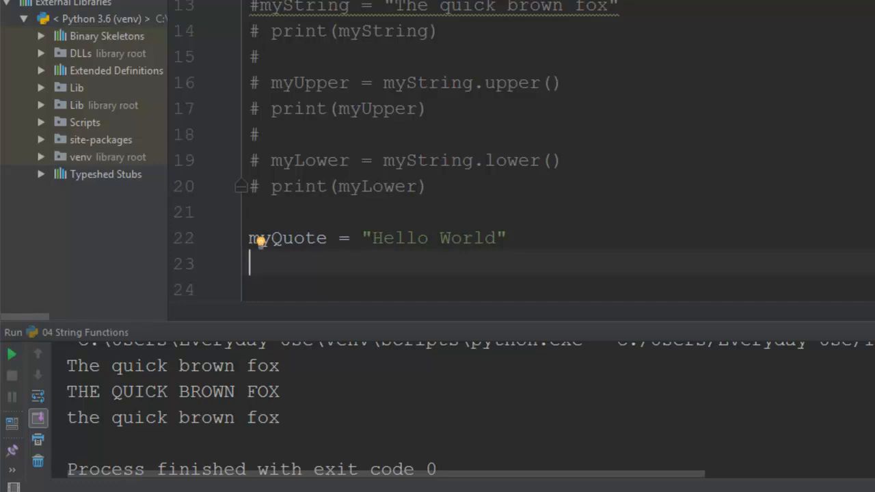
Add myFind = "o" with print(myFind in myQuote), then change the letter to "z".
text(myFind =)
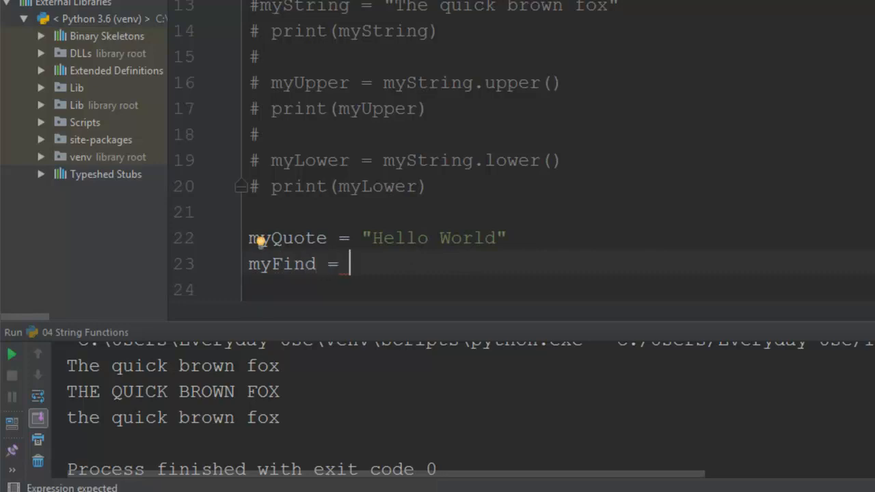
text("")
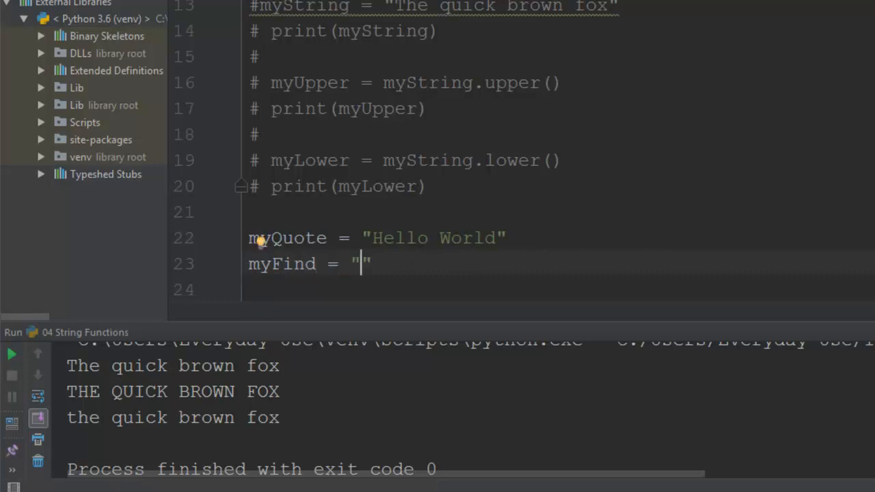
text(o)
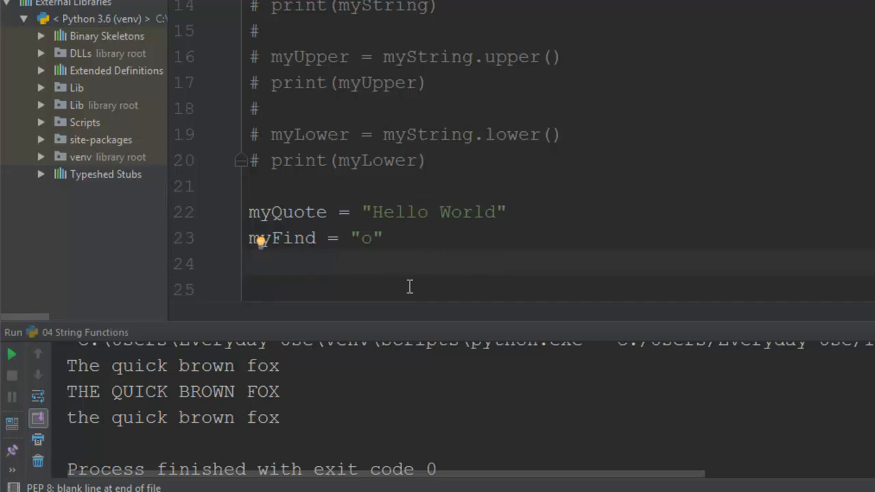
text(print()
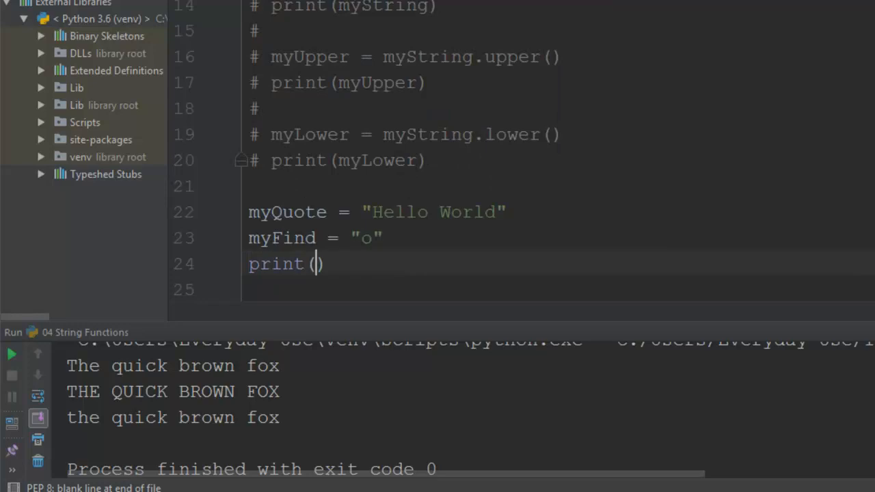
text(myFind in)
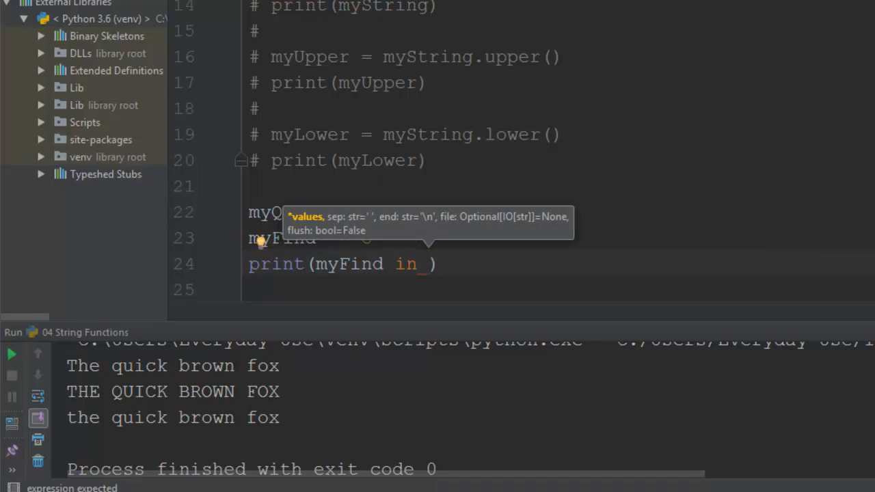
text(myQuote)
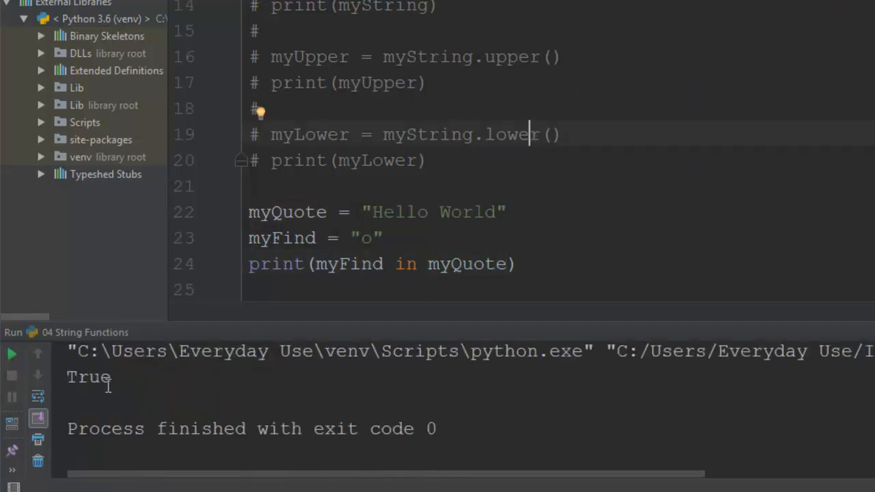
double_click(88, 378)
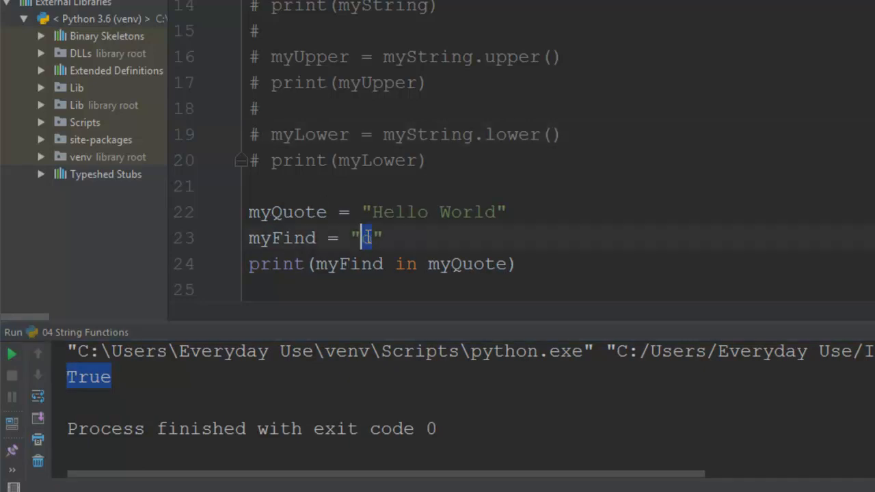
text(z)
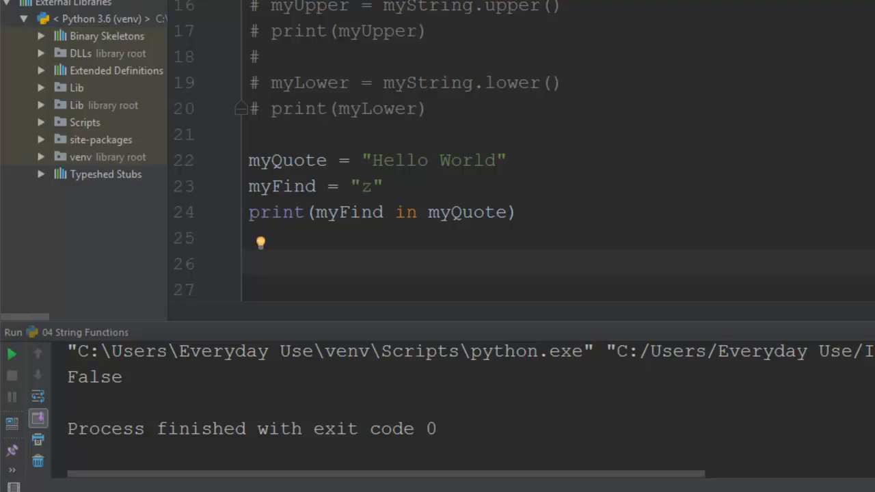
mouse_move(535, 179)
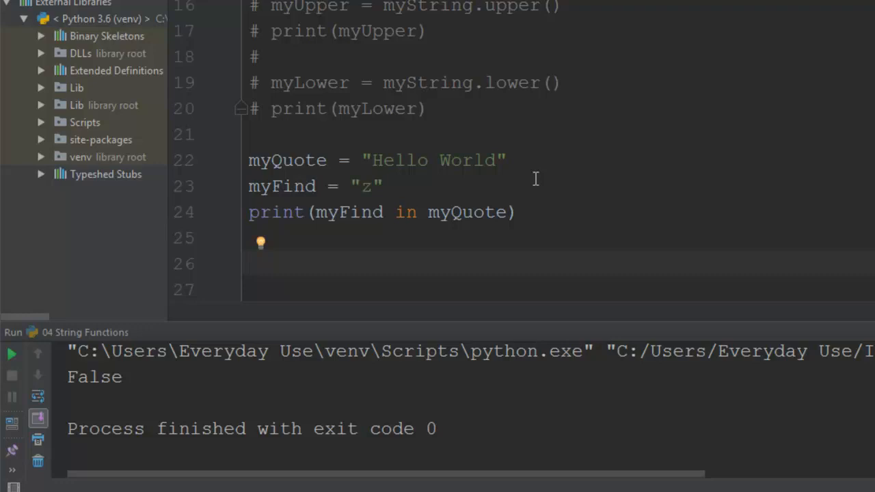
Add print("He" in myQuote) and run the script.
text(print)
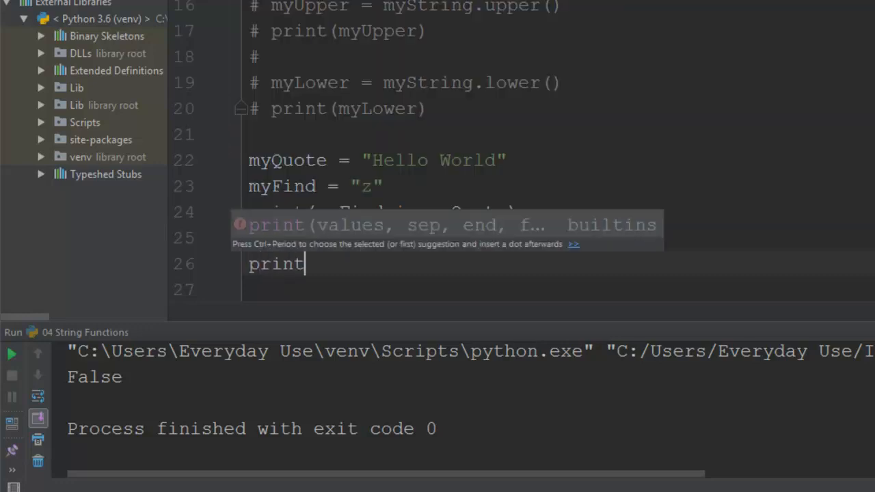
text(()
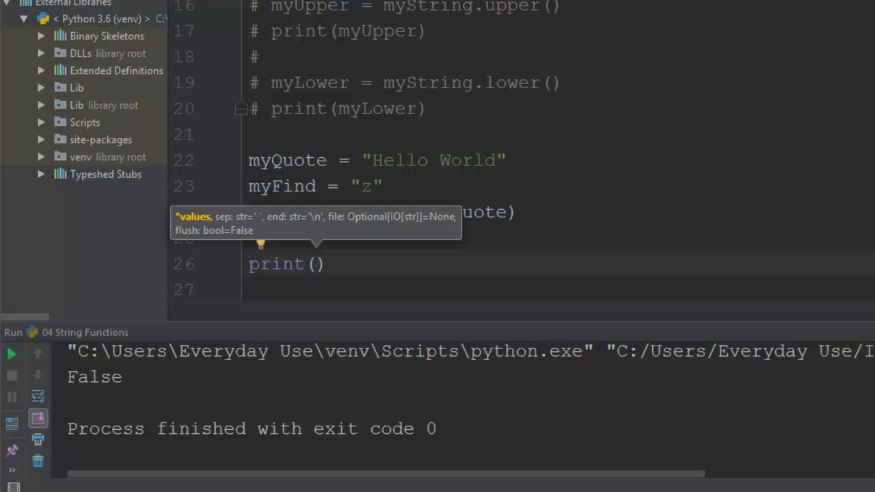
text("H")
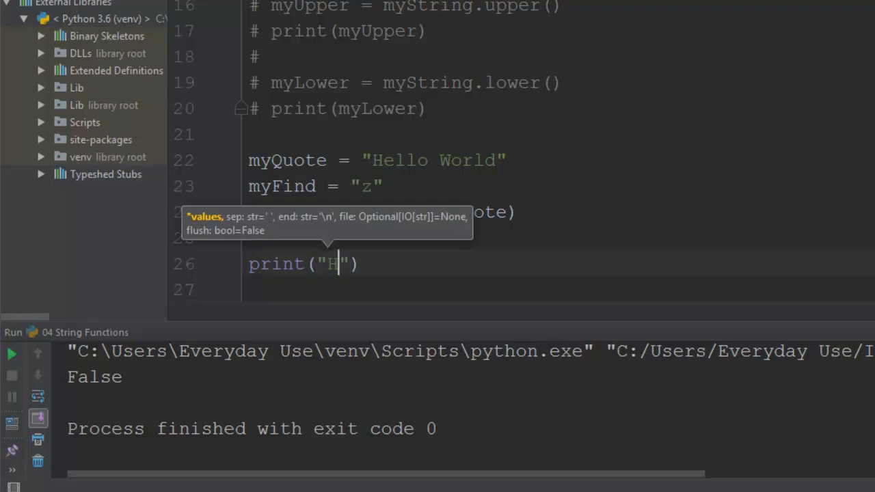
text(e)
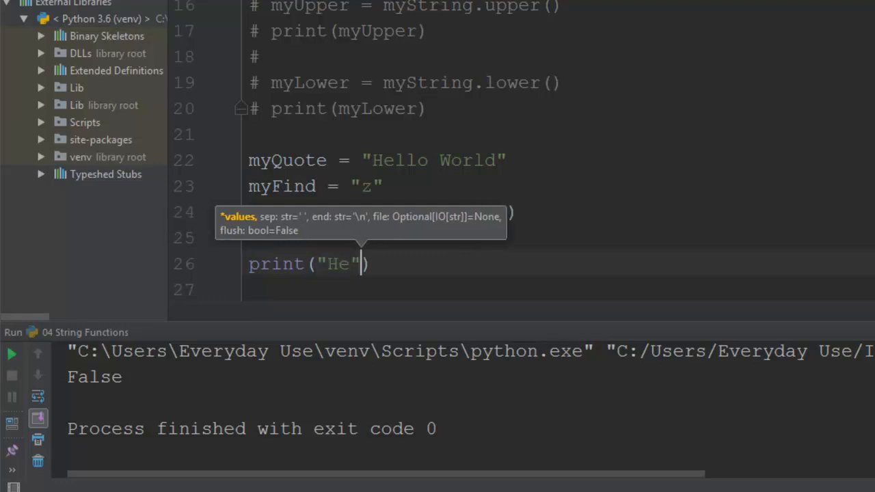
text(in myQuote)
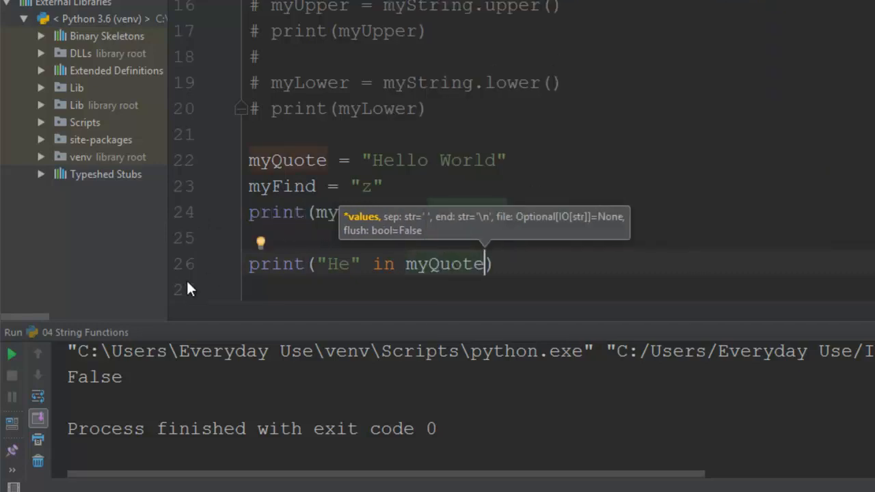
click(10, 353)
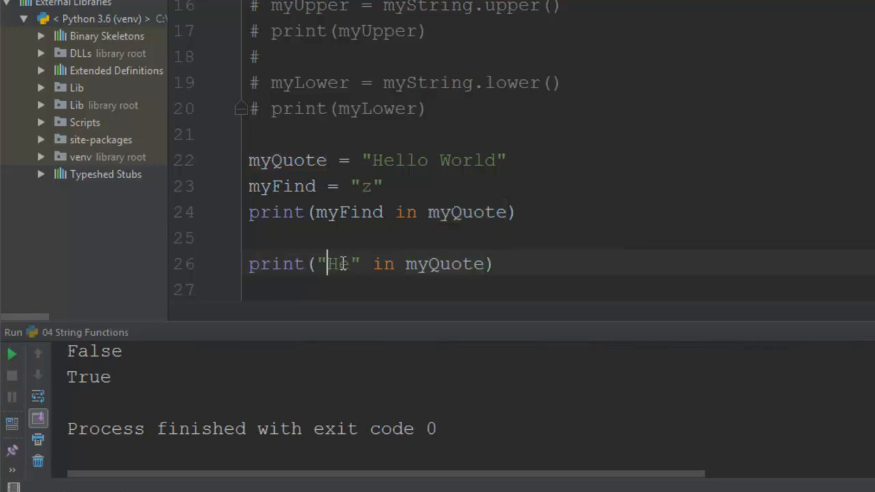
Change the literal to "x", rerun, and select the line to move it up.
key(Backspace)
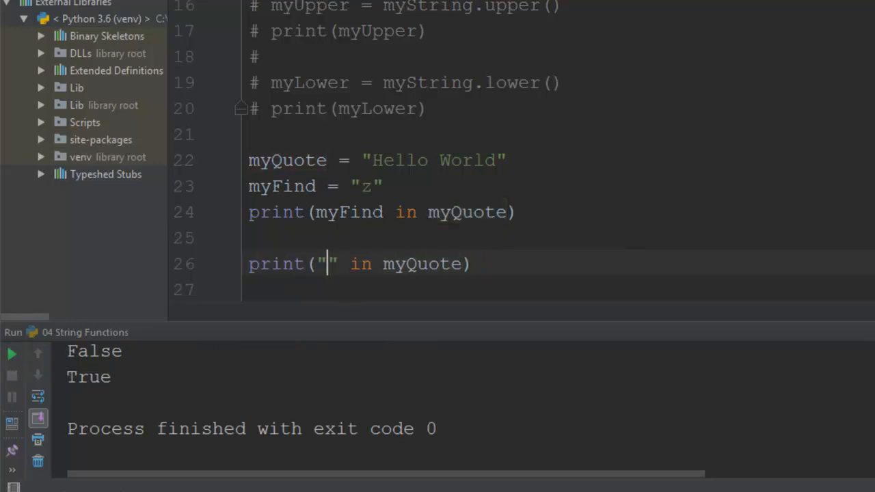
text(x)
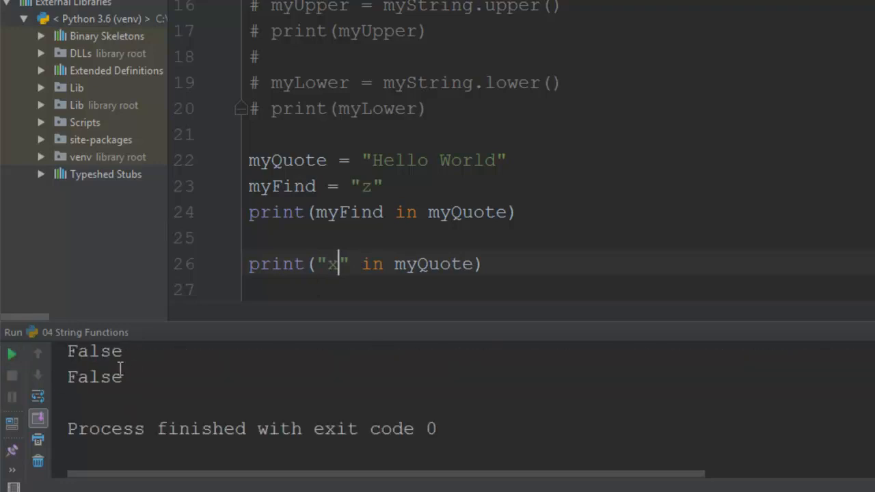
click(476, 264)
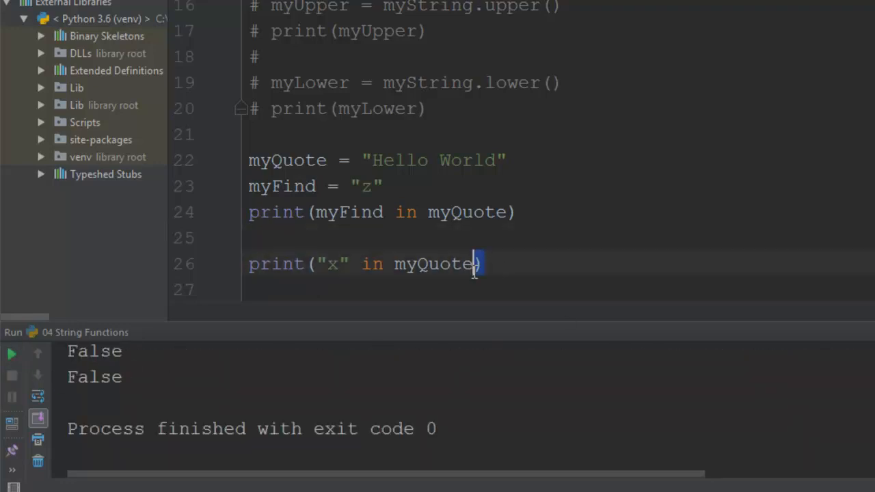
triple_click(365, 263)
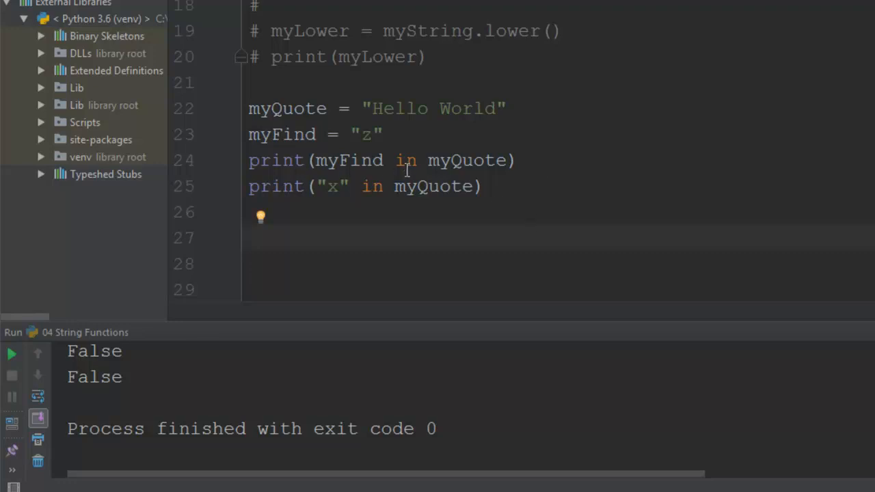
mouse_move(300, 236)
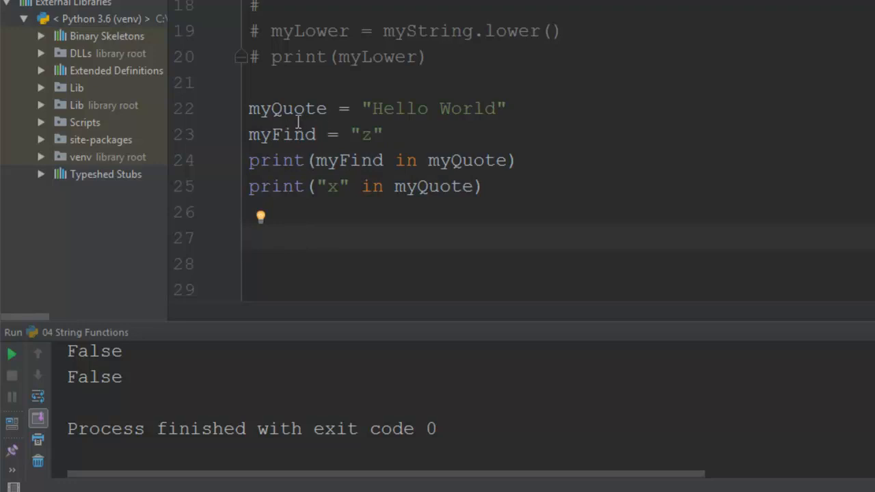
Add print(myQuote.find(myFind)) below the membership checks.
text(print)
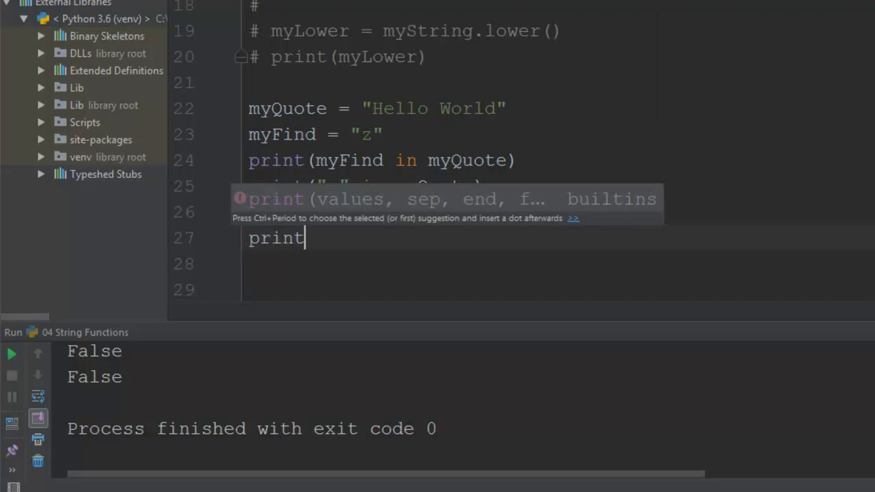
text(()
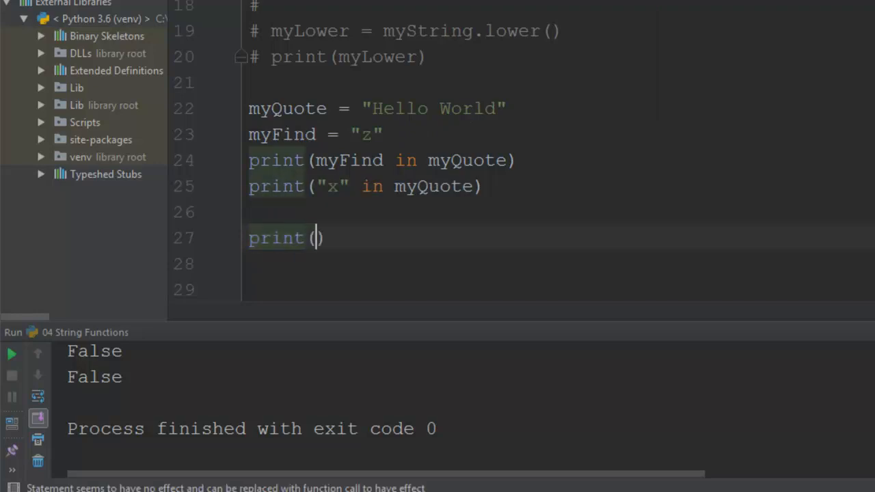
text(my)
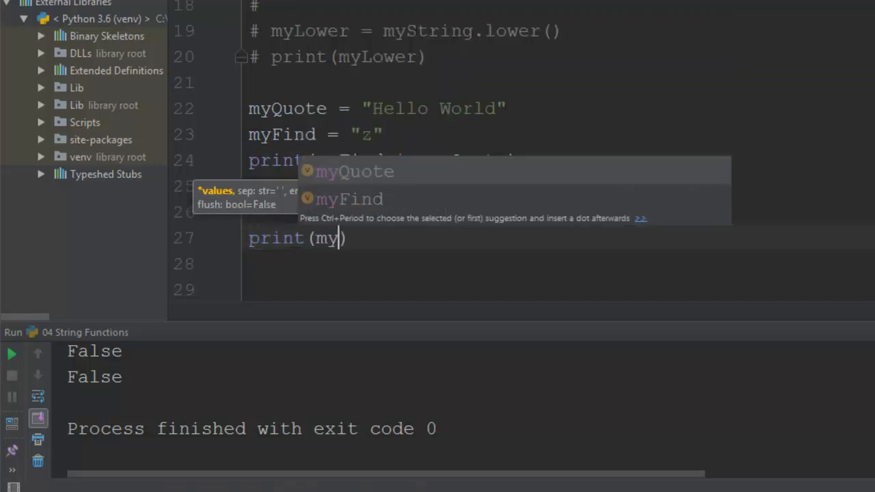
text(Quote.)
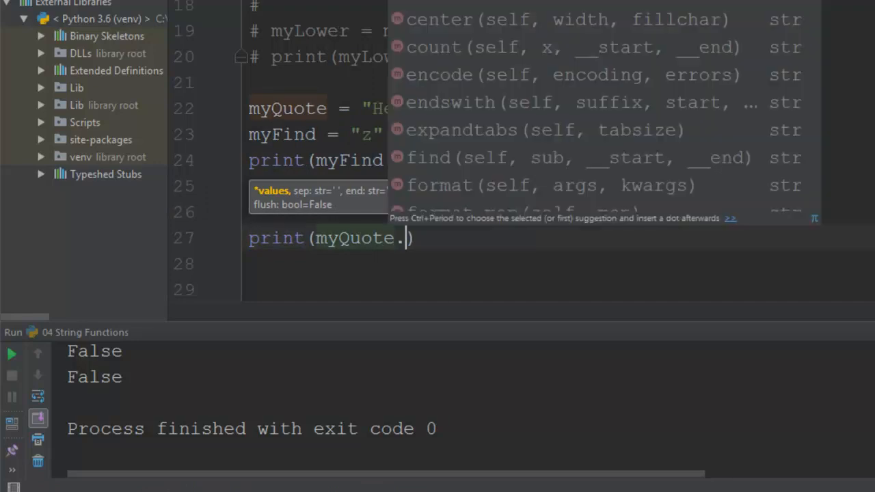
text(find()
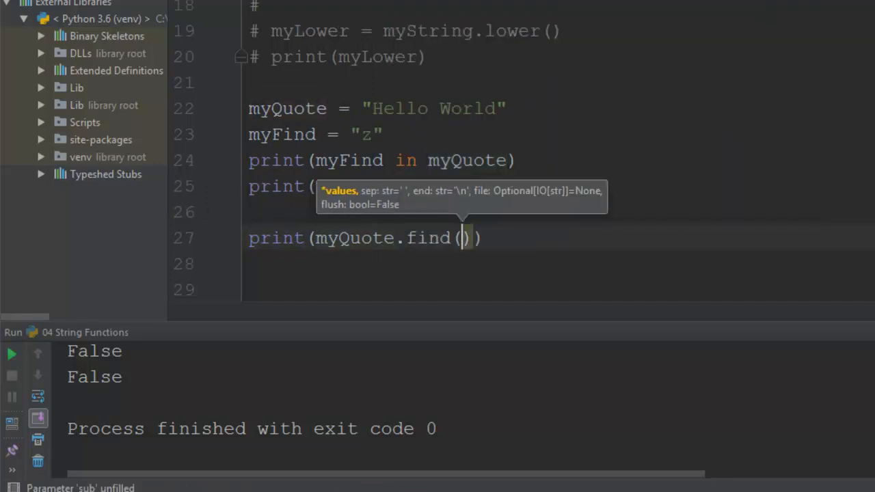
text(myFind)
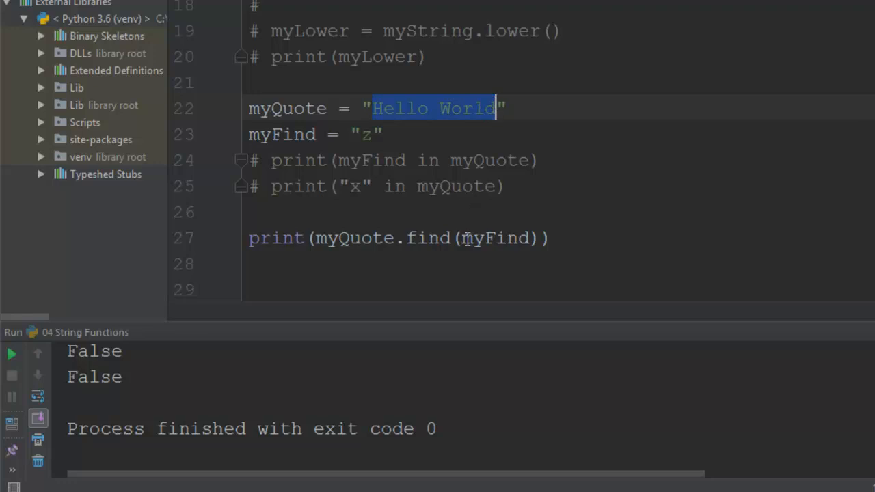
Run the script to get -1 for "z" and select the z character.
double_click(493, 237)
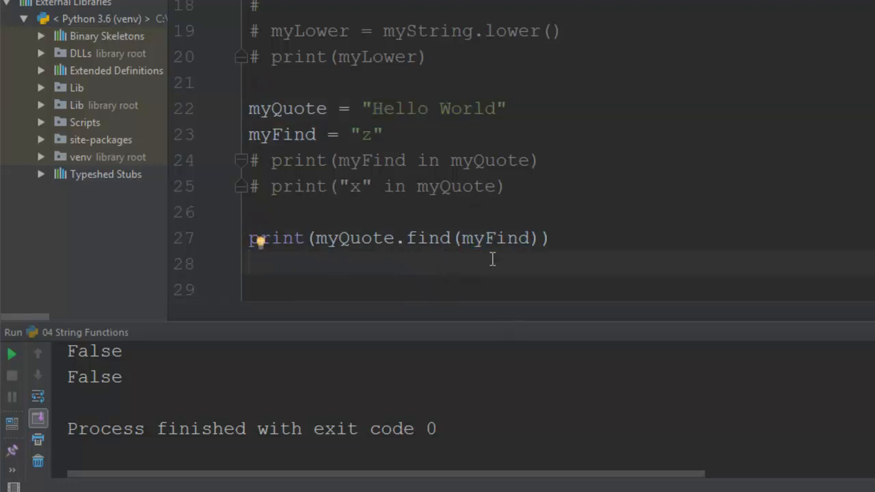
mouse_move(11, 354)
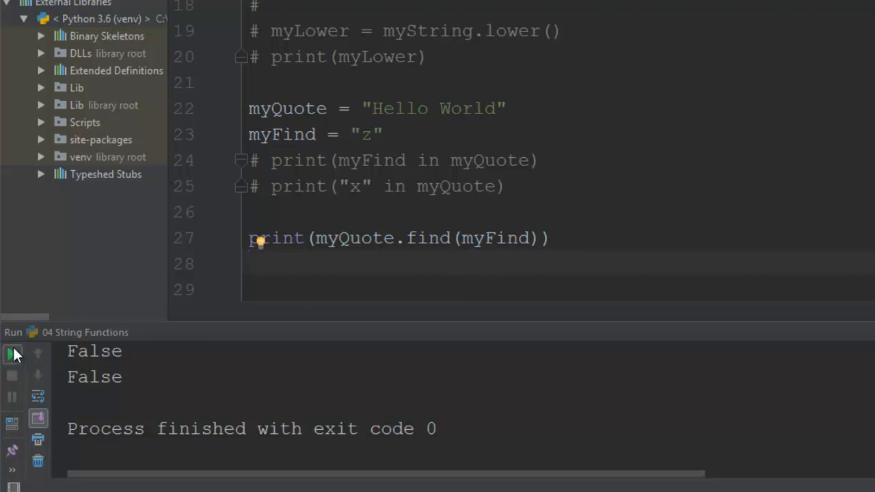
click(12, 354)
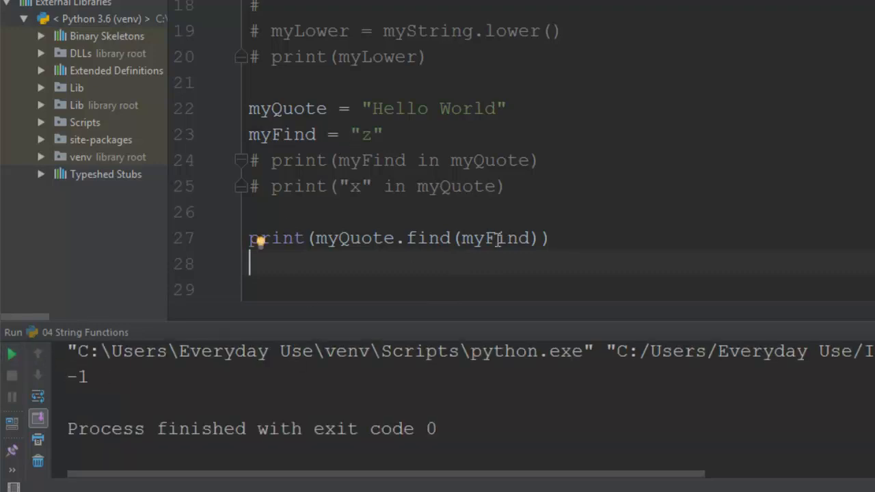
click(493, 238)
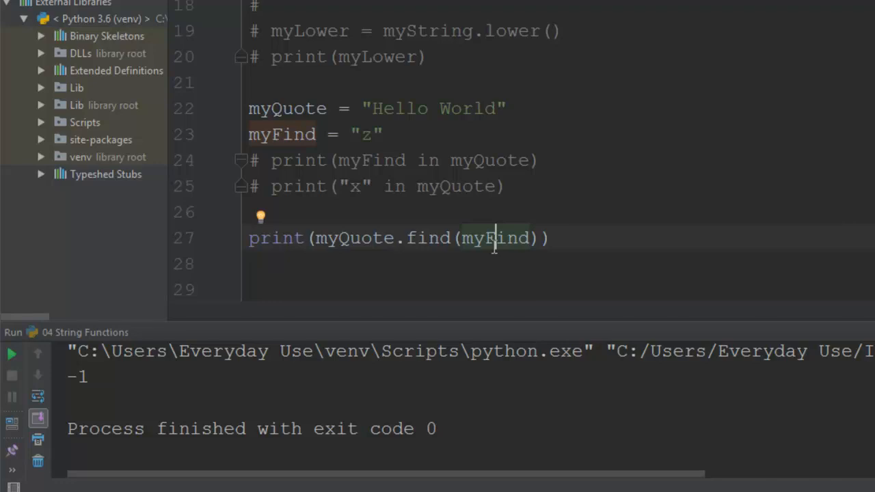
double_click(366, 134)
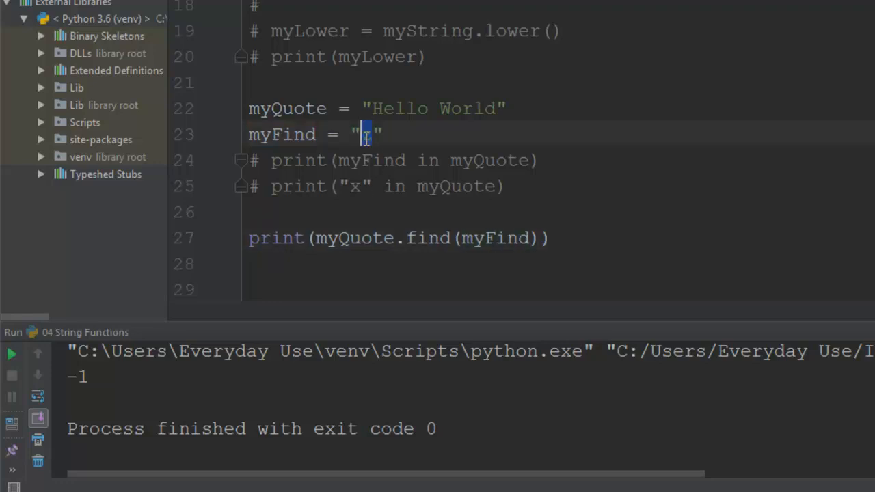
Search for "d" (10) and then "H" (0), rerunning each time.
text(d)
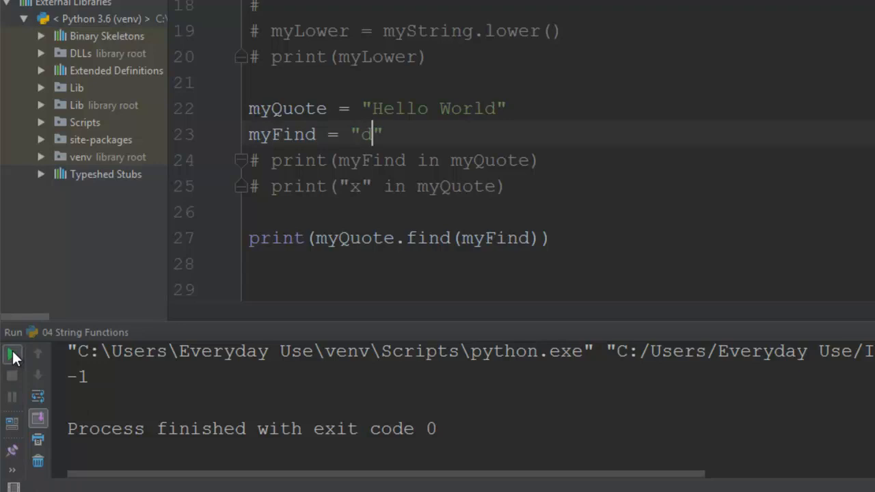
click(11, 354)
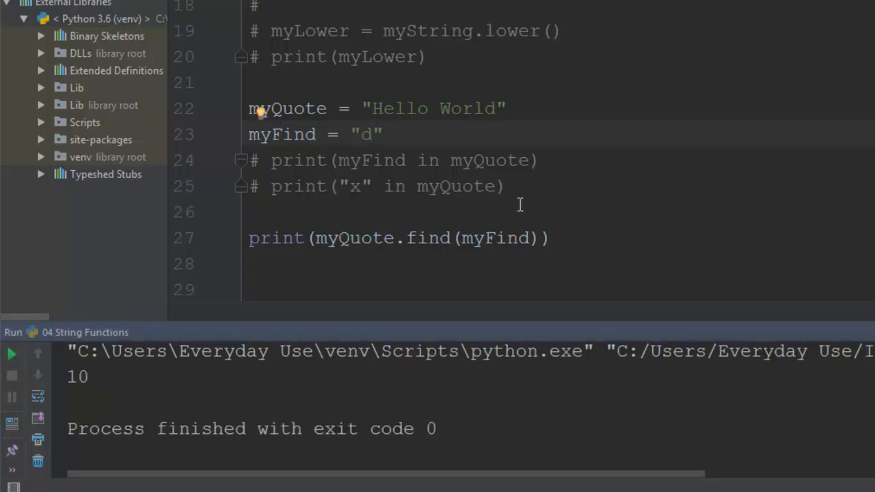
mouse_move(367, 143)
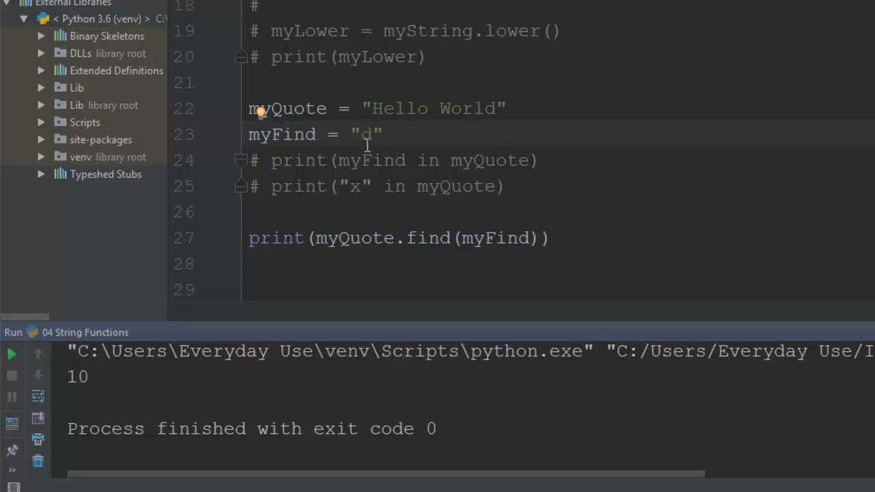
text(H)
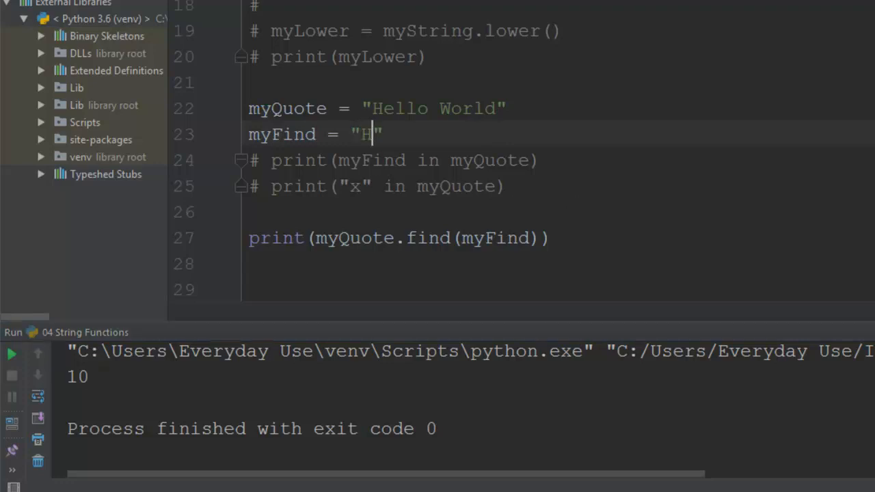
click(11, 354)
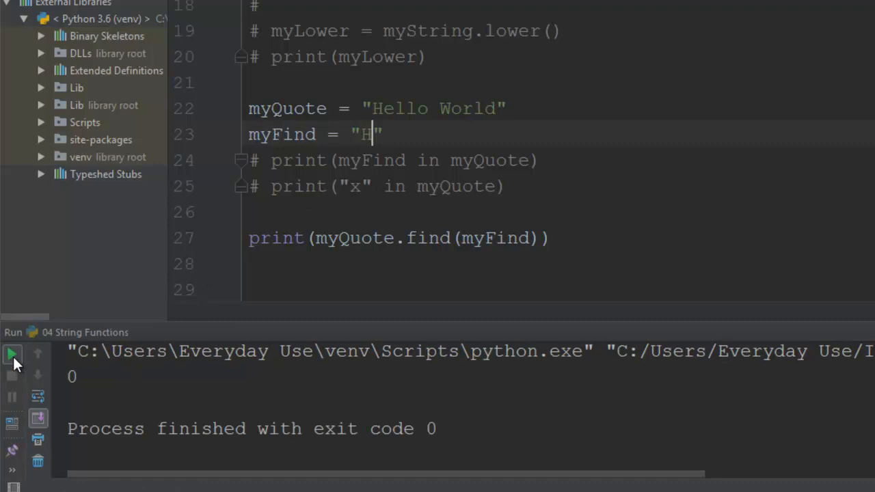
Search for lowercase "w" (-1) and then uppercase "W" (6), rerunning each time.
key(BackSpace)
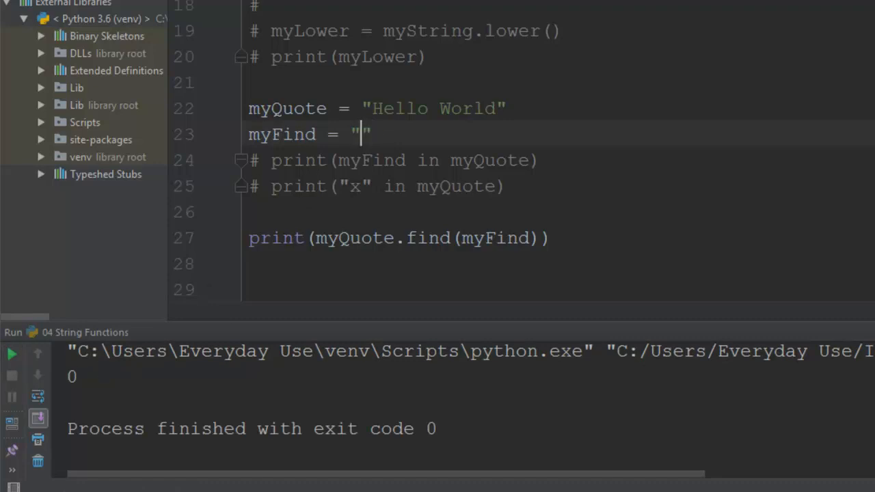
text(w)
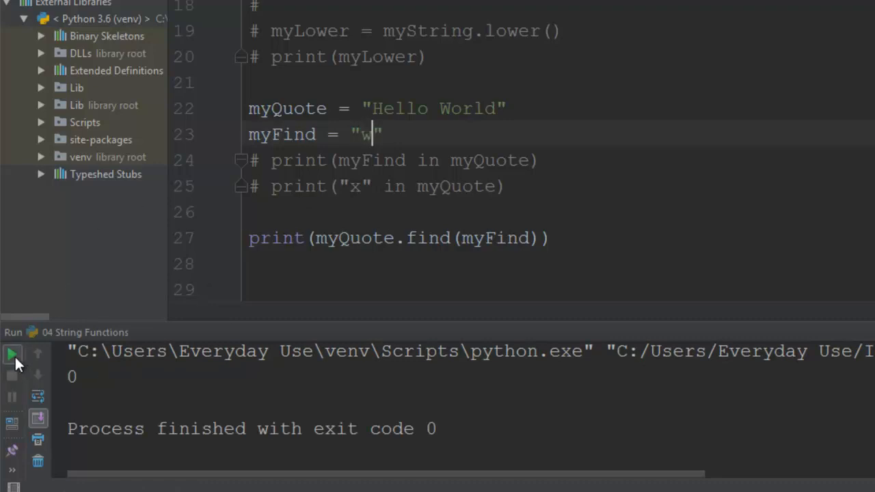
click(12, 354)
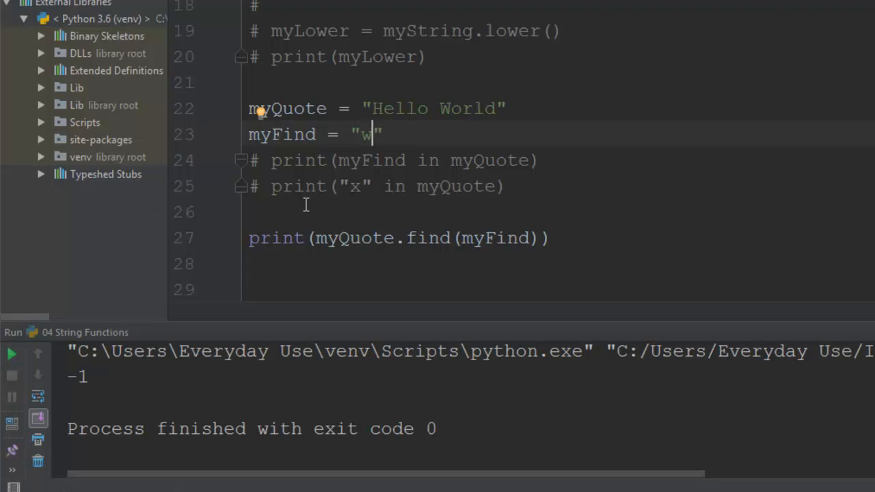
text(W)
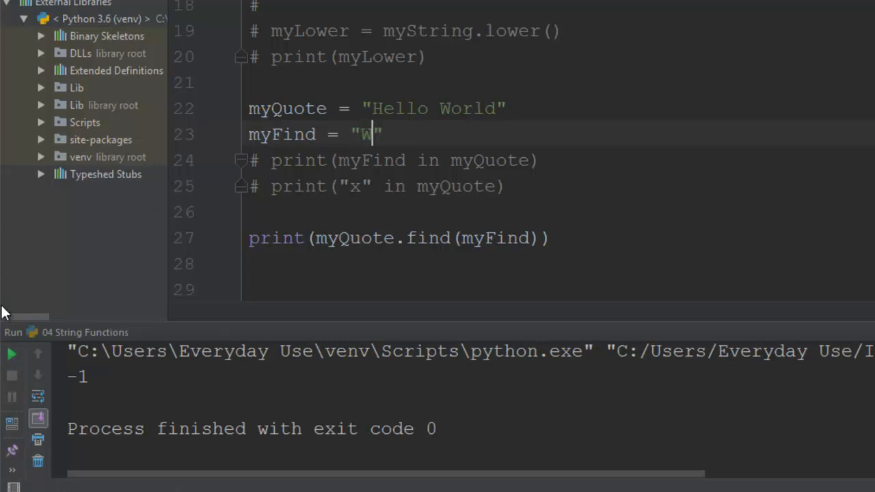
click(11, 354)
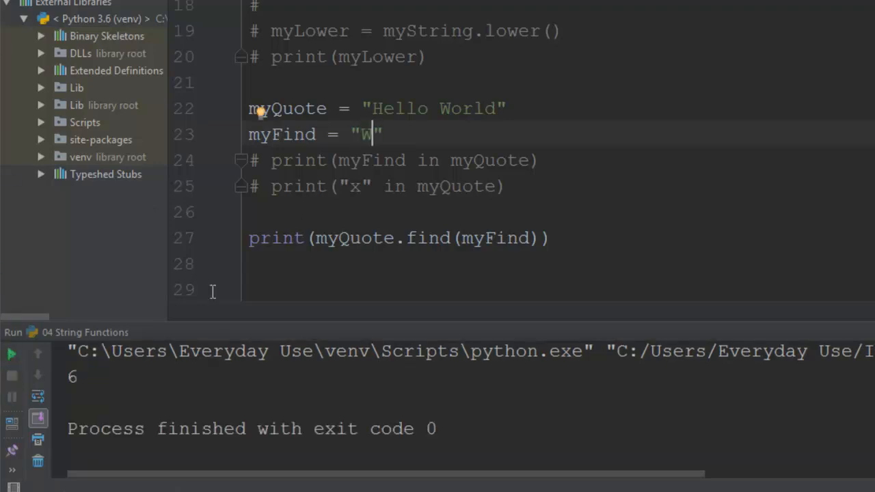
mouse_move(489, 186)
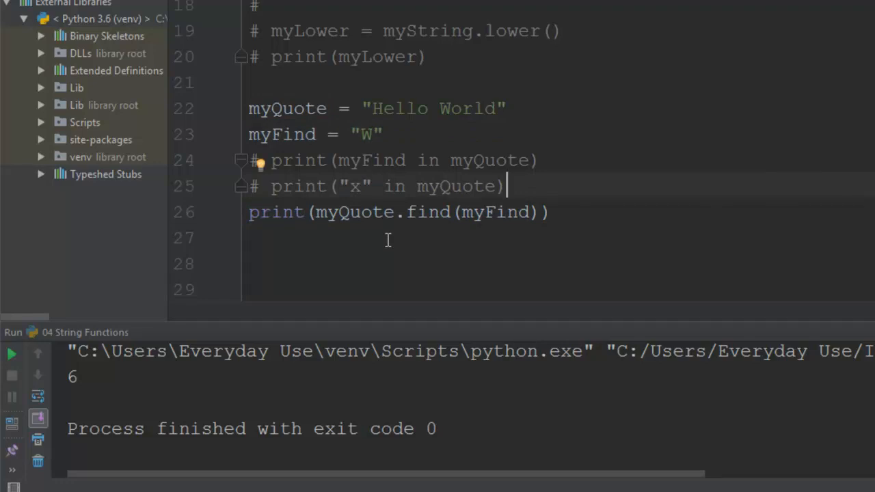
mouse_move(420, 273)
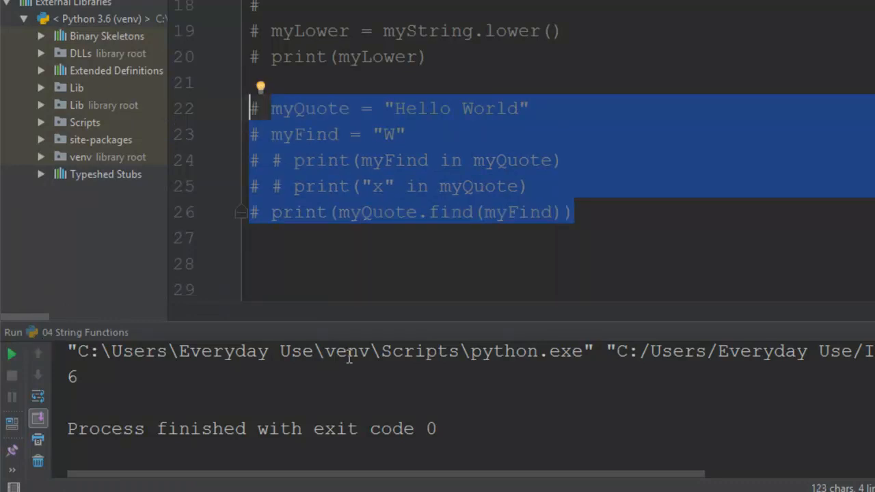
On the empty line below the commented find() block, start typing myQuote.
click(448, 185)
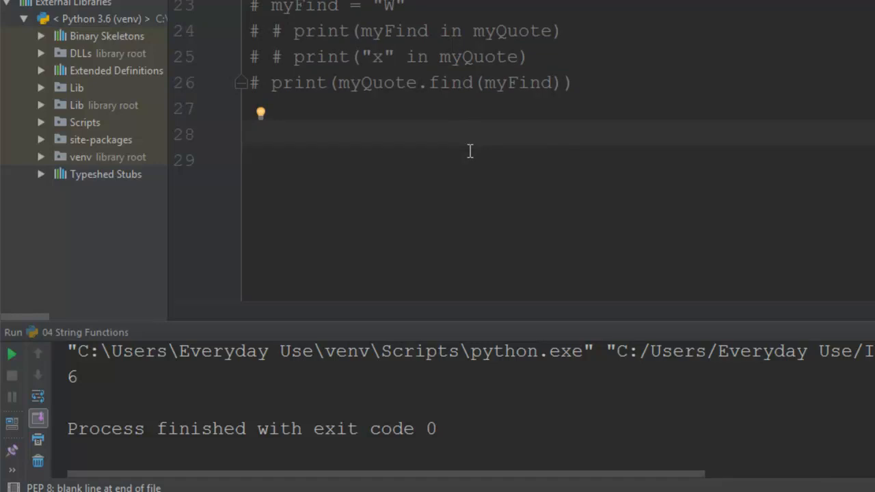
text(my)
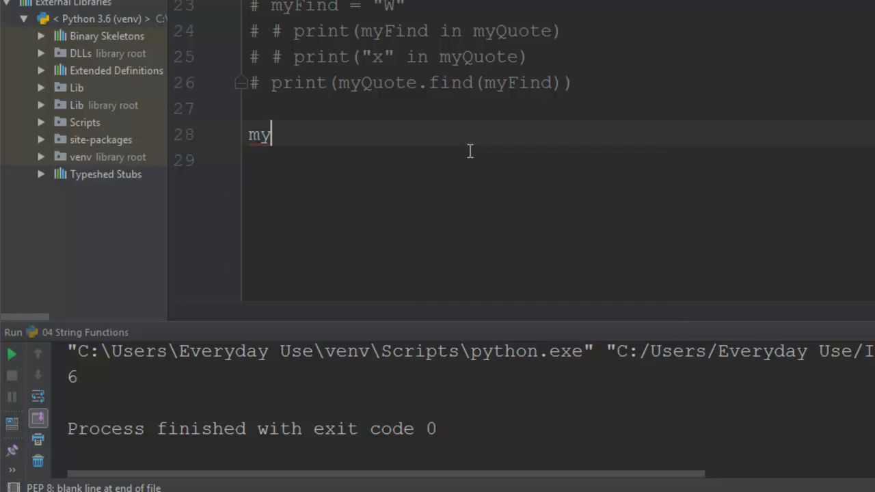
text(Quote)
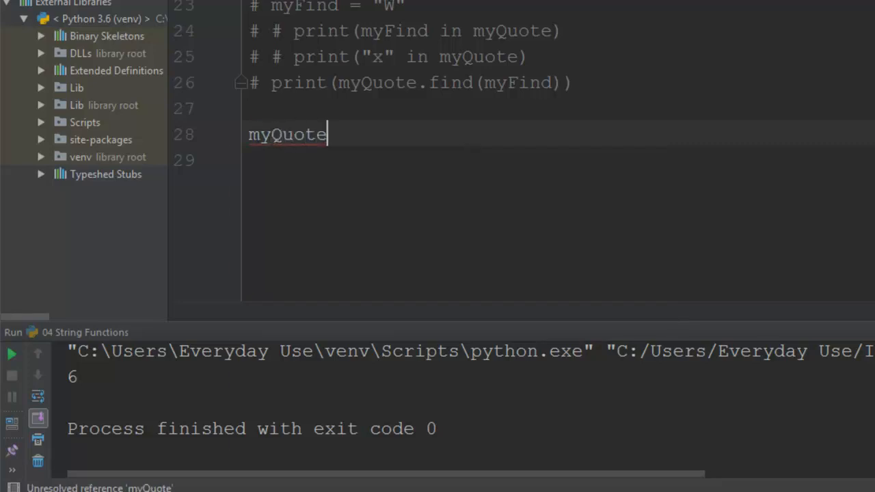
Set myQuote = "Hello World" and print myQuote.
text(= "")
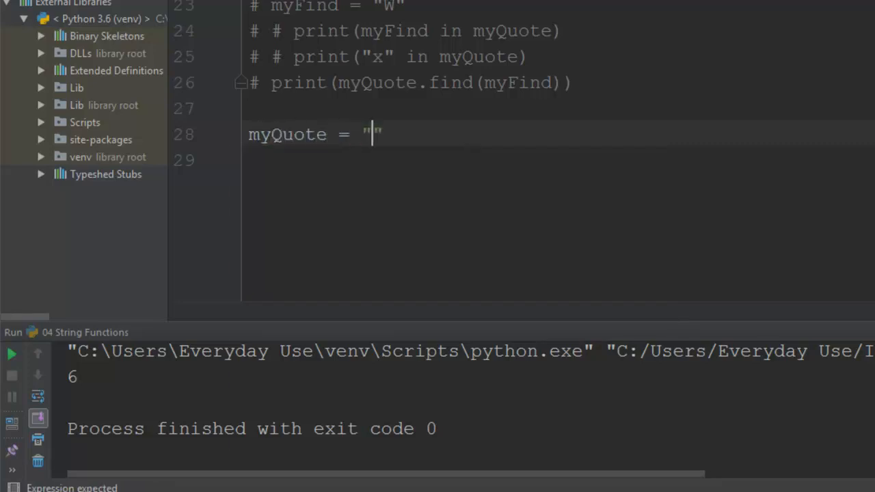
text(Hello World)
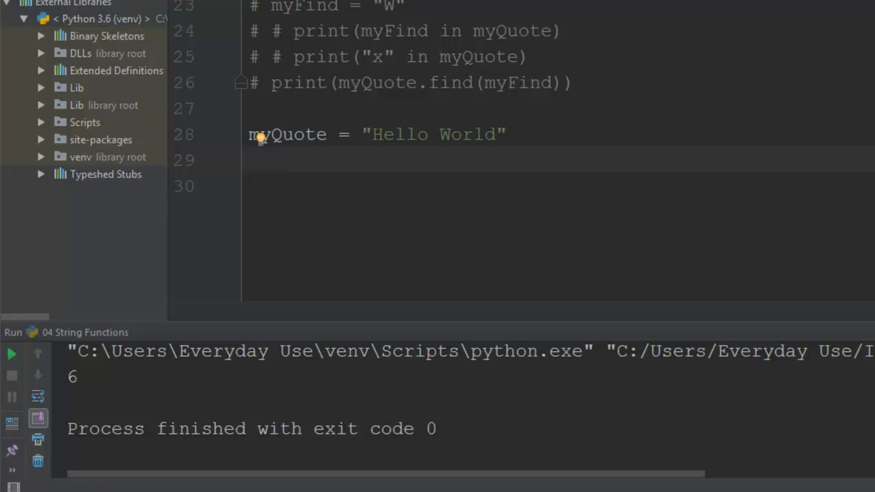
text(myQ)
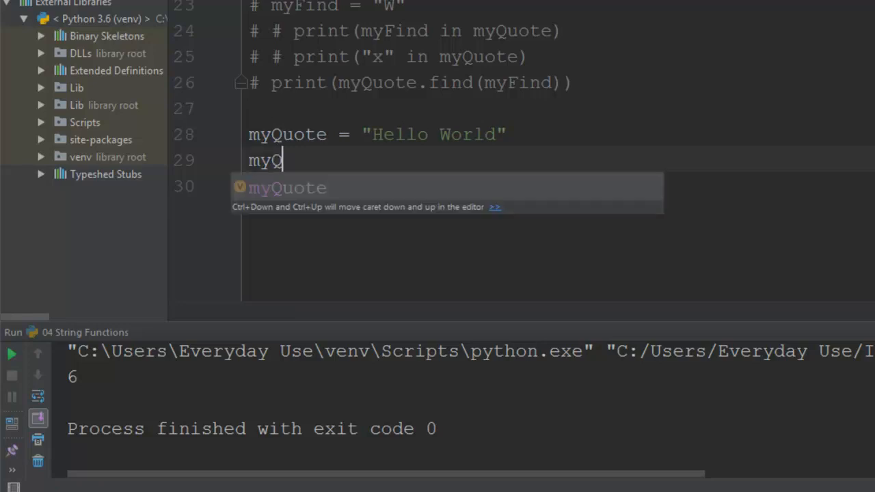
key(Tab)
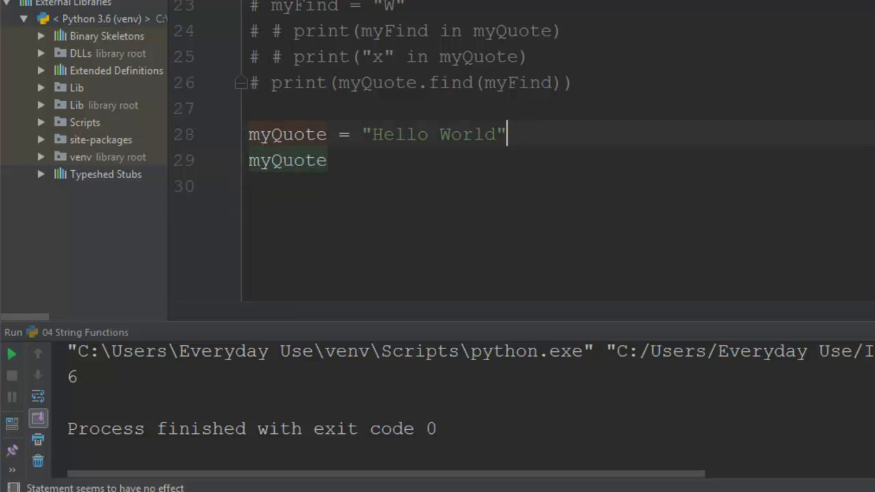
text(print)
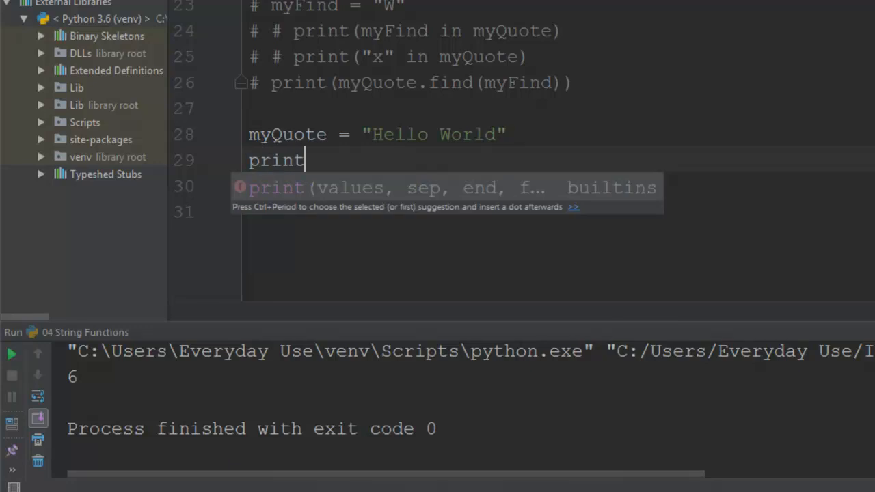
text((myQuote)
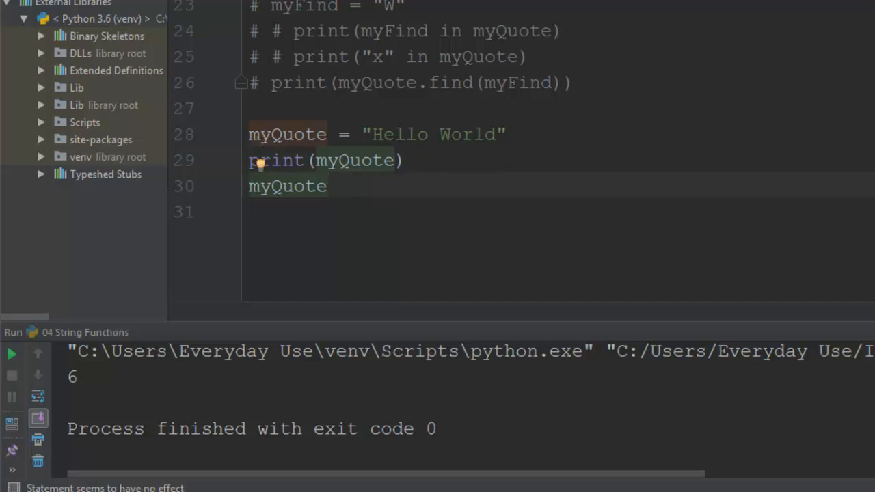
Reassign myQuote with replace("World", "Earth"), print it, and run to see Hello Earth.
text(= myQuote.)
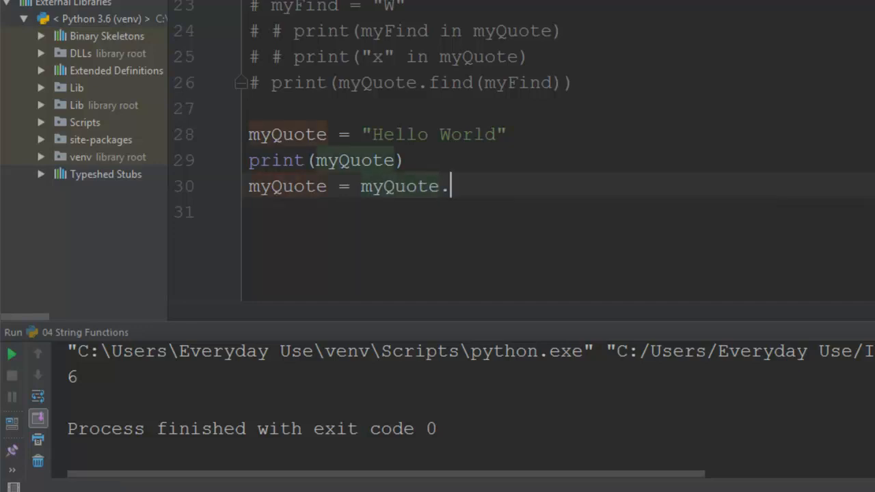
text(rep)
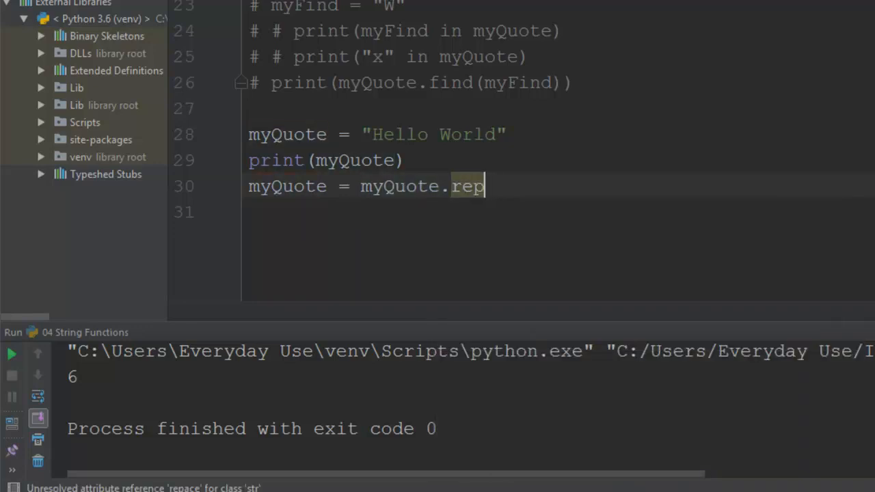
text(lace(")
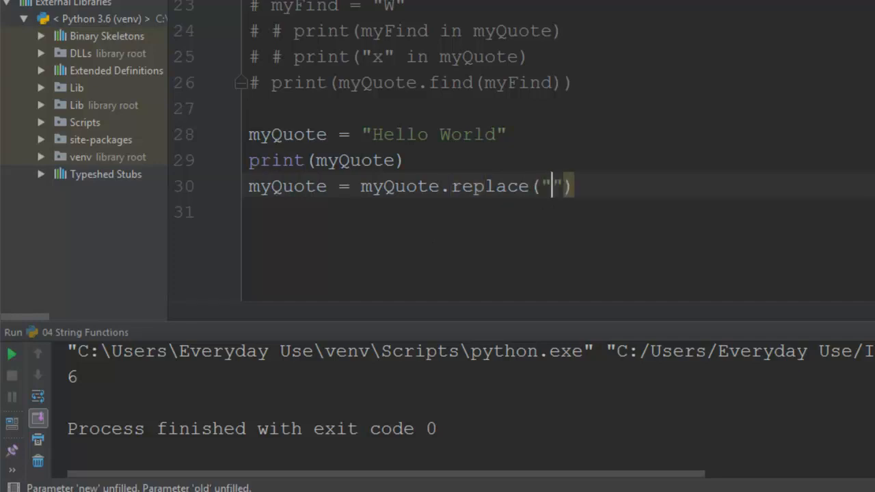
text(World)
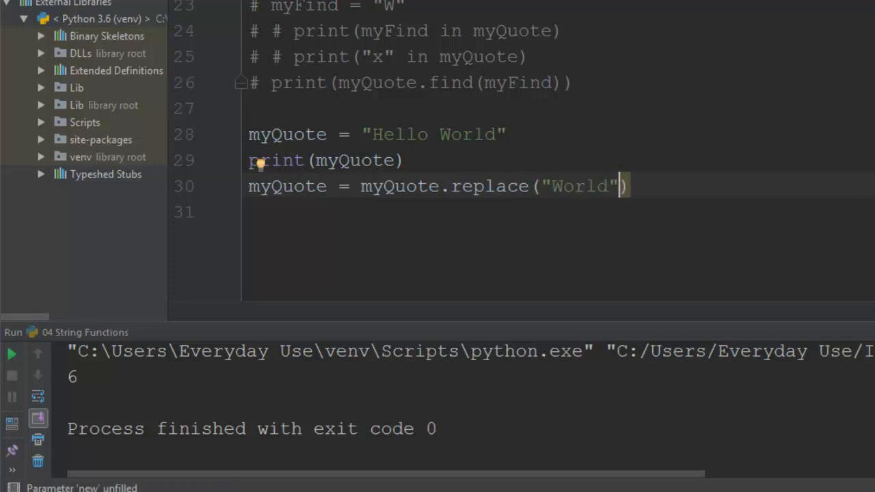
text(, "E")
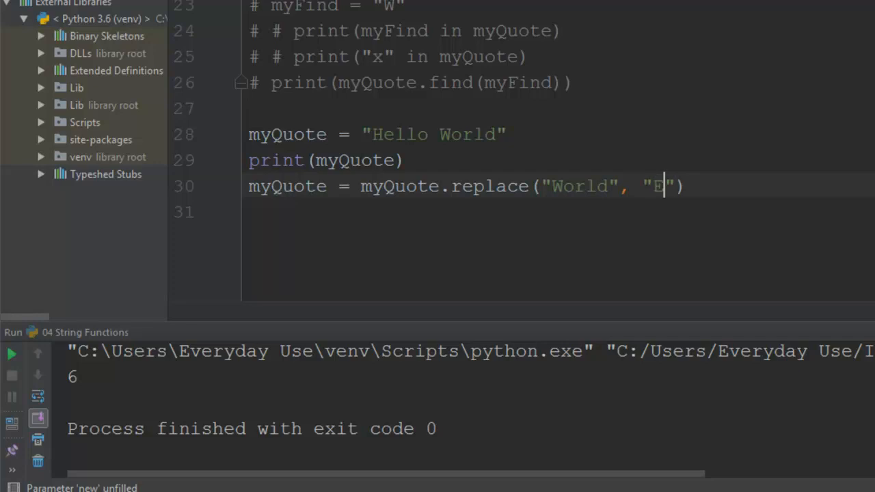
text(arth)
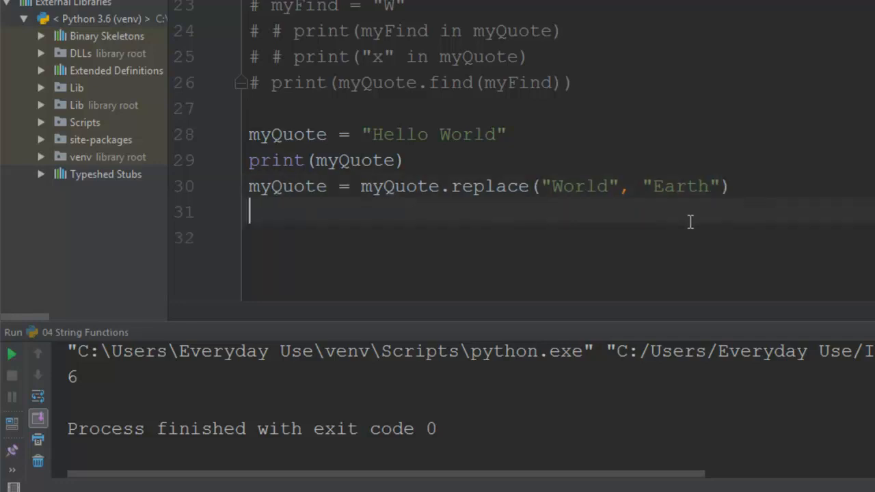
text(print()
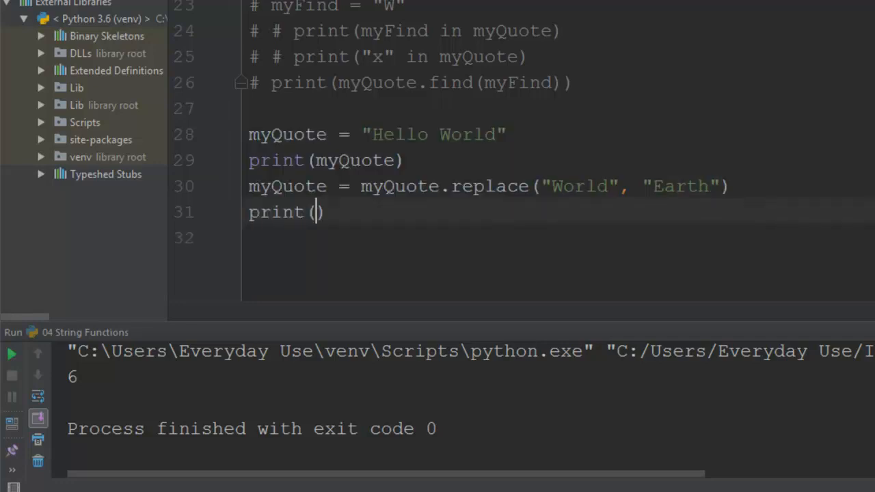
text(myQuote)
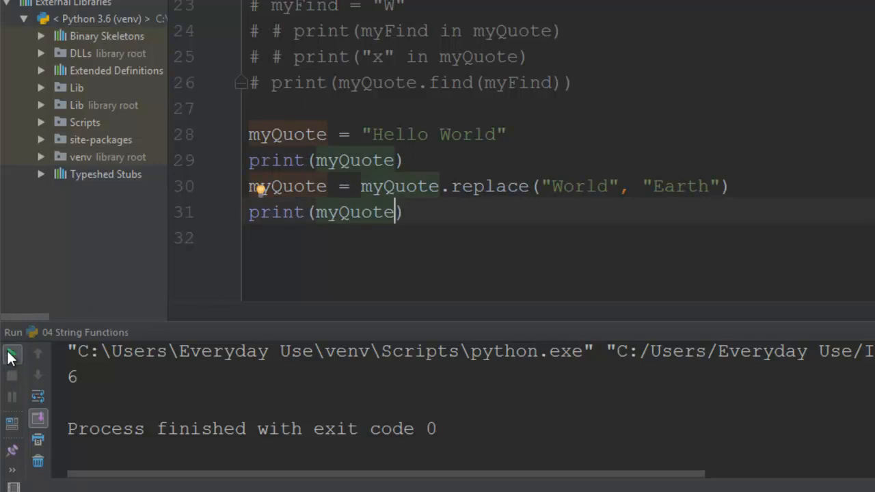
click(10, 355)
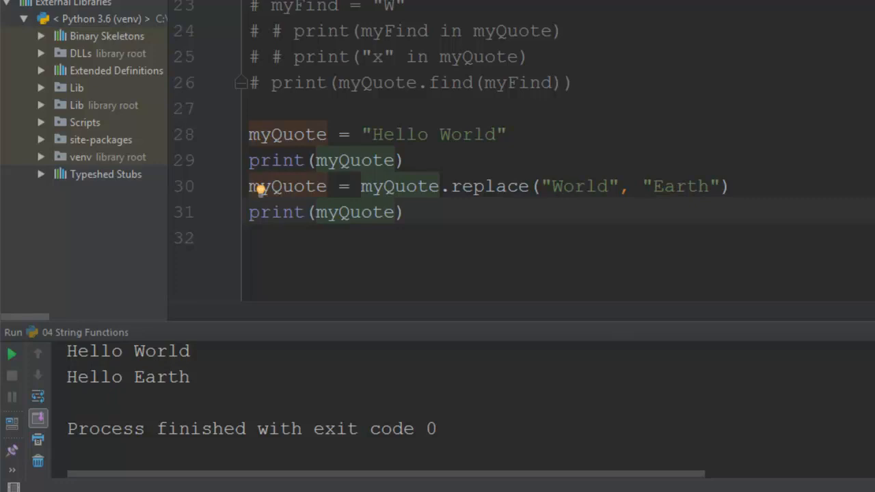
mouse_move(440, 246)
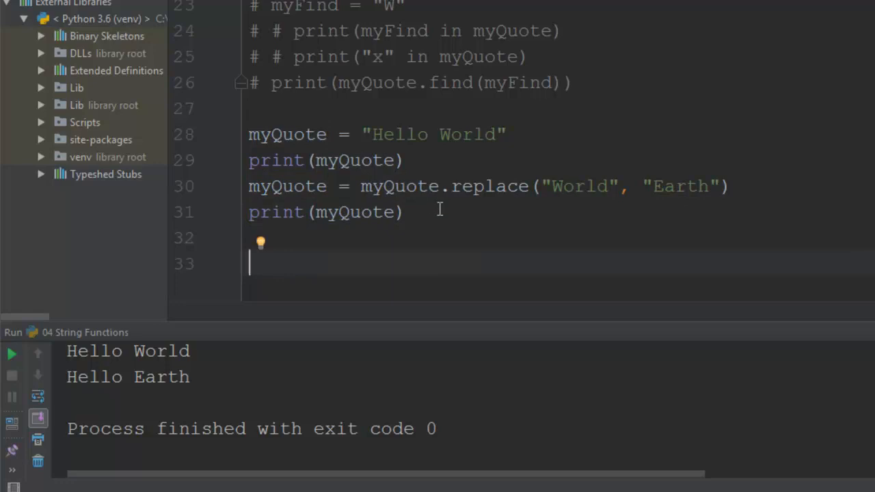
Comment out the replace() example and begin a new myQuote line.
drag(248, 134, 404, 212)
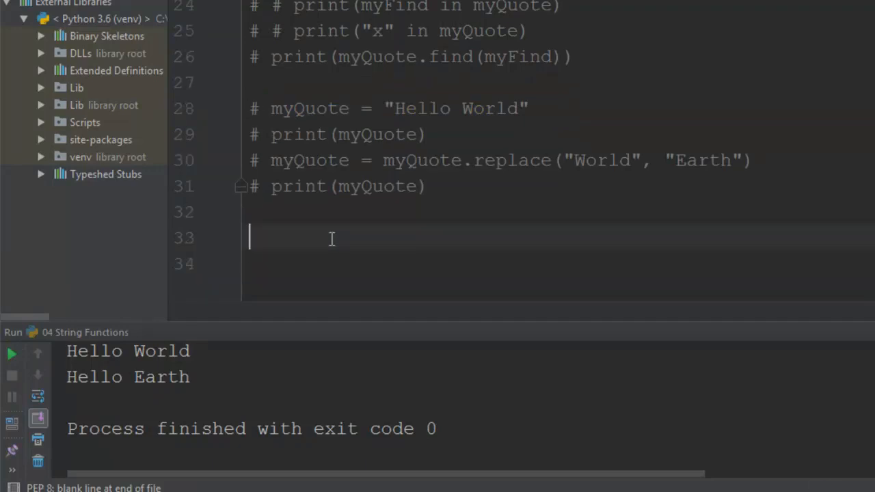
text(my)
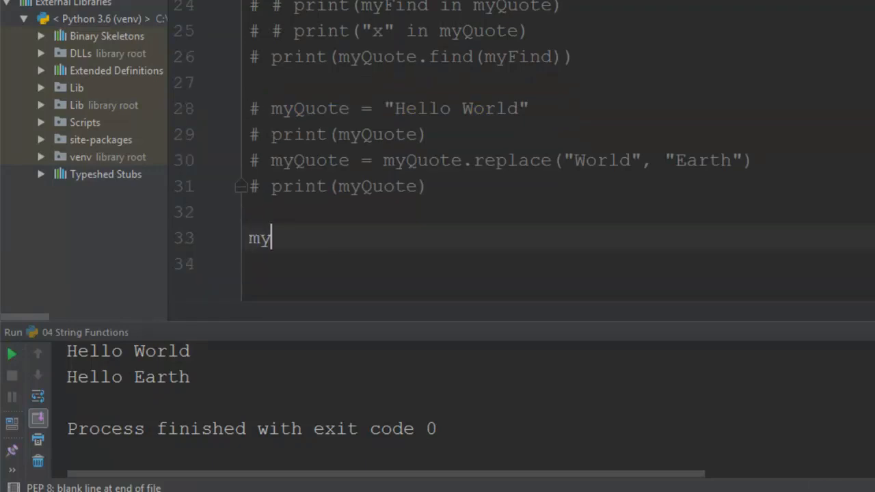
text(Quote = "Hello World)
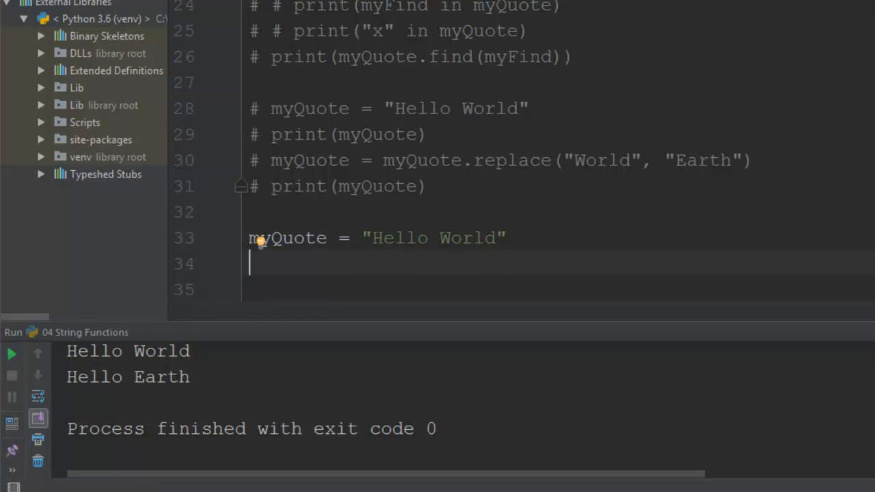
Add print(myQuote.isalpha()) below the new myQuote assignment.
text(print()
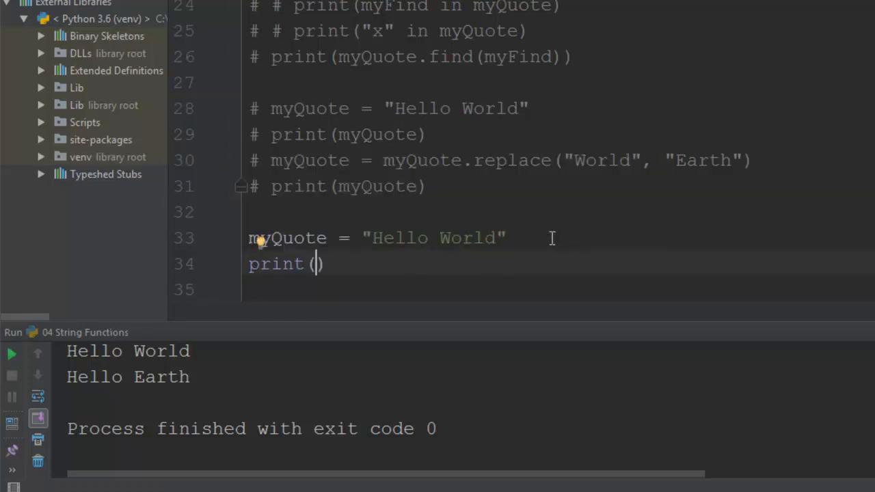
text(my)
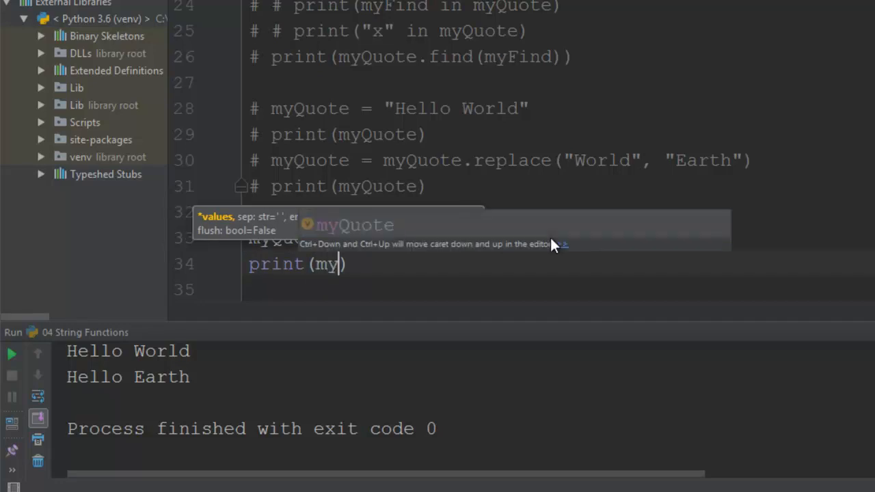
text(Quote)
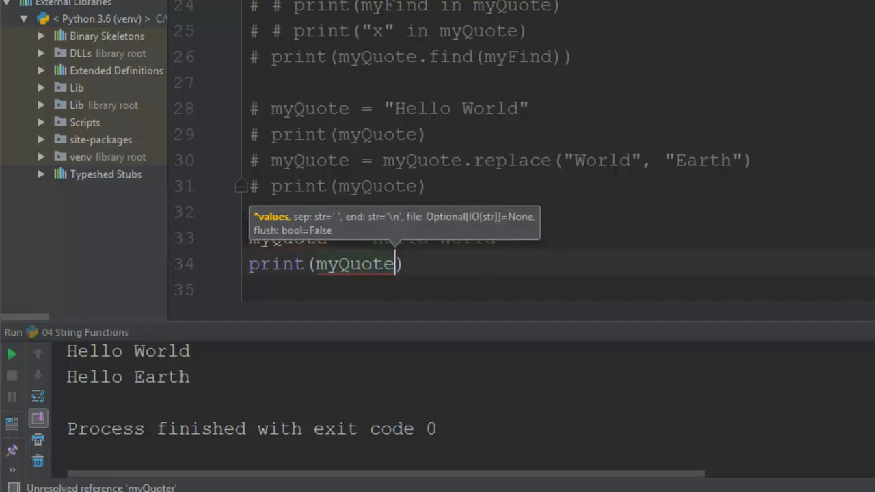
text(.i)
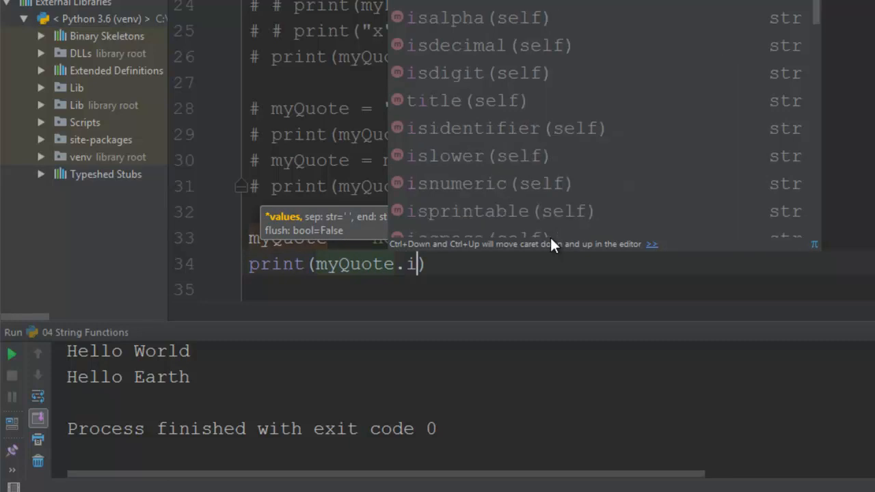
text(salpha)
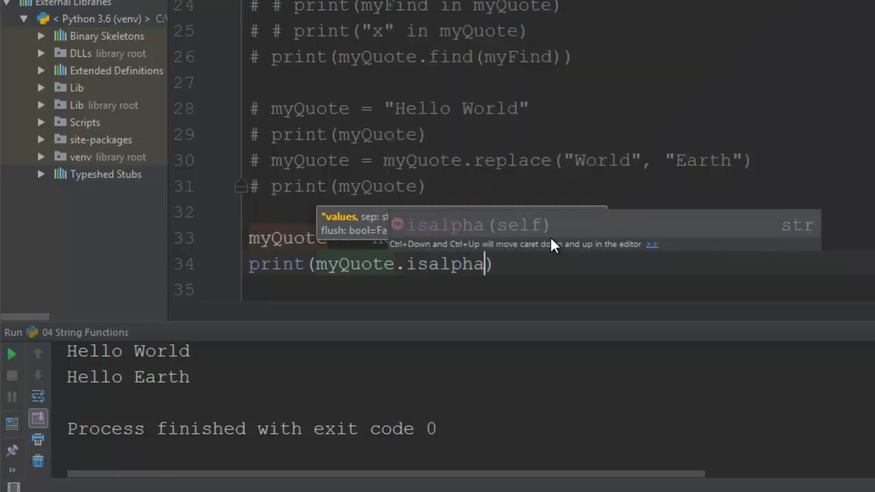
text(())
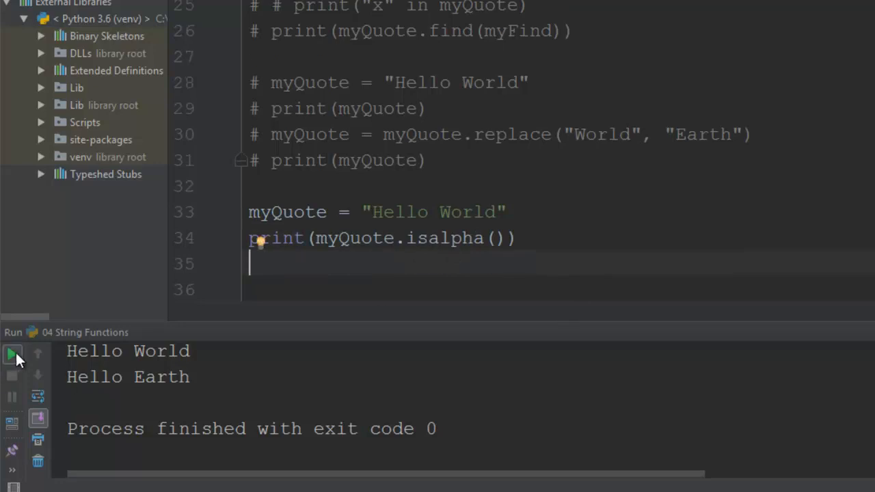
Run isalpha() for False on "Hello World", then True after removing the space.
click(12, 353)
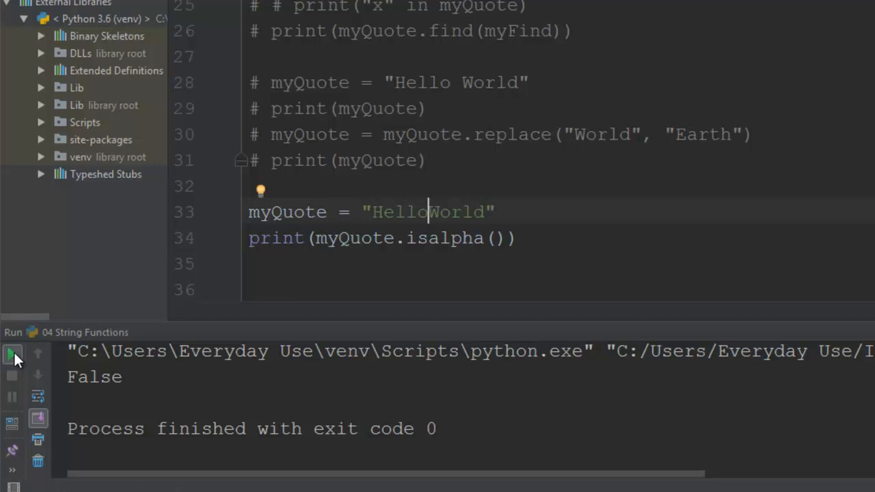
click(11, 354)
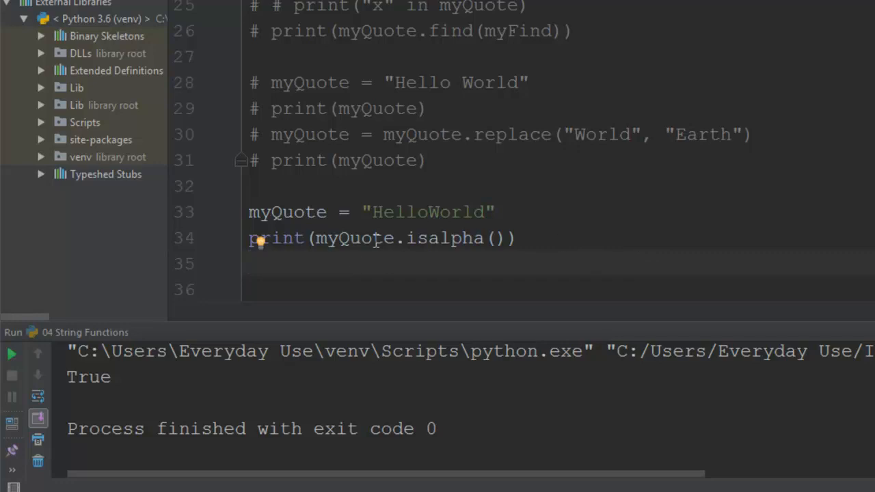
Duplicate the isalpha example with the string "123" and run it.
drag(248, 212, 517, 238)
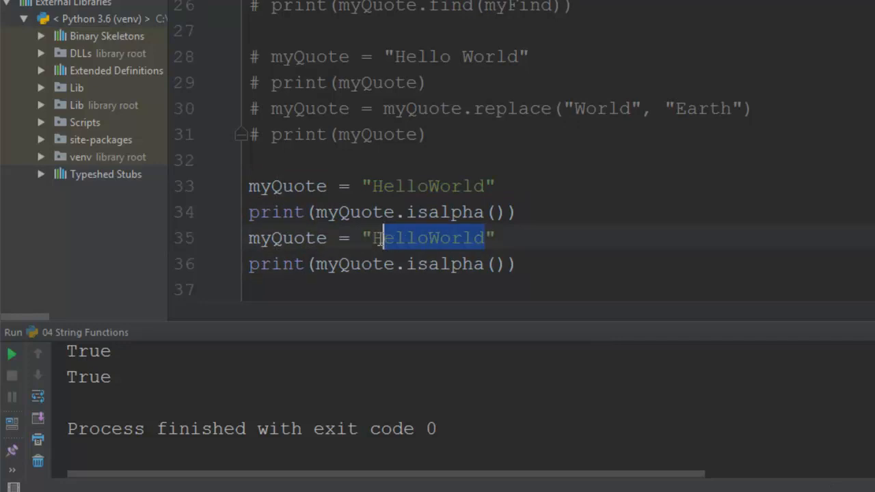
text(123)
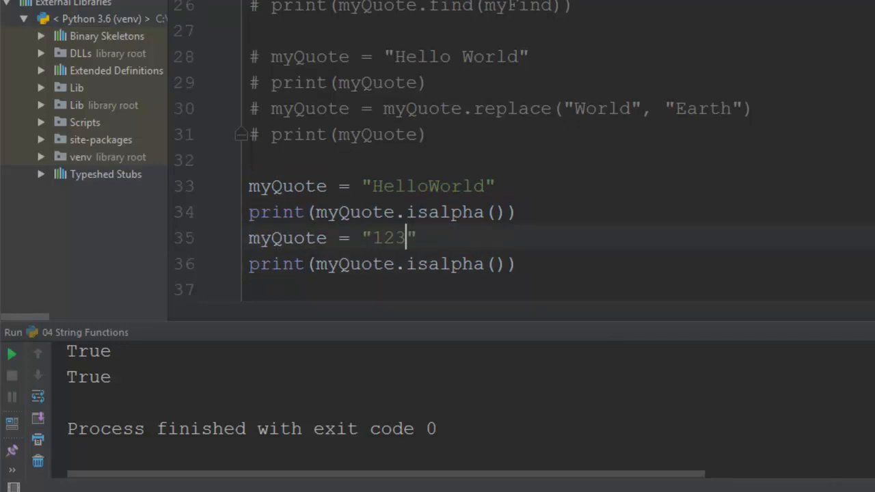
click(11, 355)
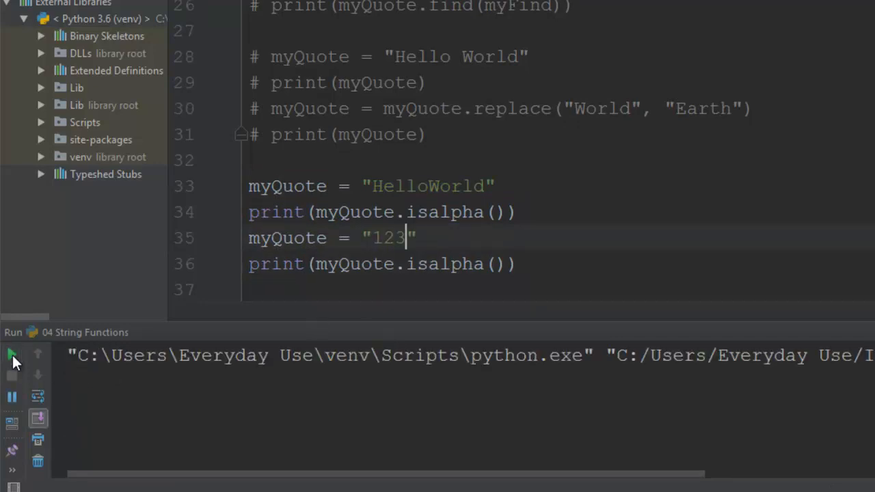
Change the second call to isdigit() and rerun, printing True.
click(11, 356)
text(d)
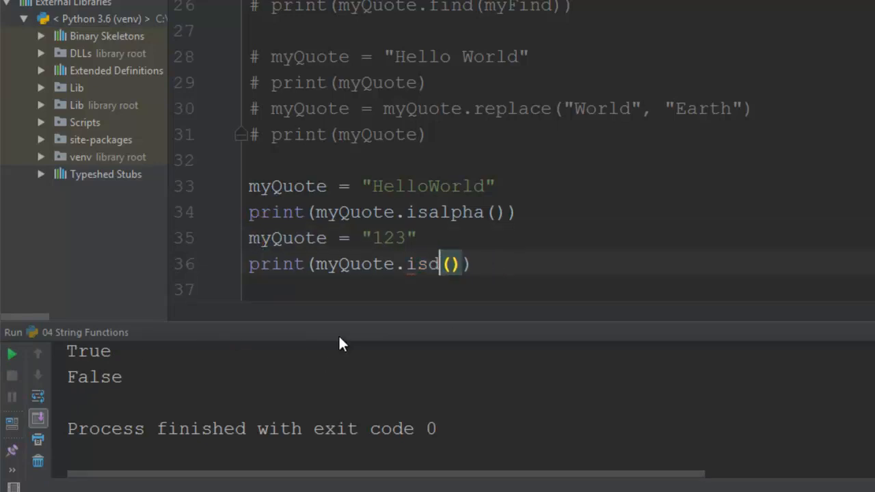
text(igit)
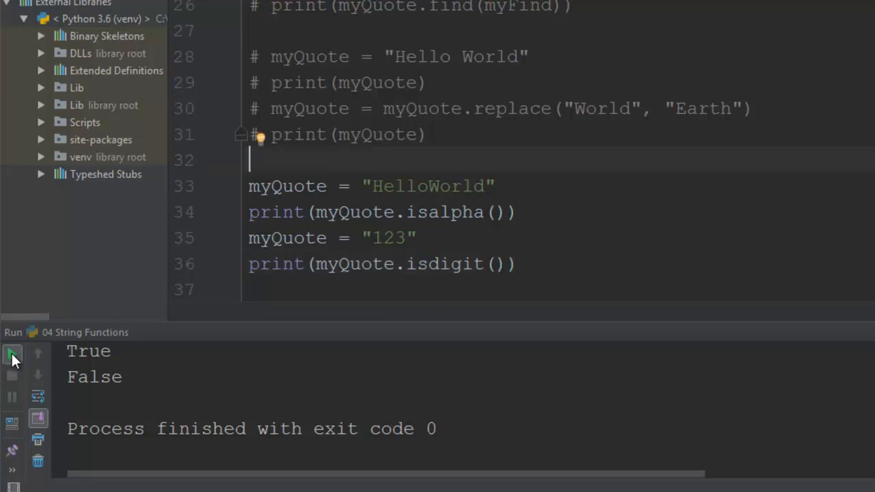
click(11, 354)
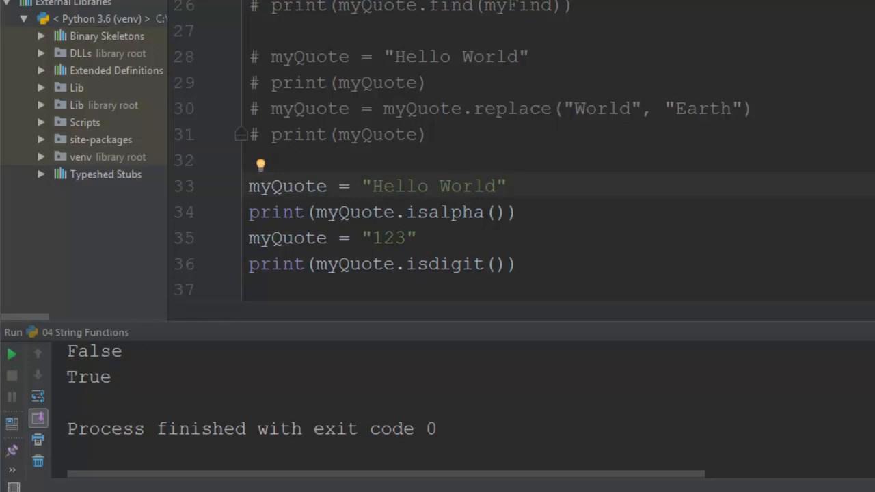
mouse_move(649, 280)
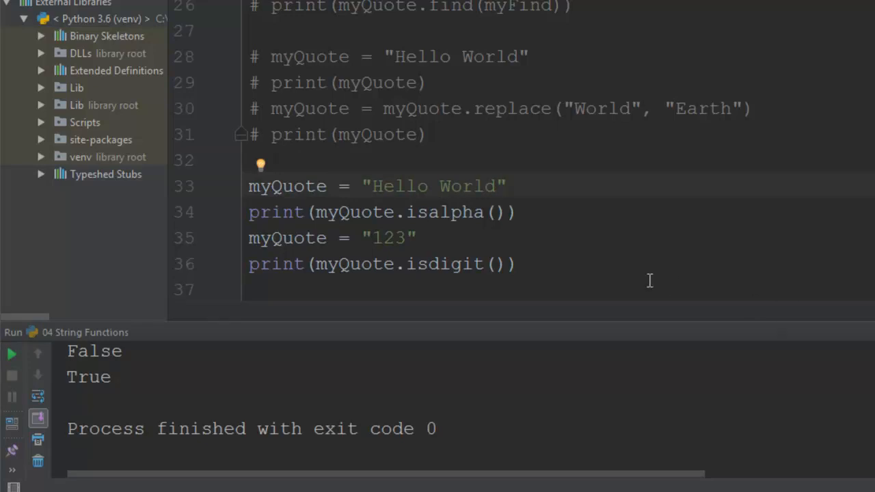